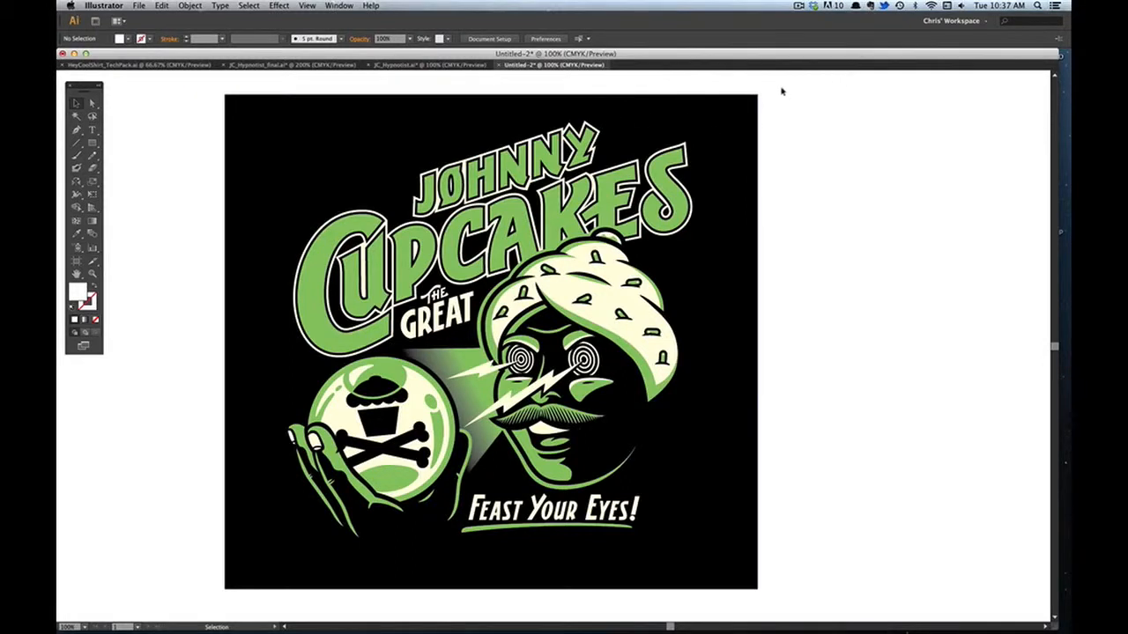
mouse_move(784, 21)
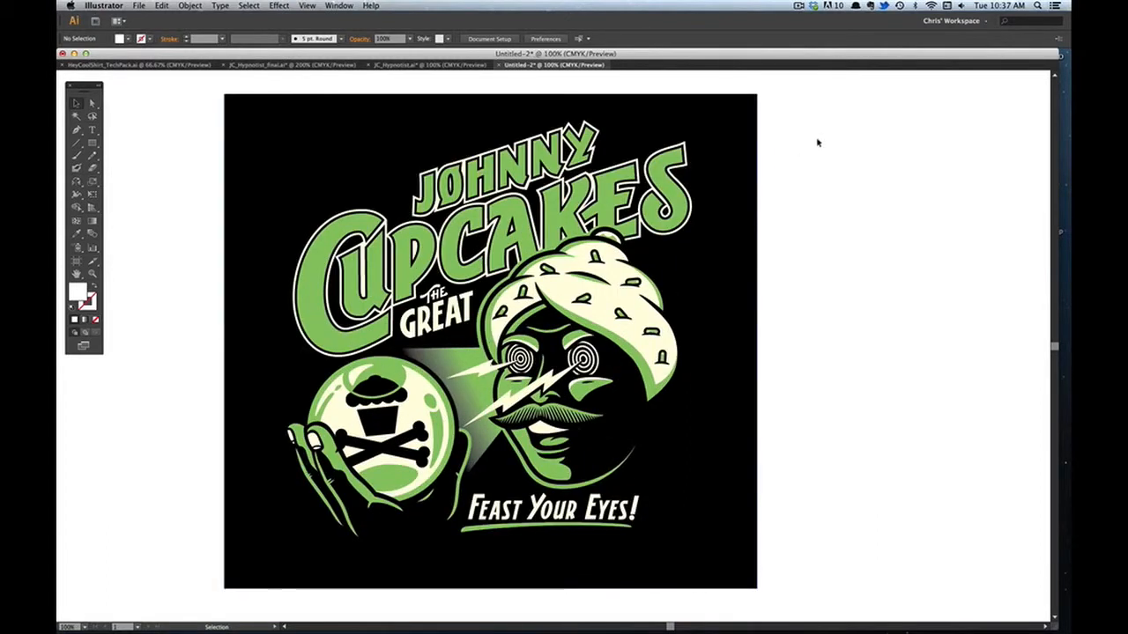
mouse_move(825, 109)
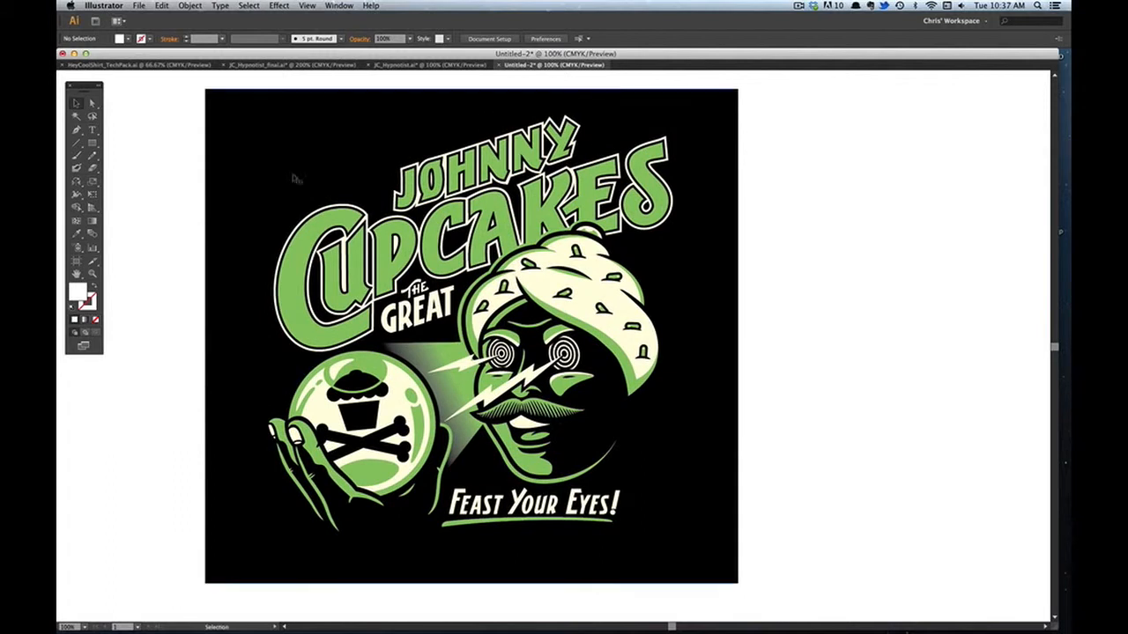
mouse_move(929, 126)
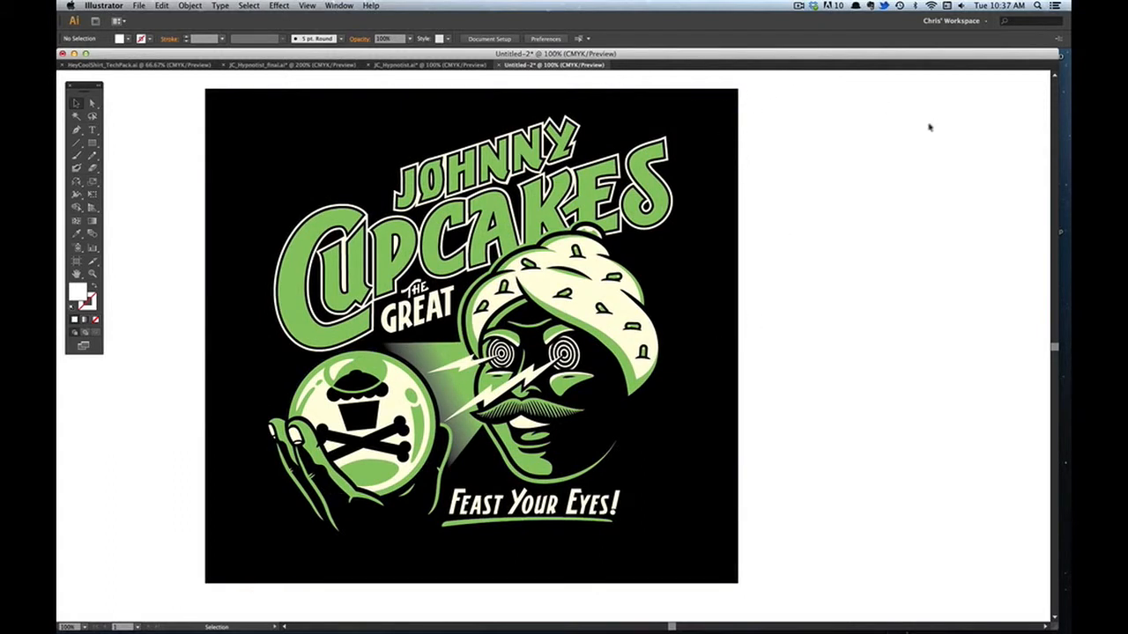
mouse_move(795, 217)
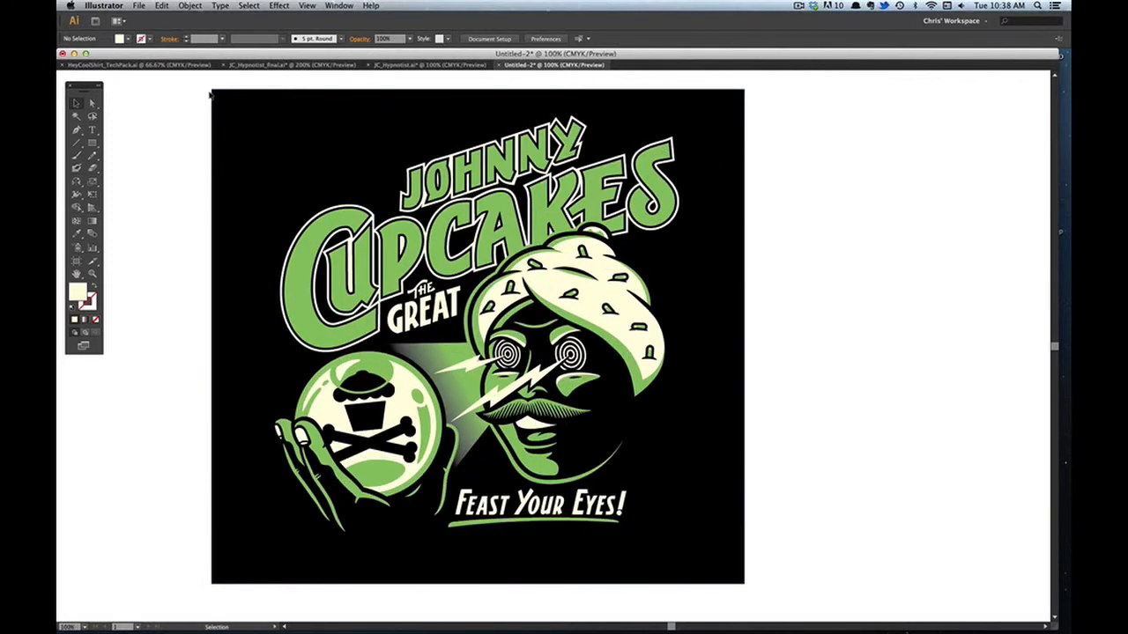
mouse_move(186, 102)
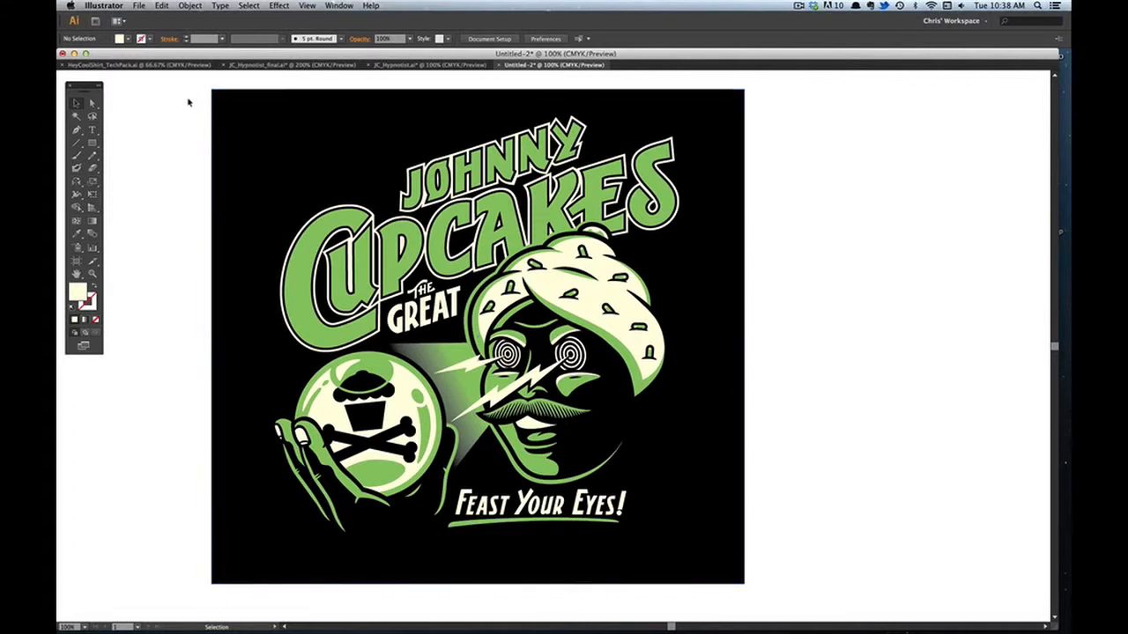
Expand the selected artwork's fills and strokes into plain shapes, then reselect all of it
key(cmd+a)
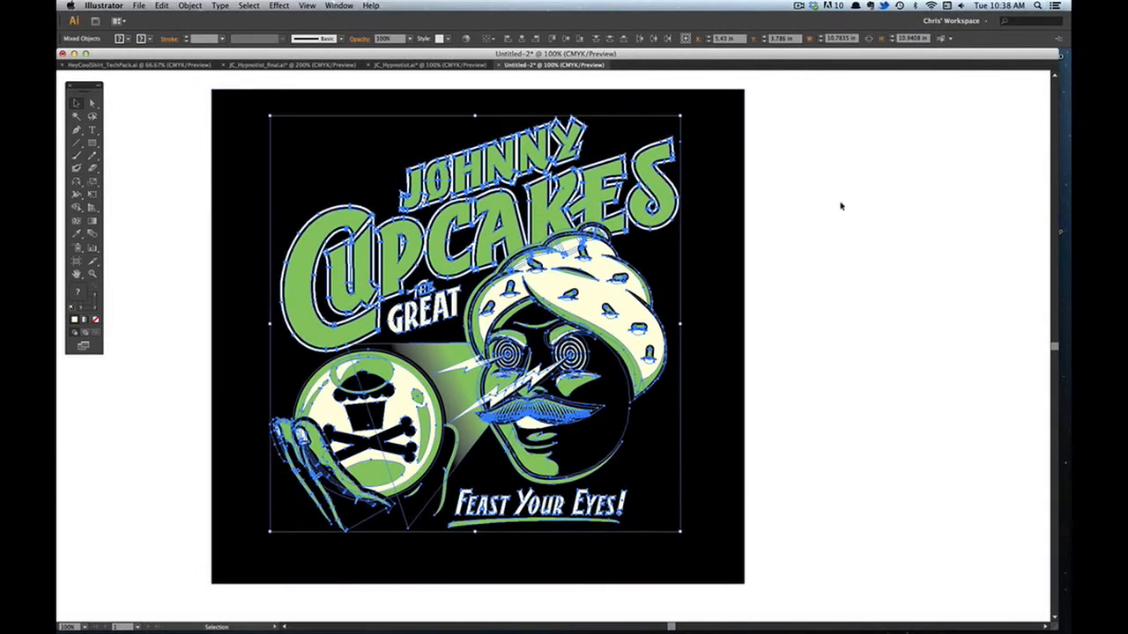
mouse_move(761, 261)
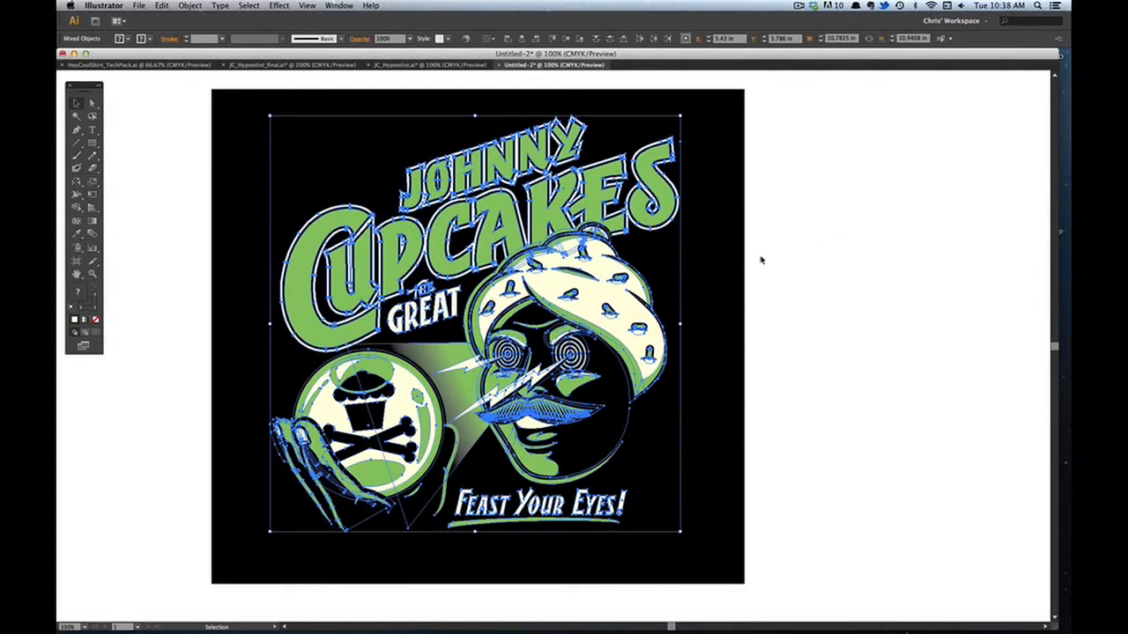
mouse_move(775, 215)
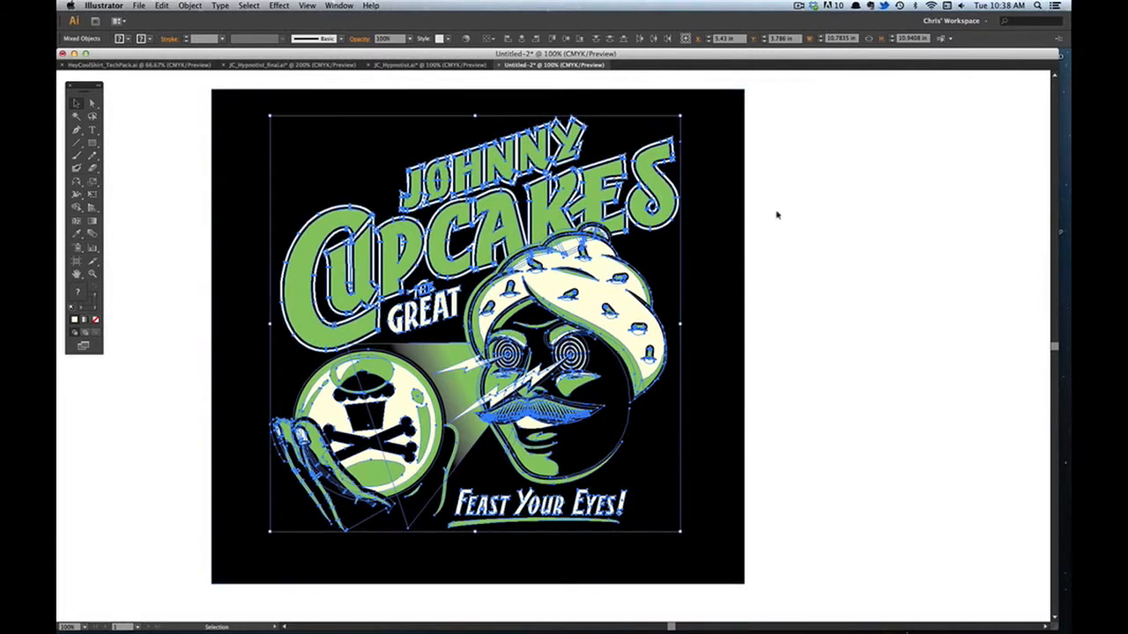
mouse_move(733, 307)
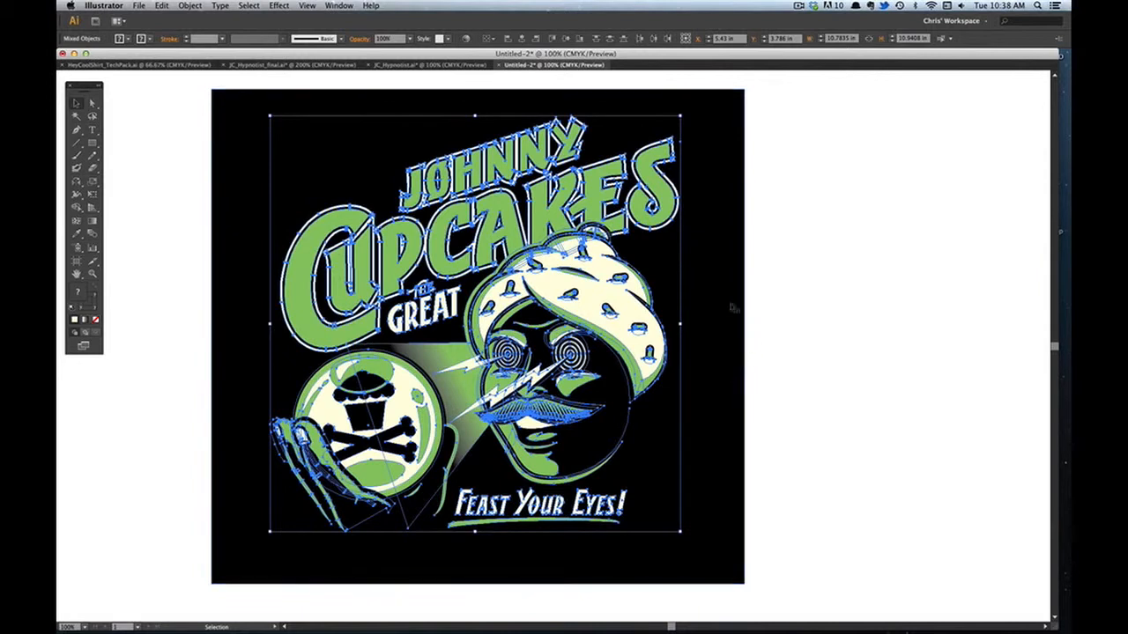
mouse_move(772, 159)
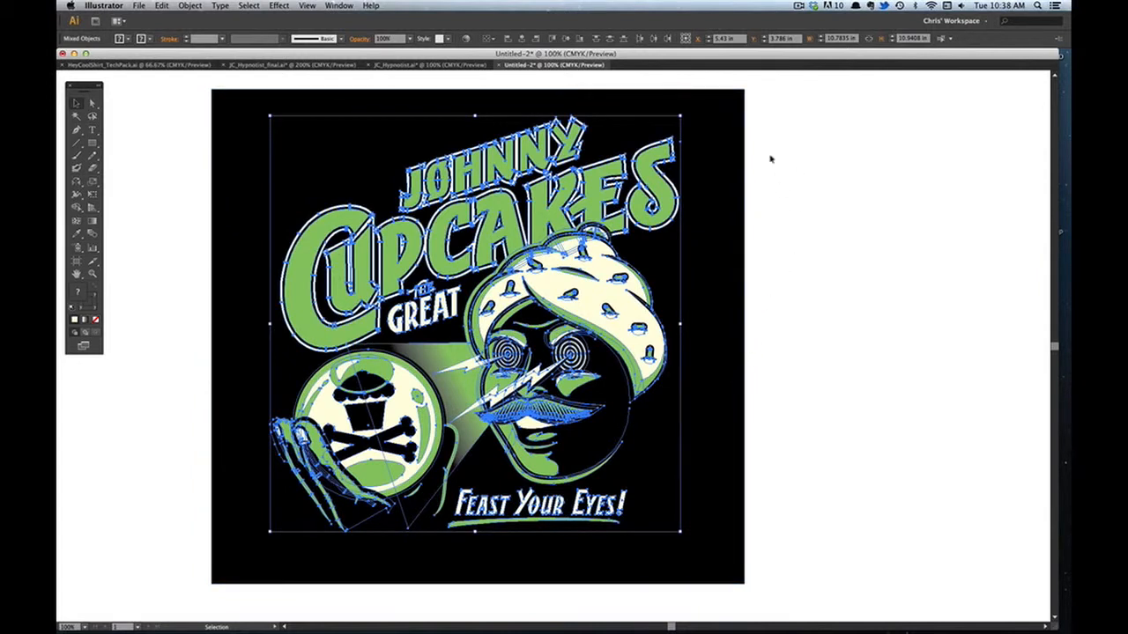
mouse_move(790, 138)
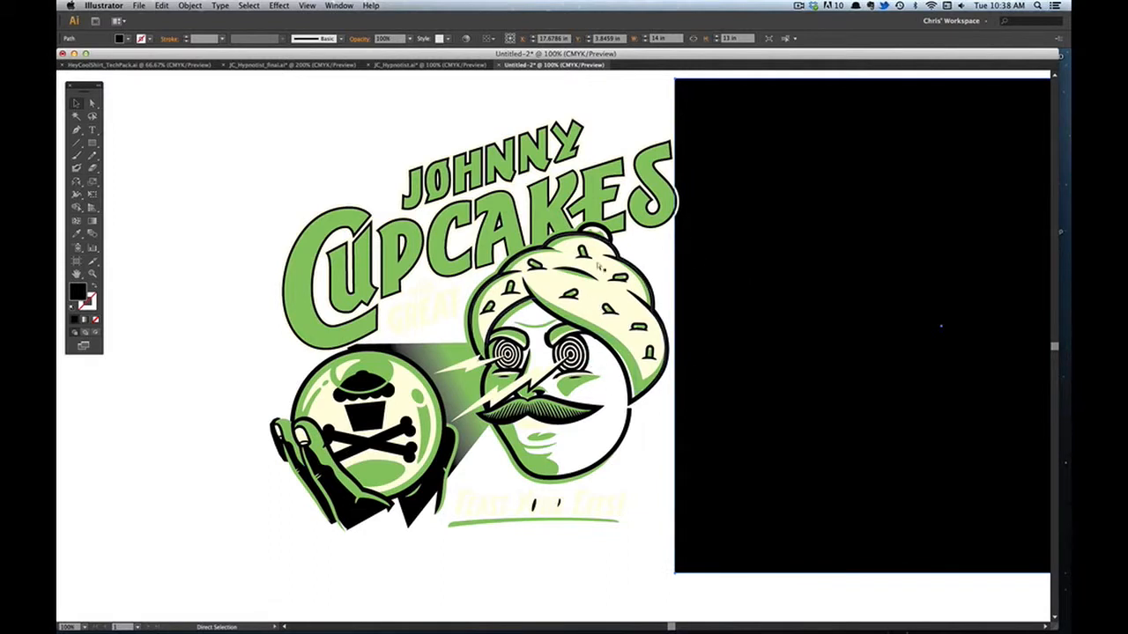
mouse_move(641, 248)
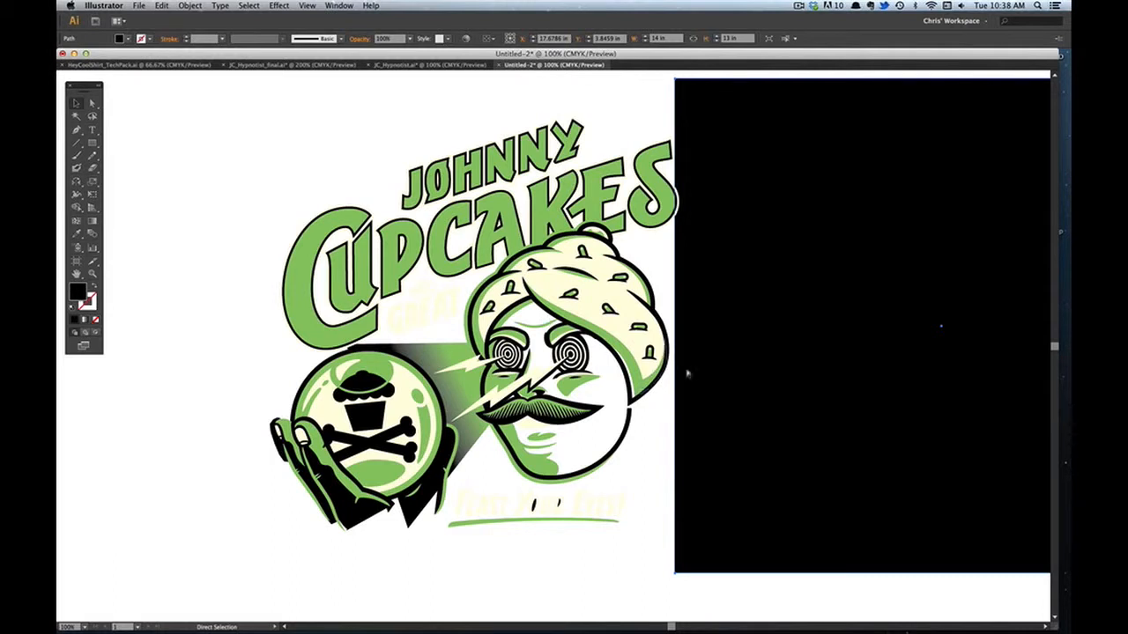
mouse_move(244, 462)
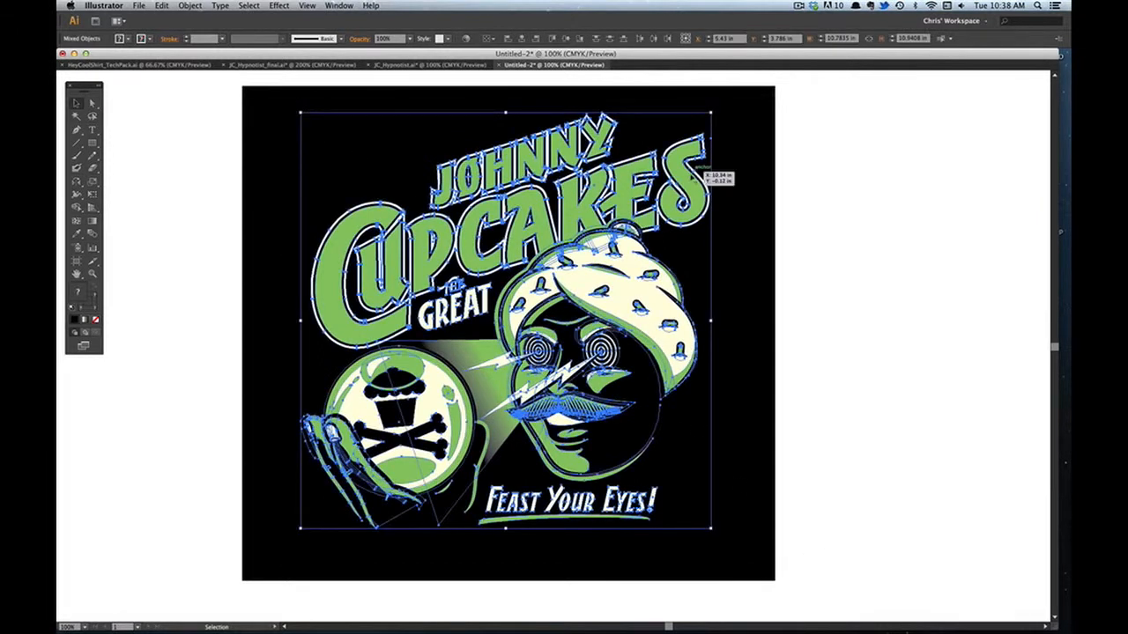
click(191, 5)
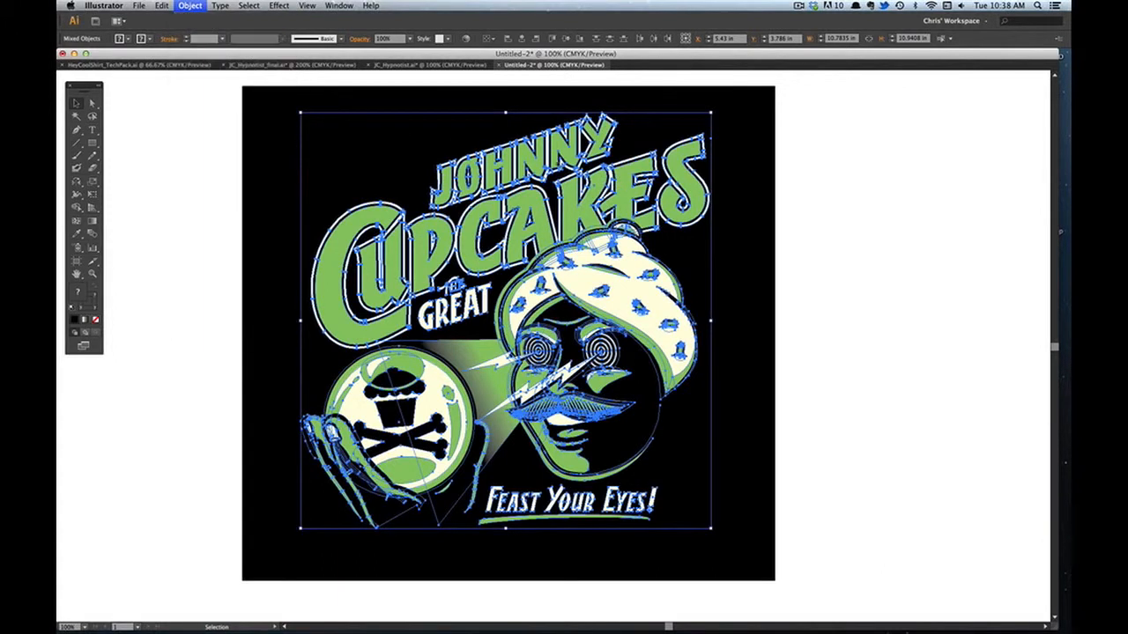
click(190, 5)
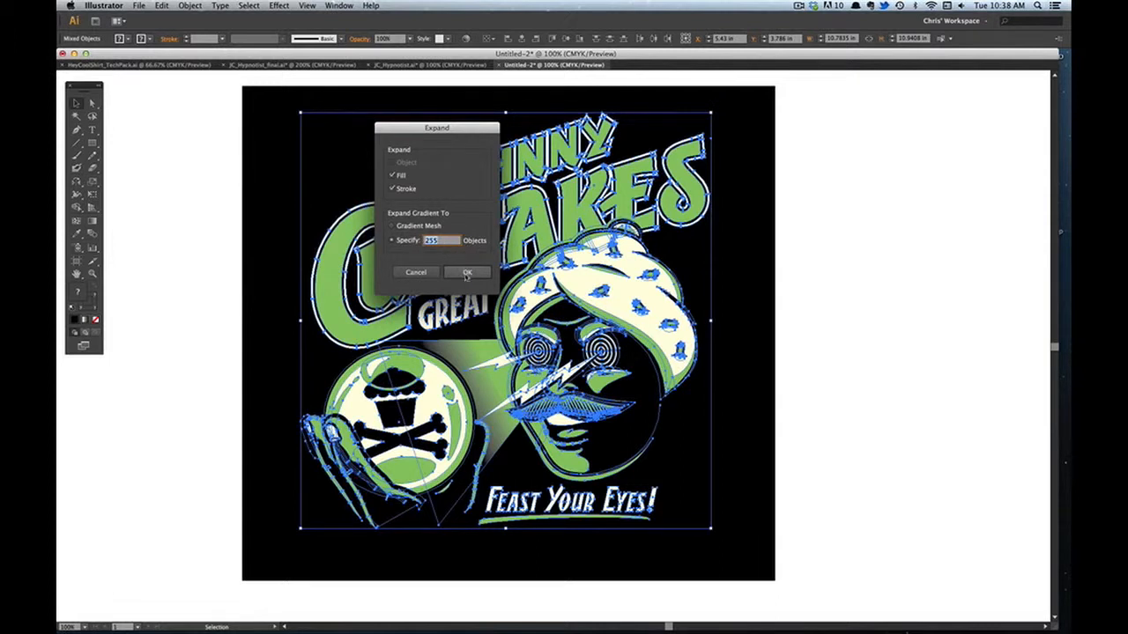
click(465, 271)
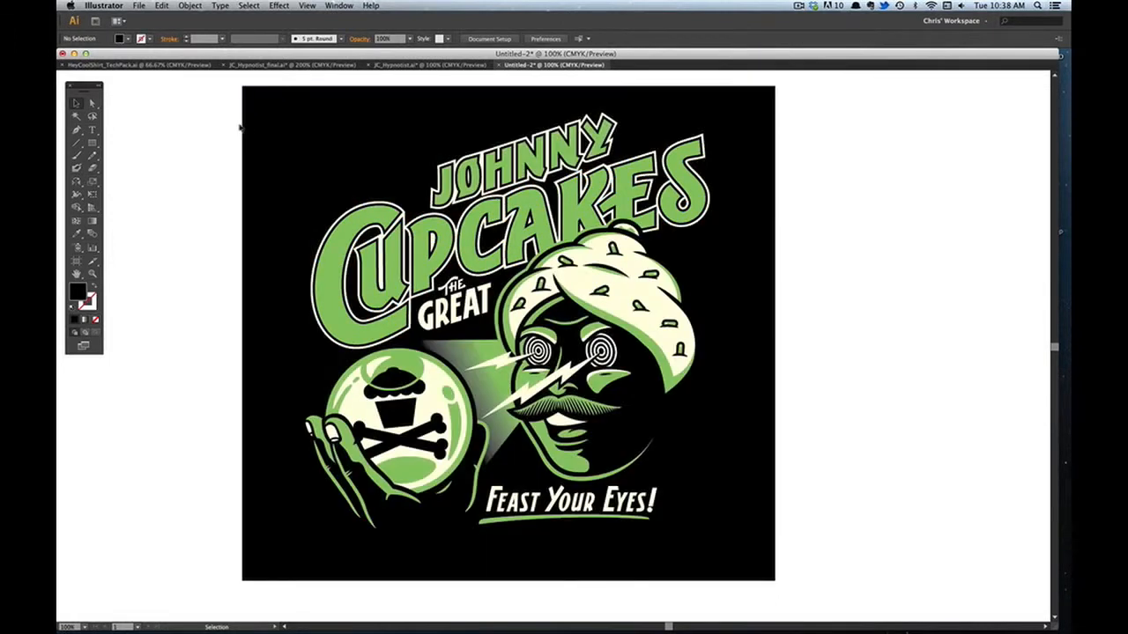
key(cmd+a)
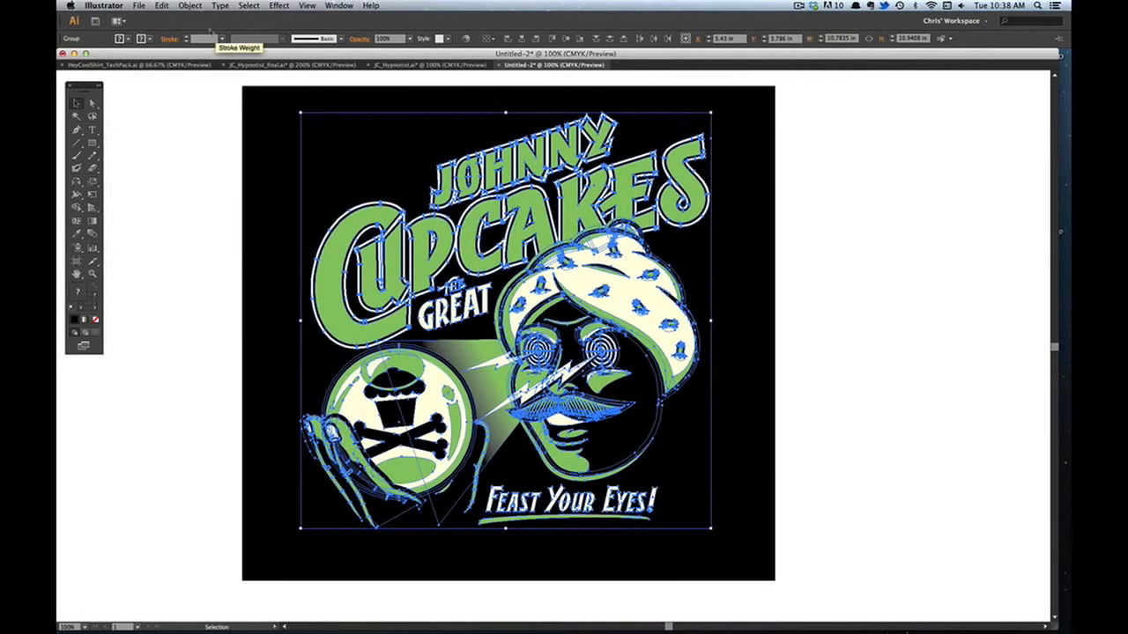
click(190, 7)
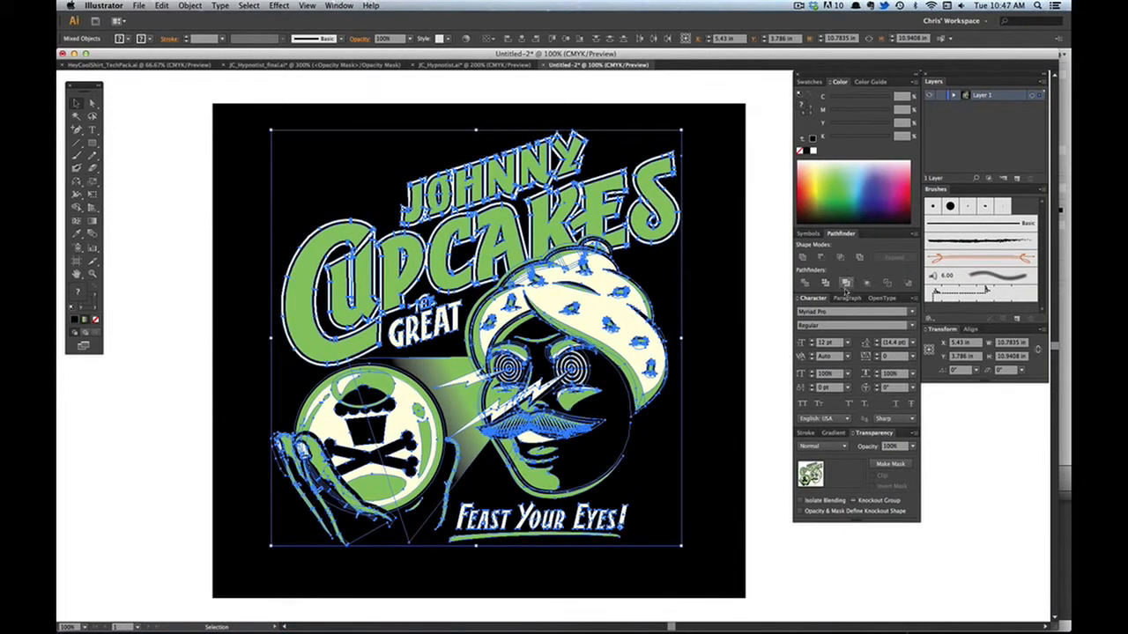
Bring up the Pathfinder, Layers and Transparency panels from the Window menu
click(338, 6)
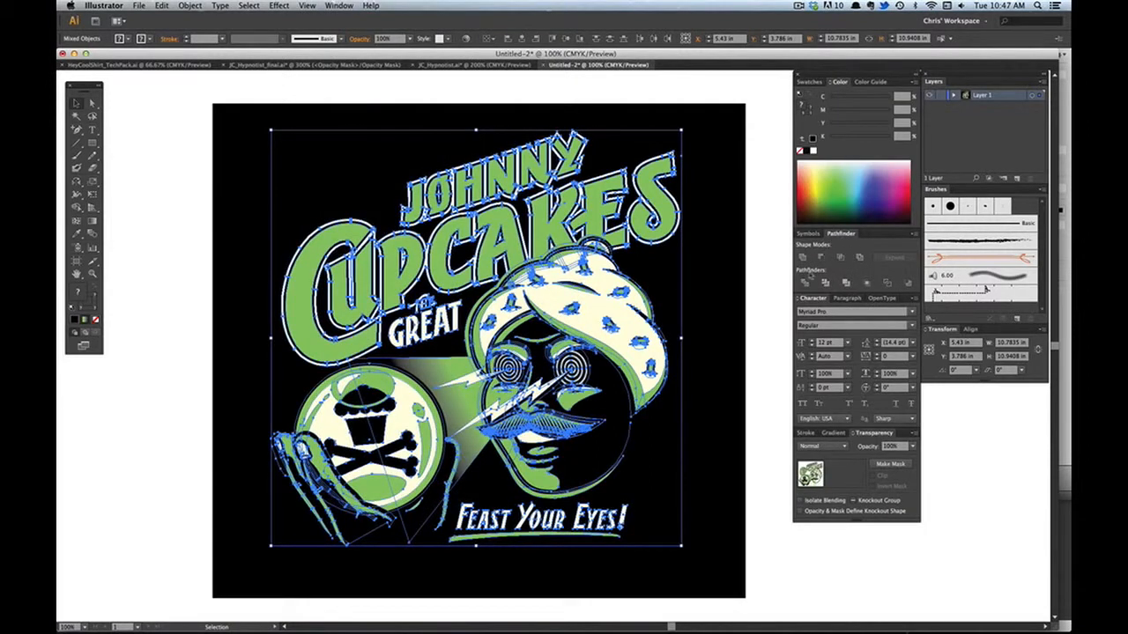
mouse_move(847, 282)
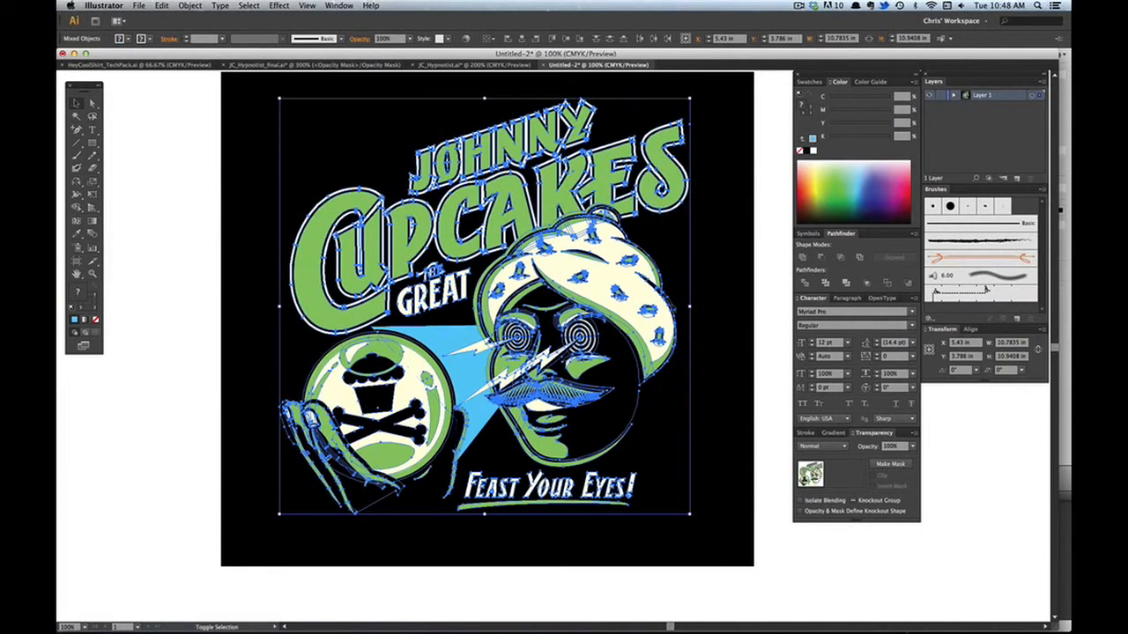
mouse_move(845, 281)
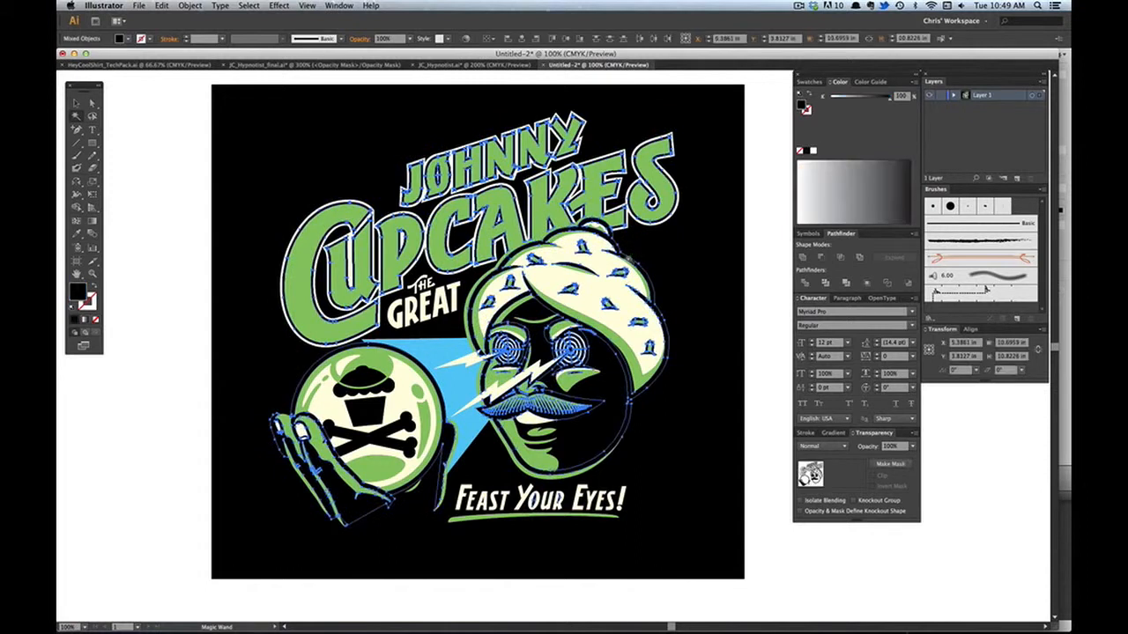
click(476, 318)
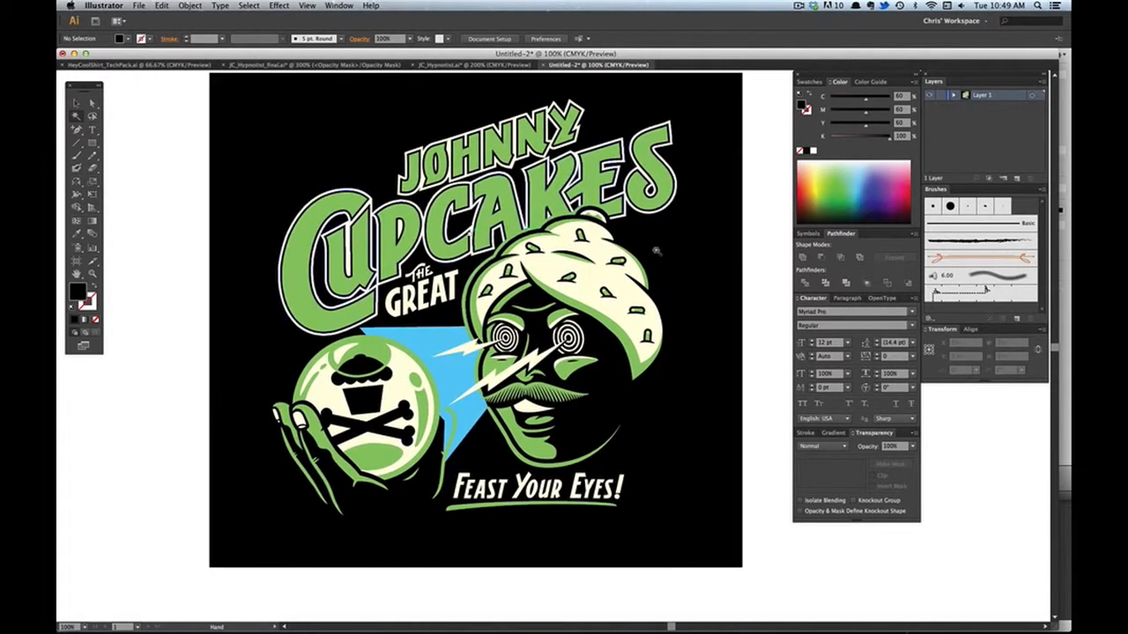
key(cmd+a)
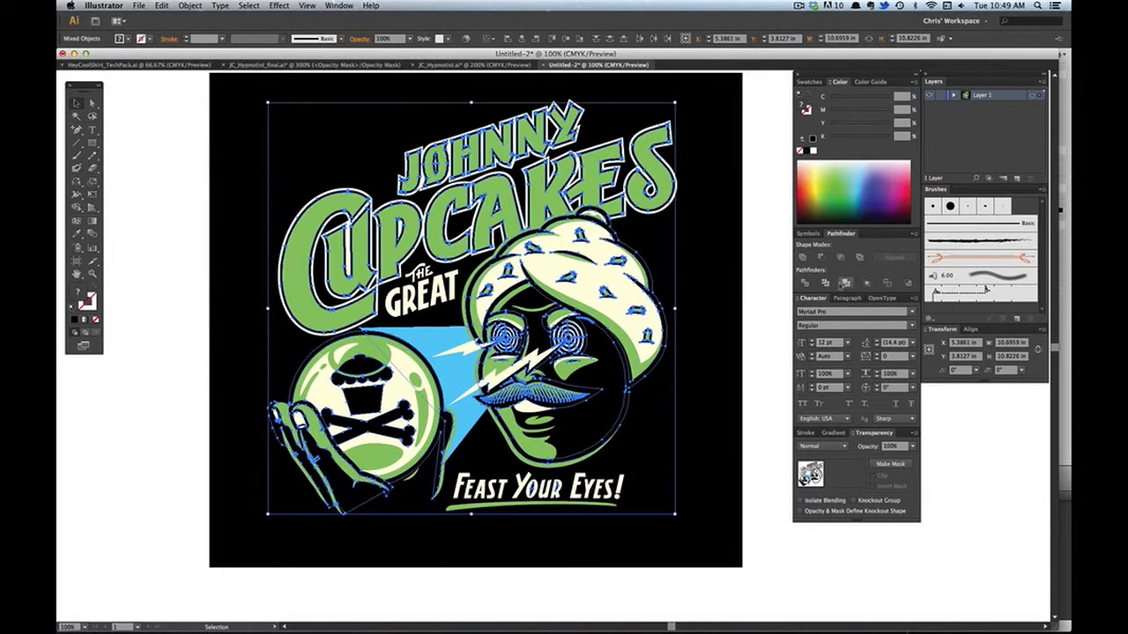
mouse_move(846, 282)
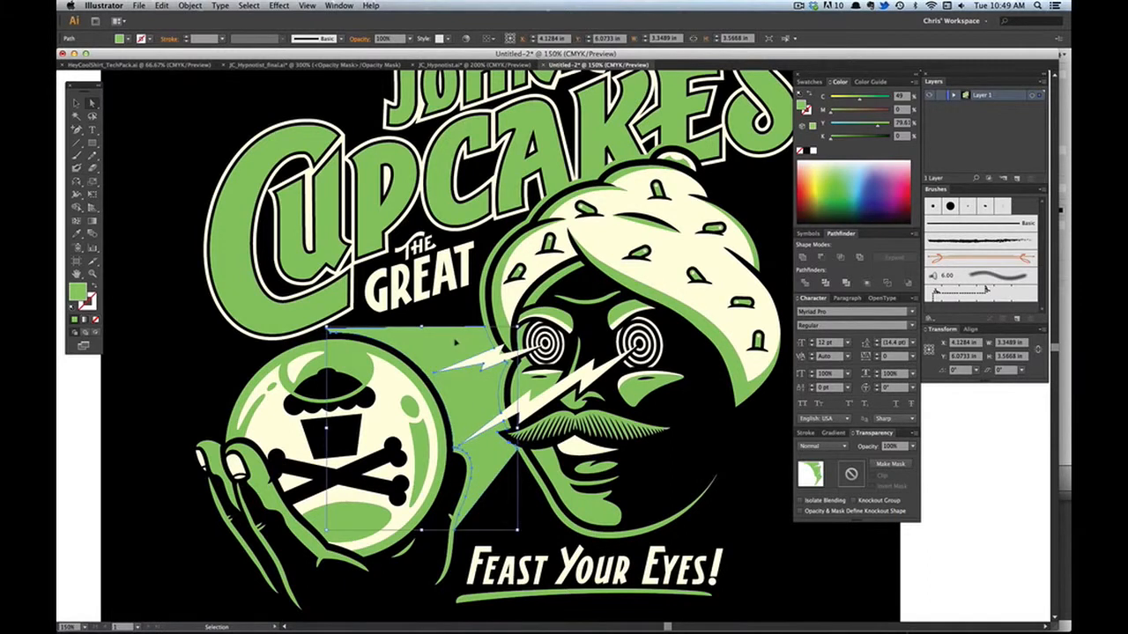
mouse_move(817, 403)
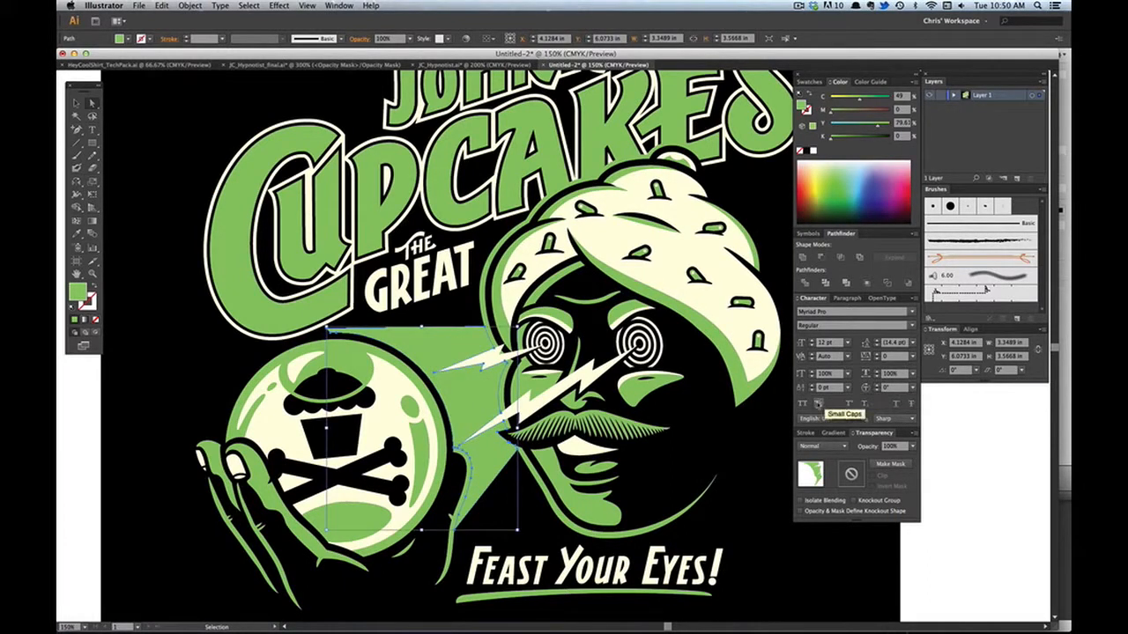
mouse_move(849, 474)
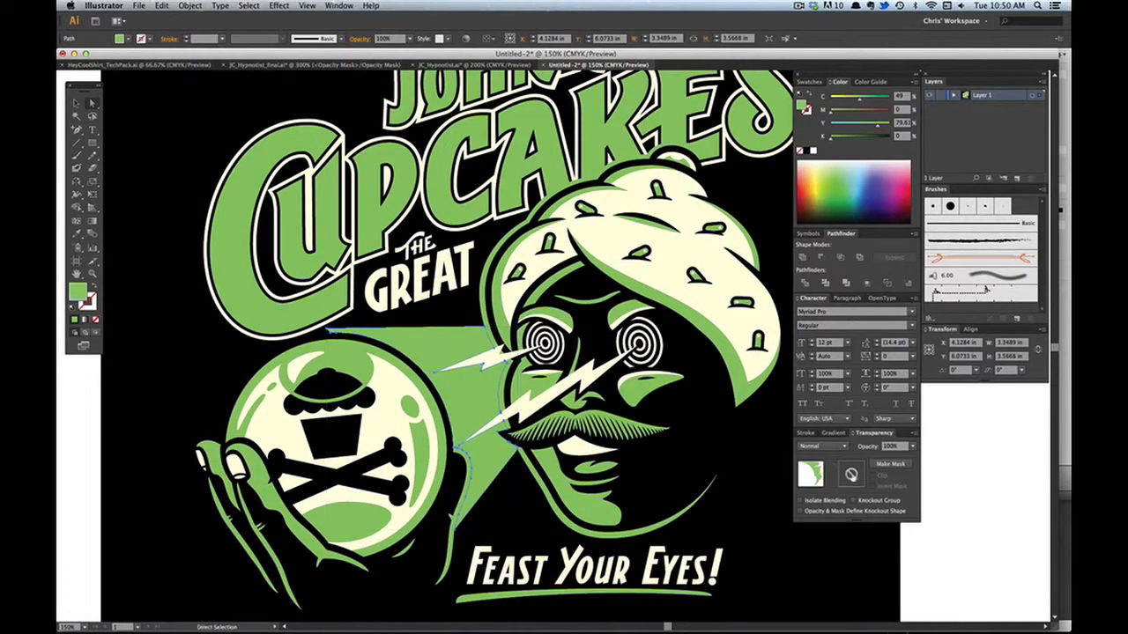
Switch the Transparency panel to editing the green glow's opacity mask
click(850, 474)
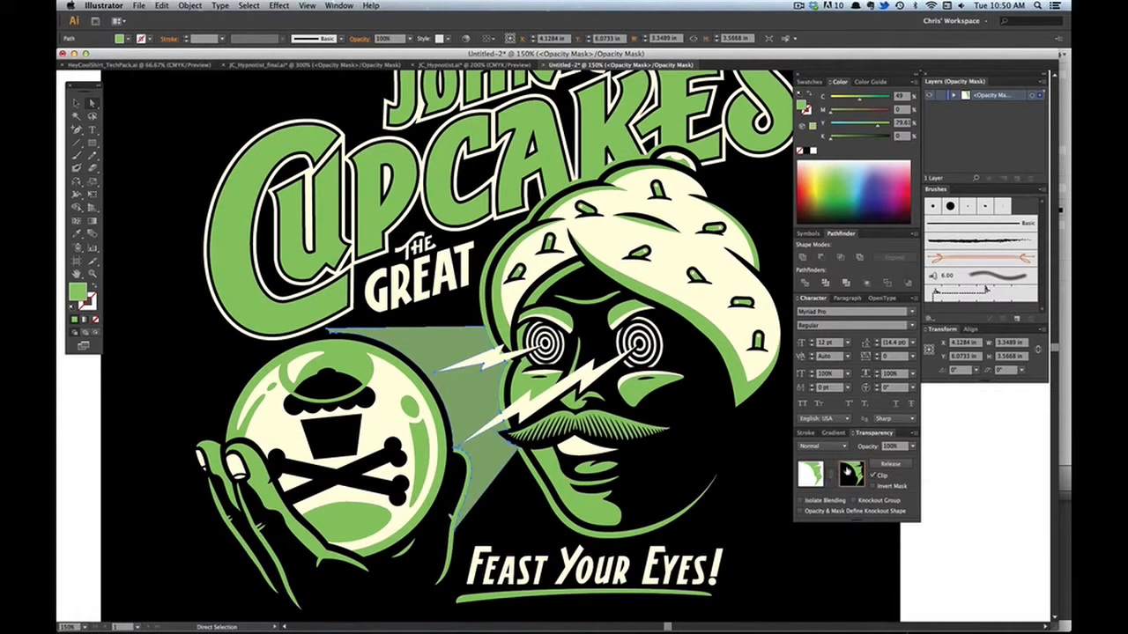
Sweep a linear gradient along the glowing beam inside the mask, then finish mask editing
click(835, 434)
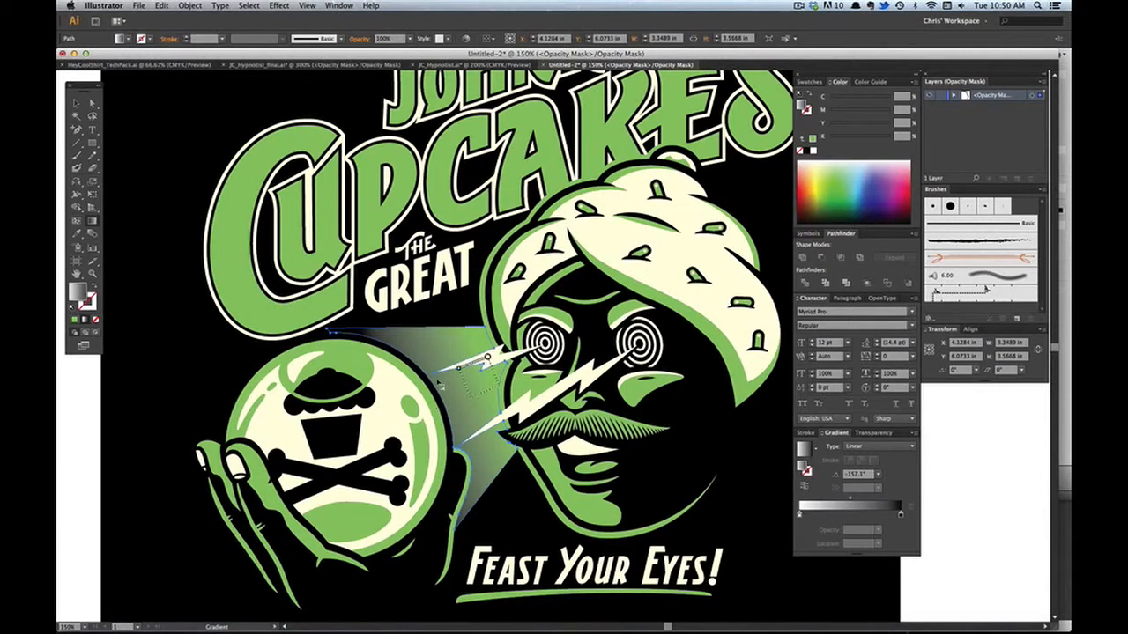
drag(458, 368, 493, 370)
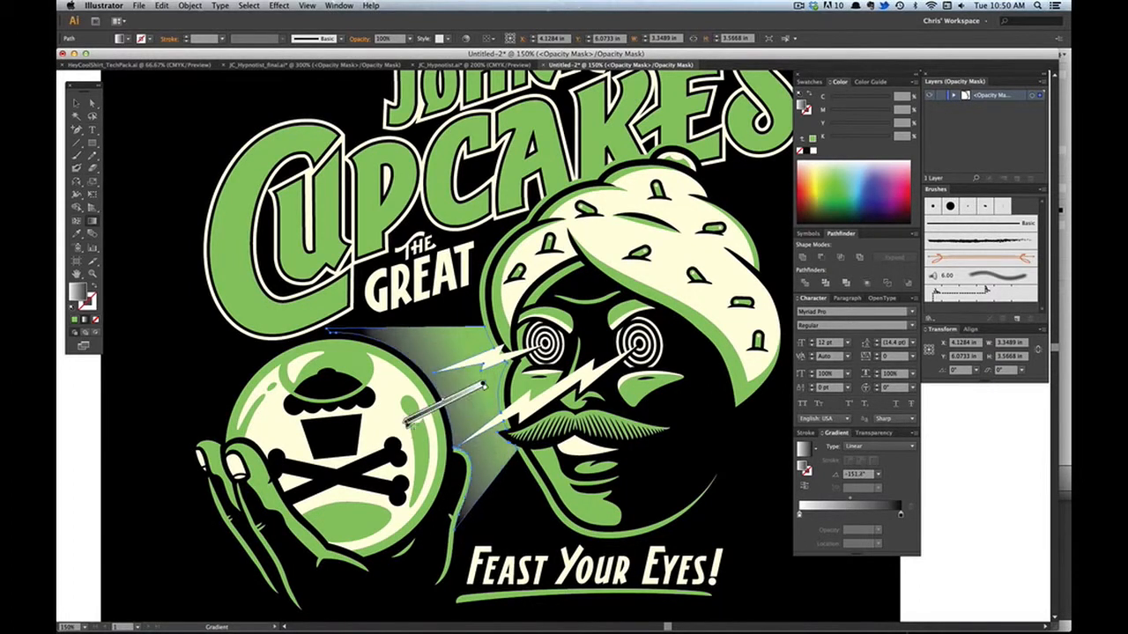
click(116, 394)
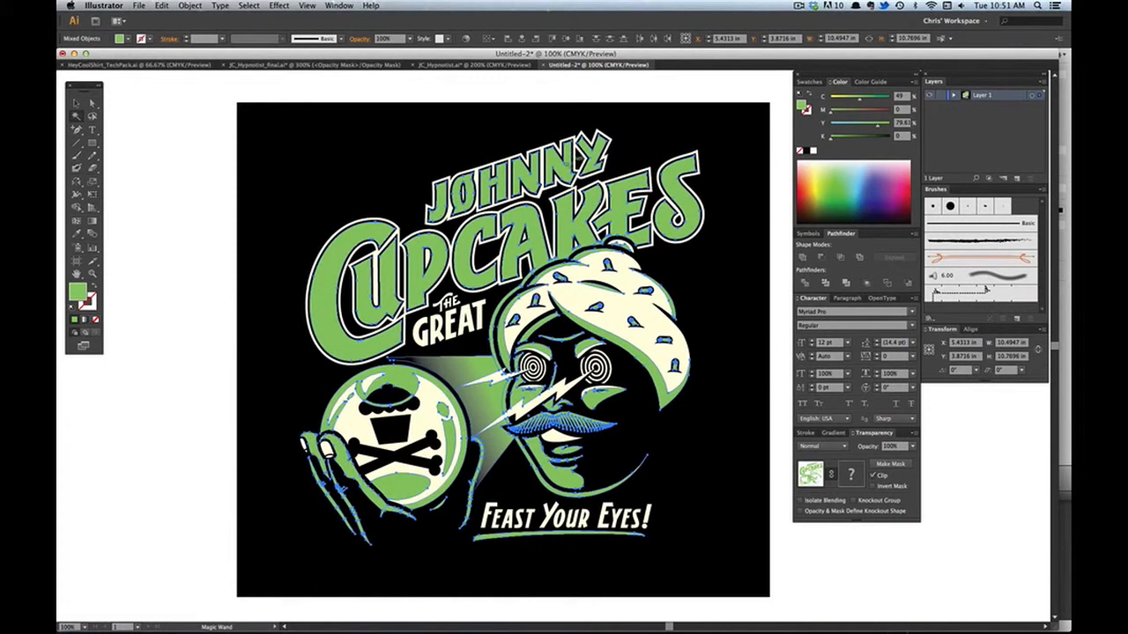
Select the artwork by colour with the Magic Wand to move each ink onto its own layer
click(502, 343)
text(1 Color Black)
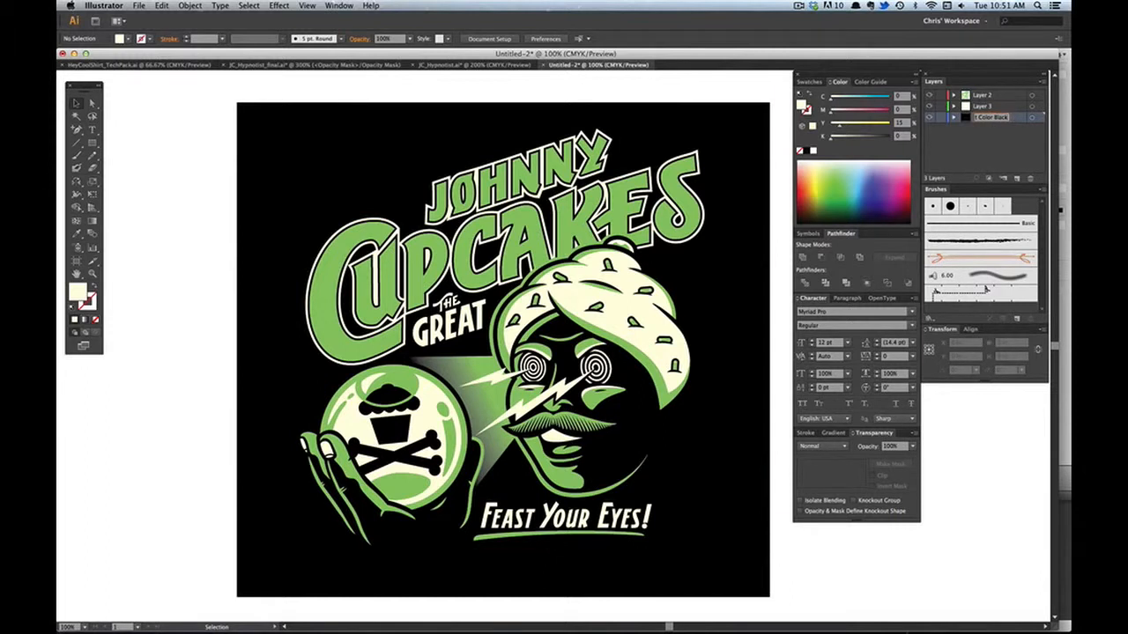
Confirm the Dark Color layer name and rename the middle layer to Off White
click(983, 106)
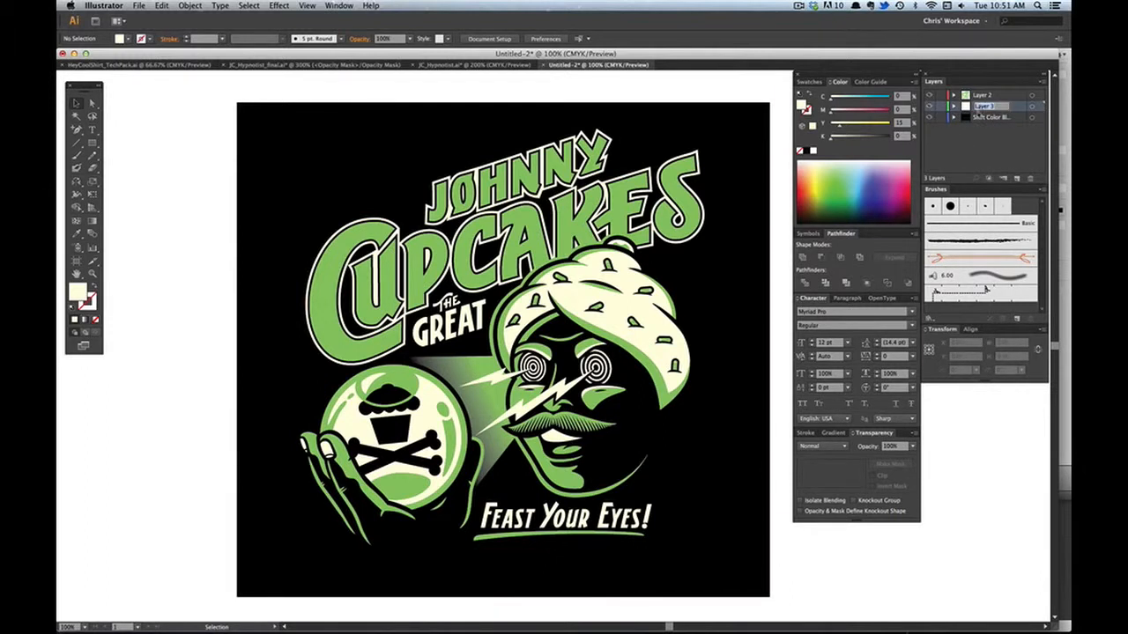
double_click(983, 106)
text(Off White)
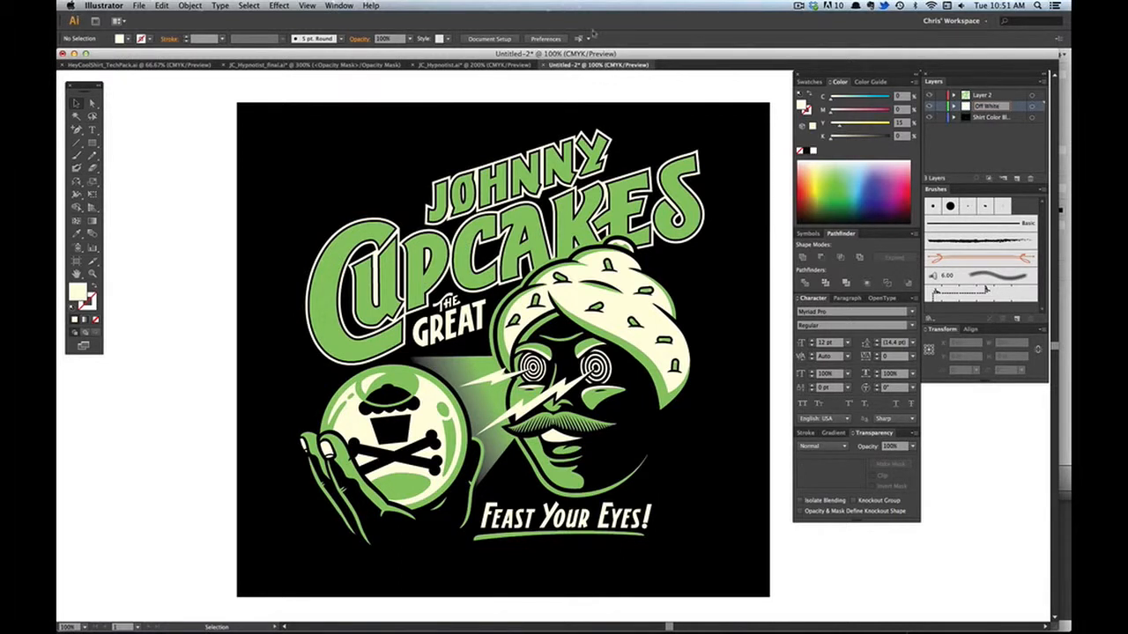
mouse_move(721, 144)
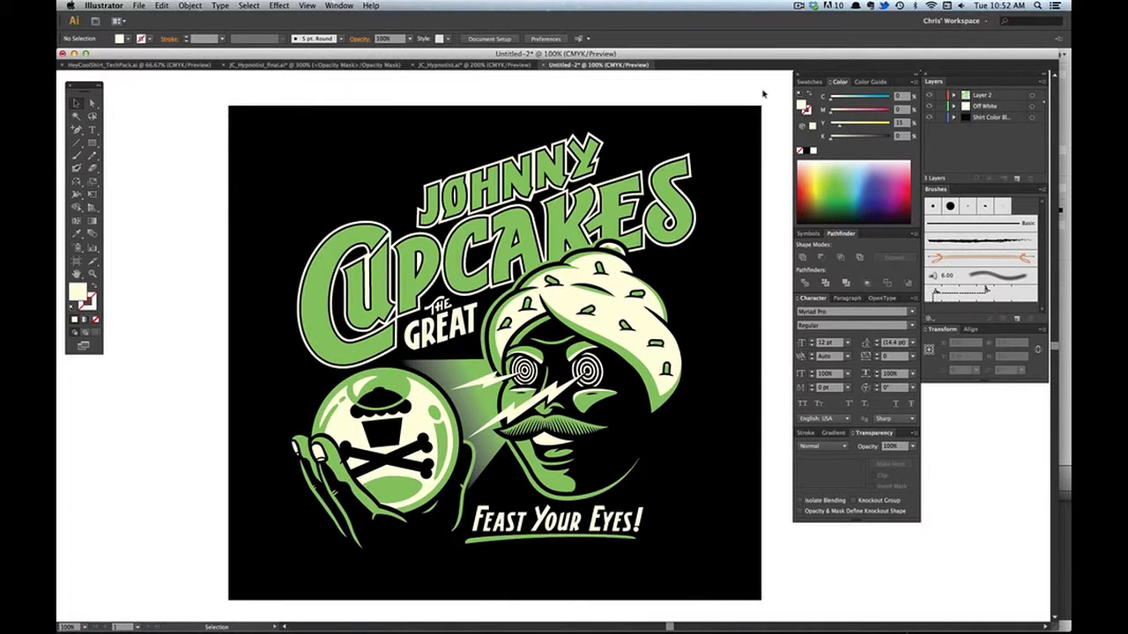
mouse_move(757, 136)
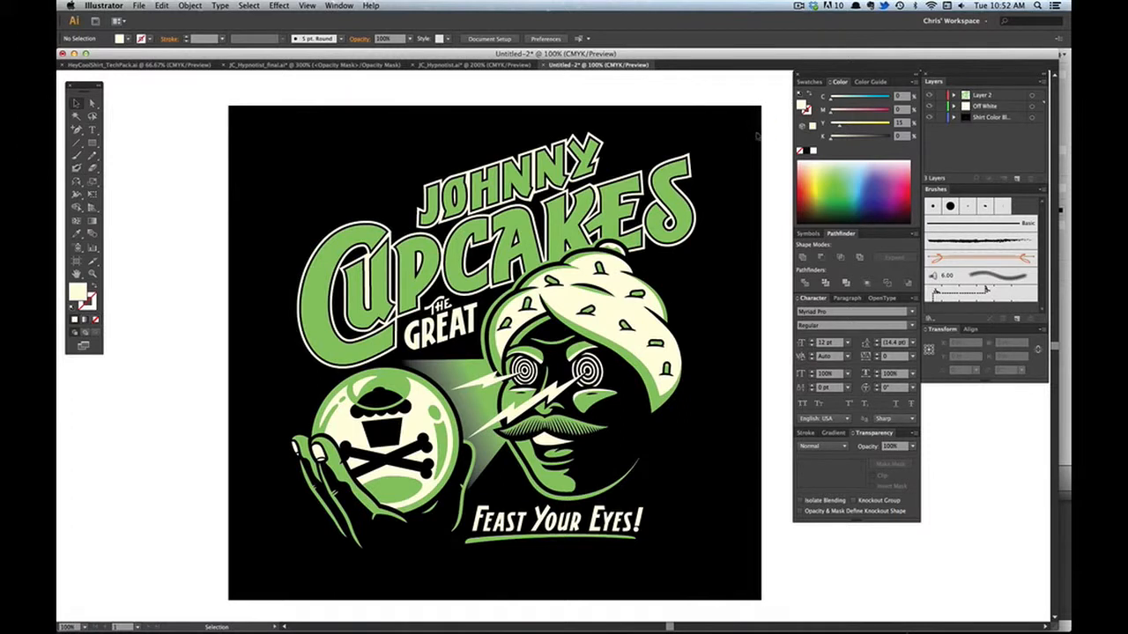
mouse_move(648, 144)
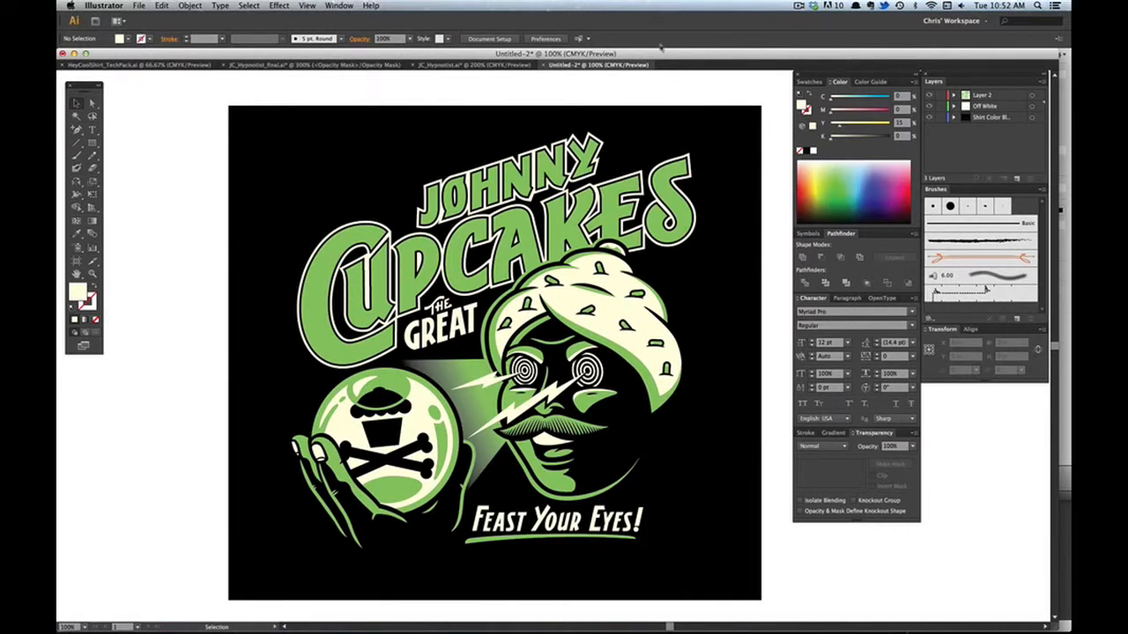
mouse_move(655, 134)
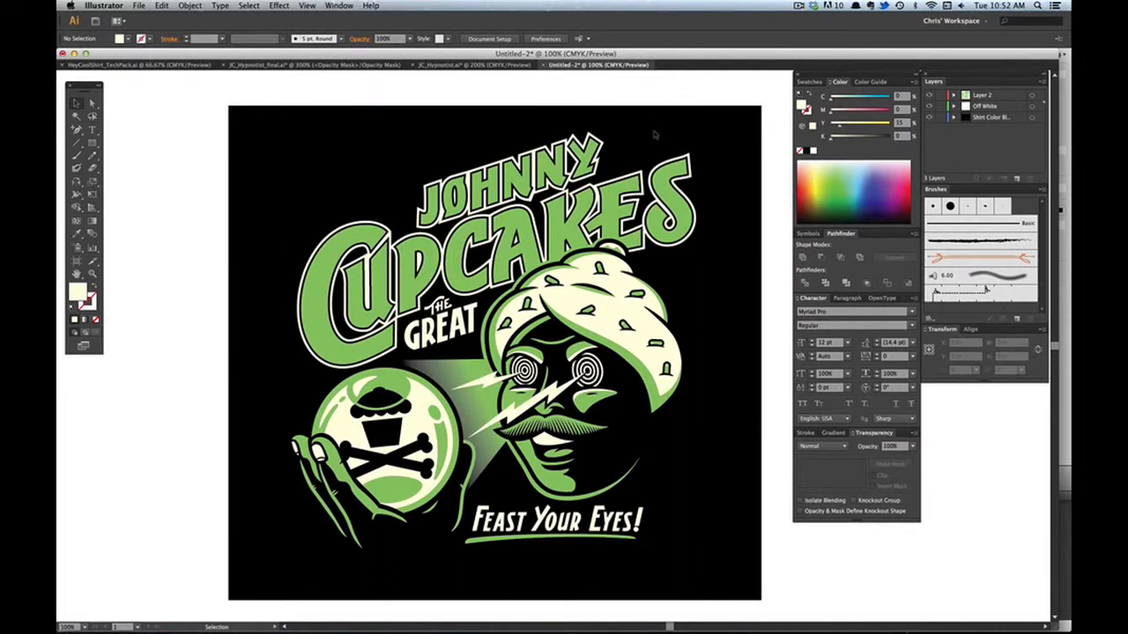
mouse_move(696, 88)
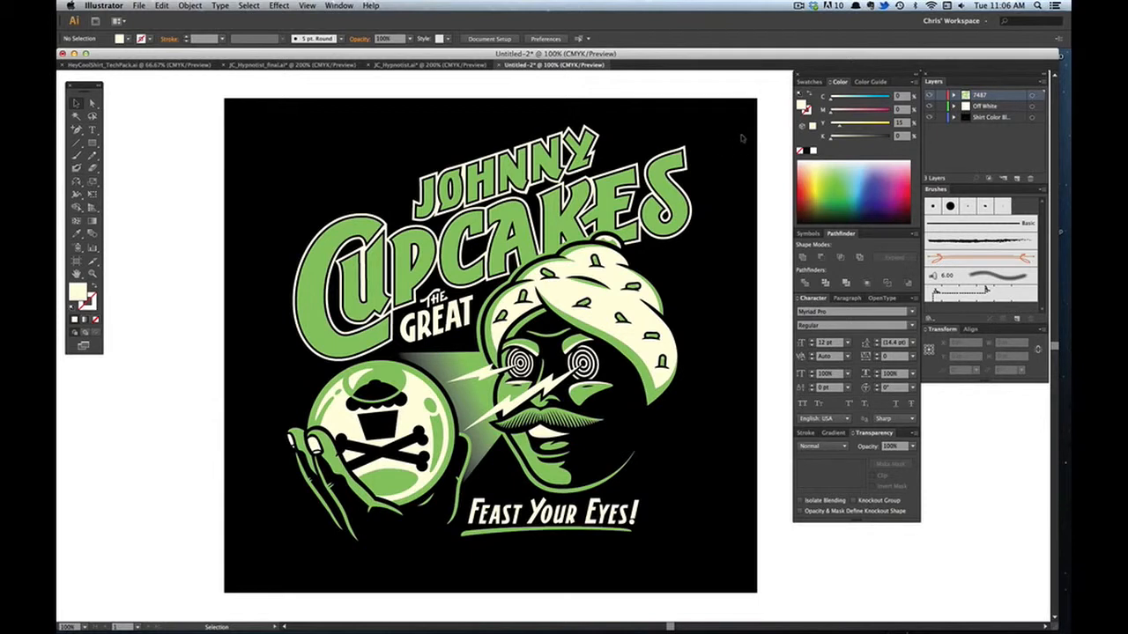
mouse_move(700, 173)
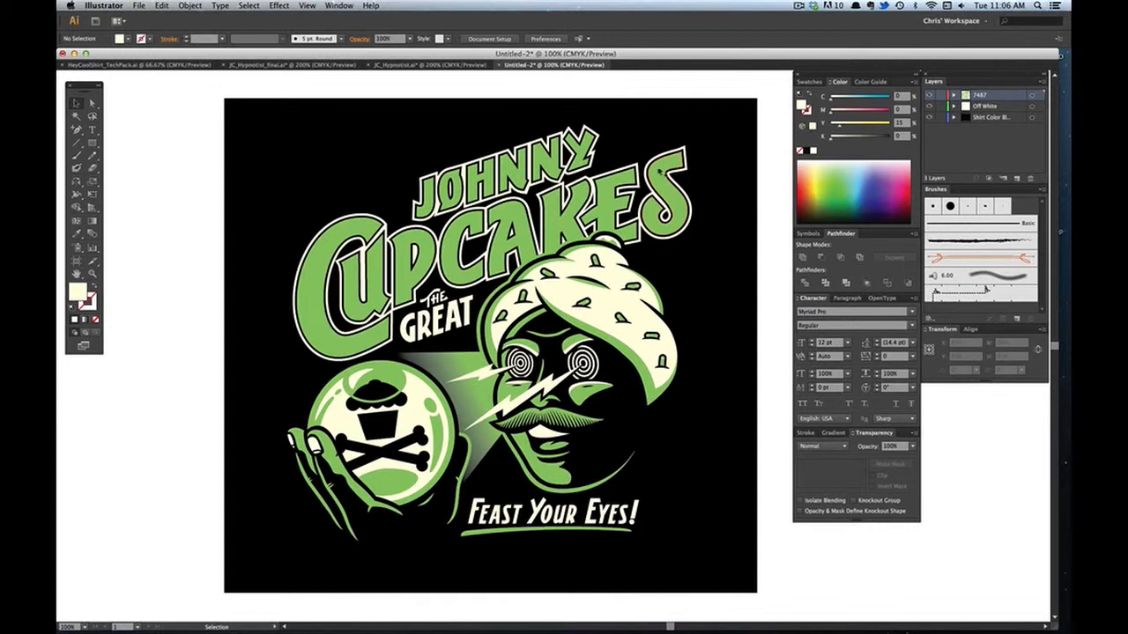
mouse_move(148, 88)
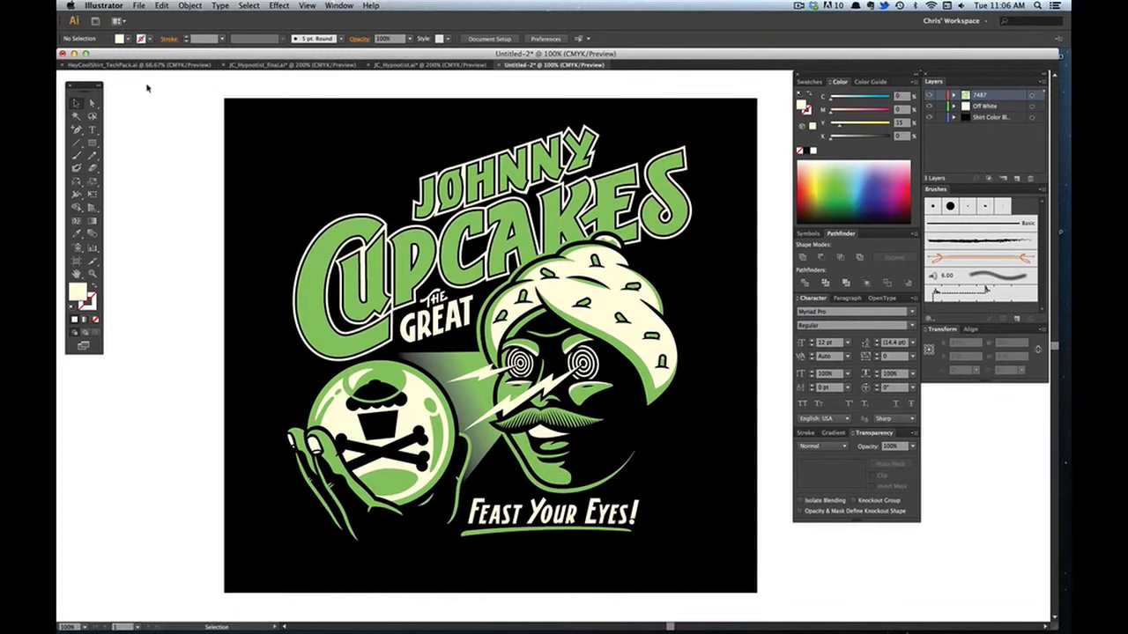
mouse_move(476, 97)
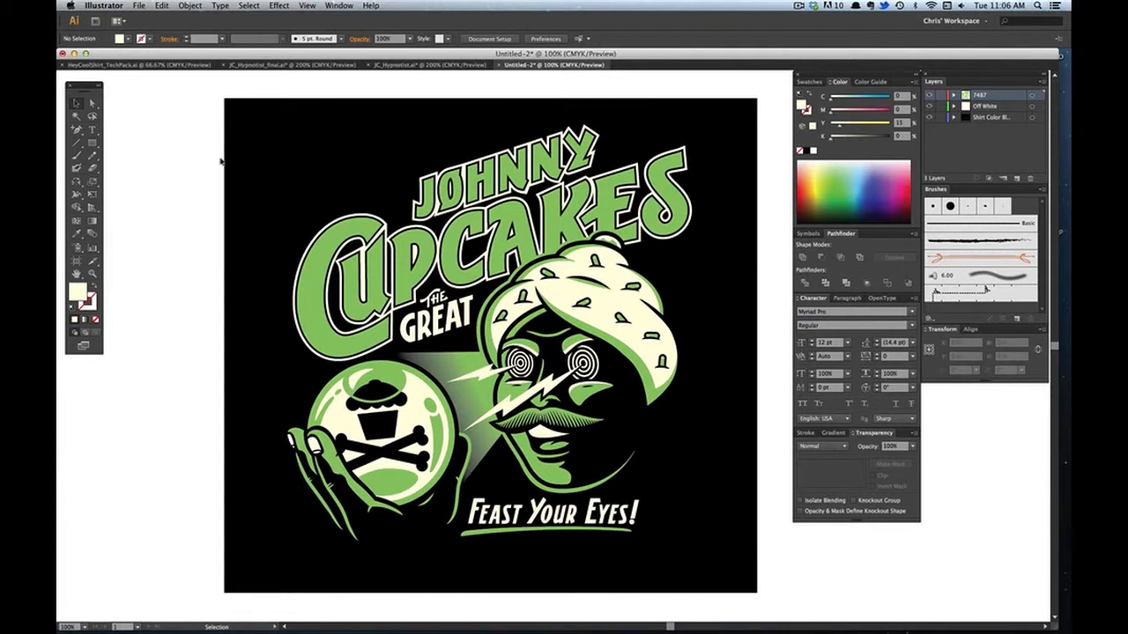
mouse_move(310, 139)
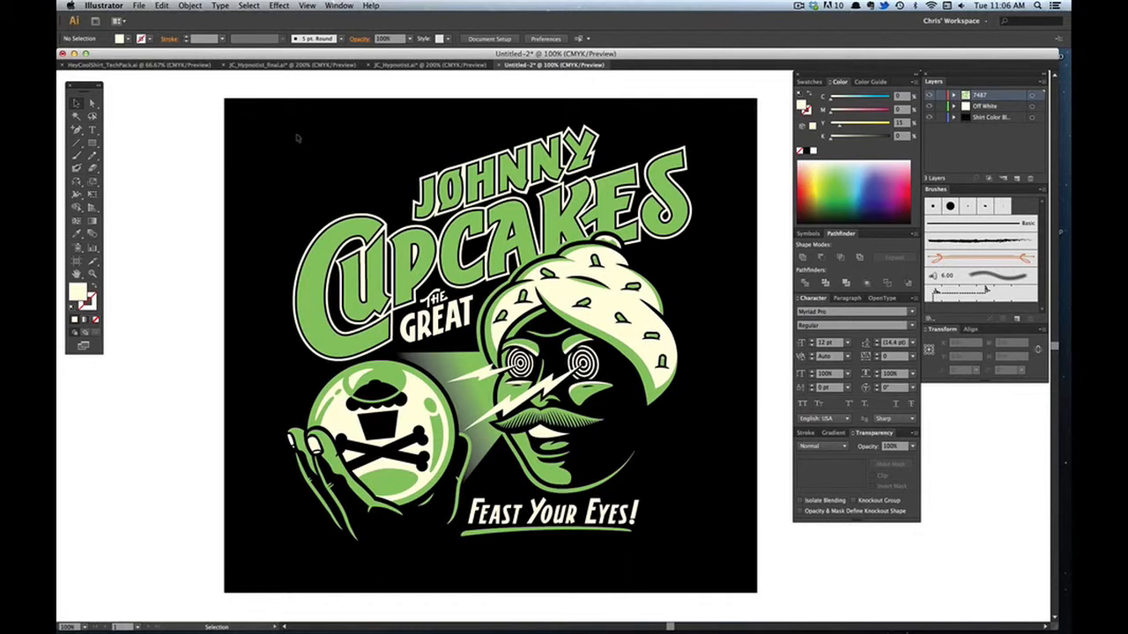
mouse_move(187, 75)
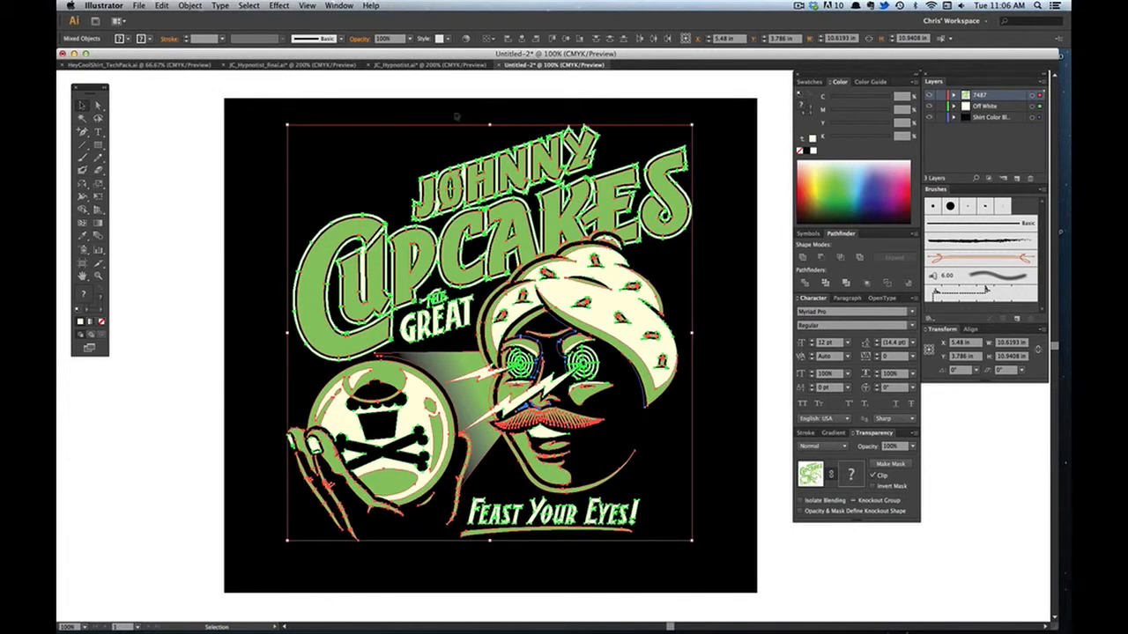
mouse_move(106, 64)
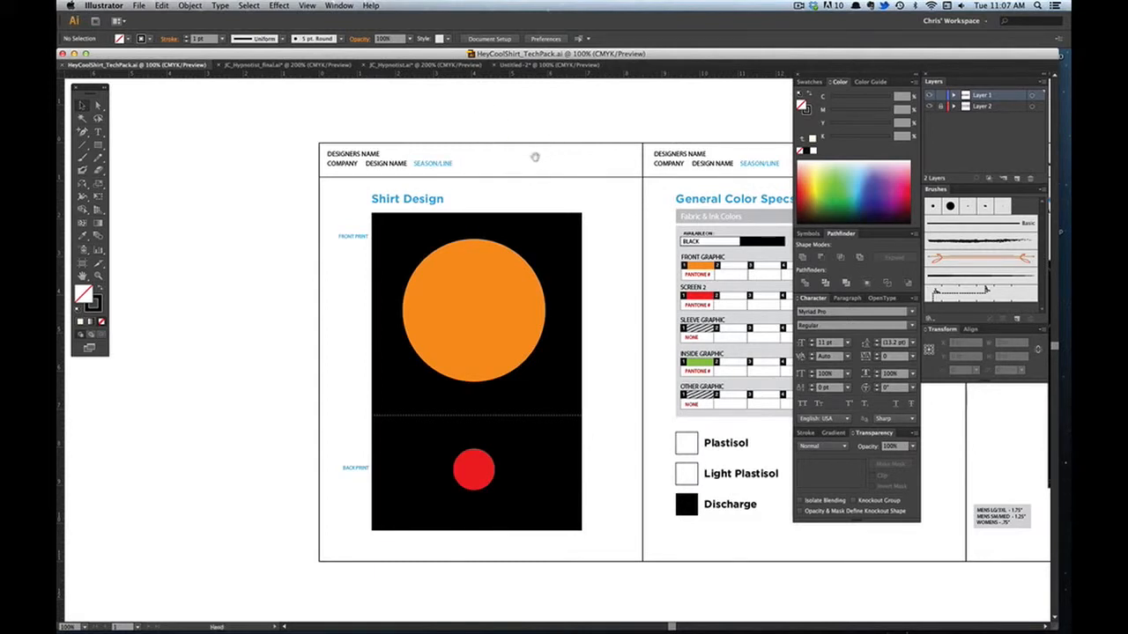
mouse_move(680, 210)
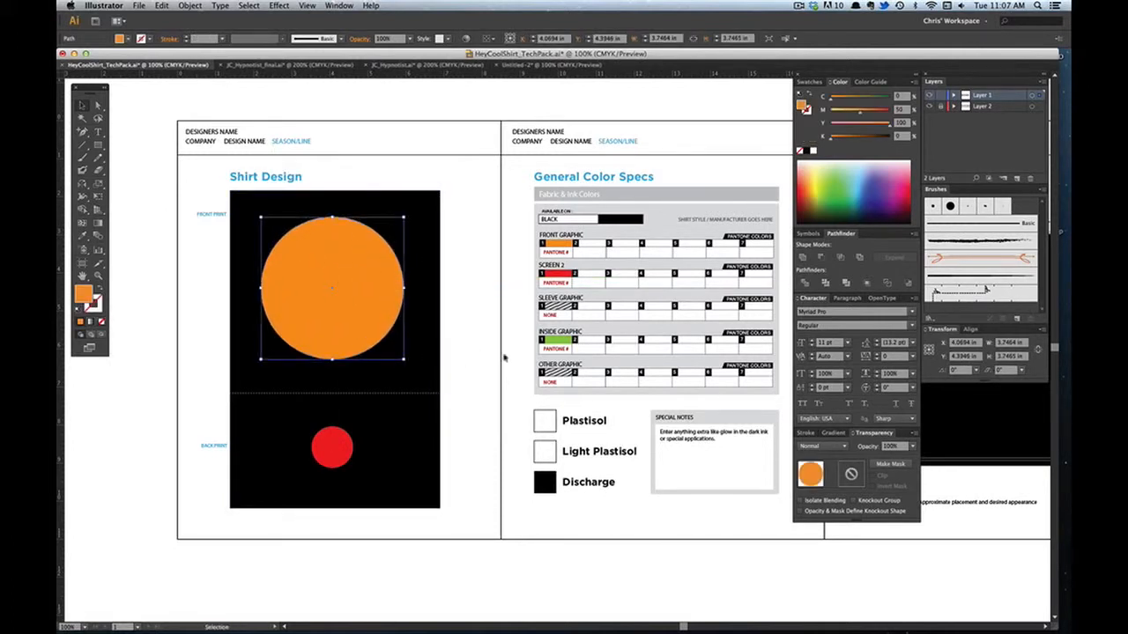
mouse_move(183, 473)
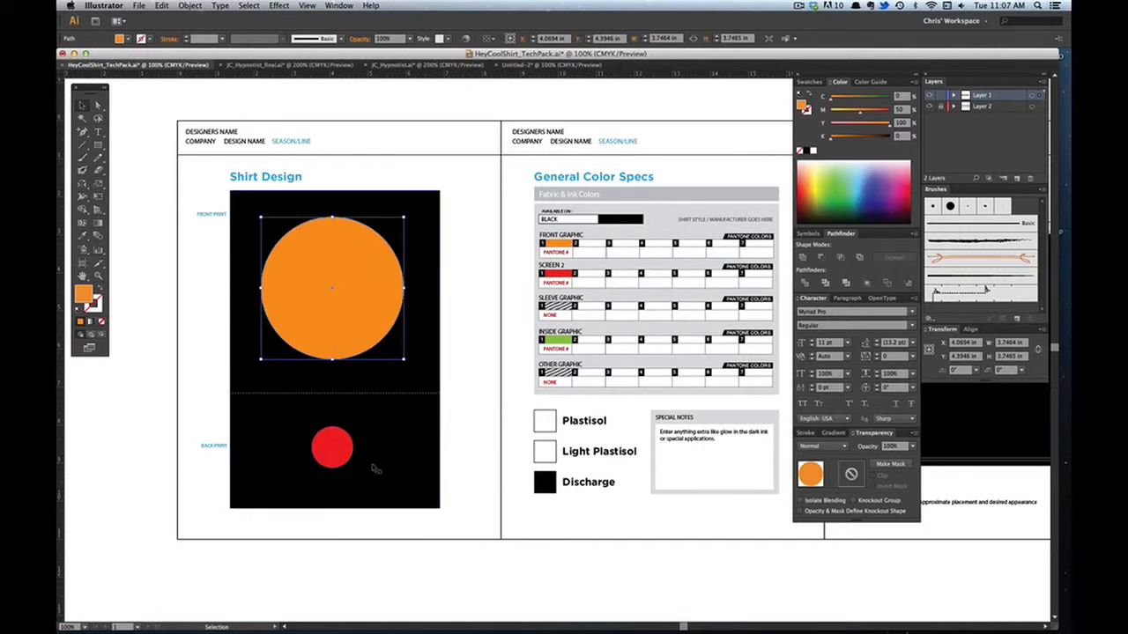
mouse_move(503, 285)
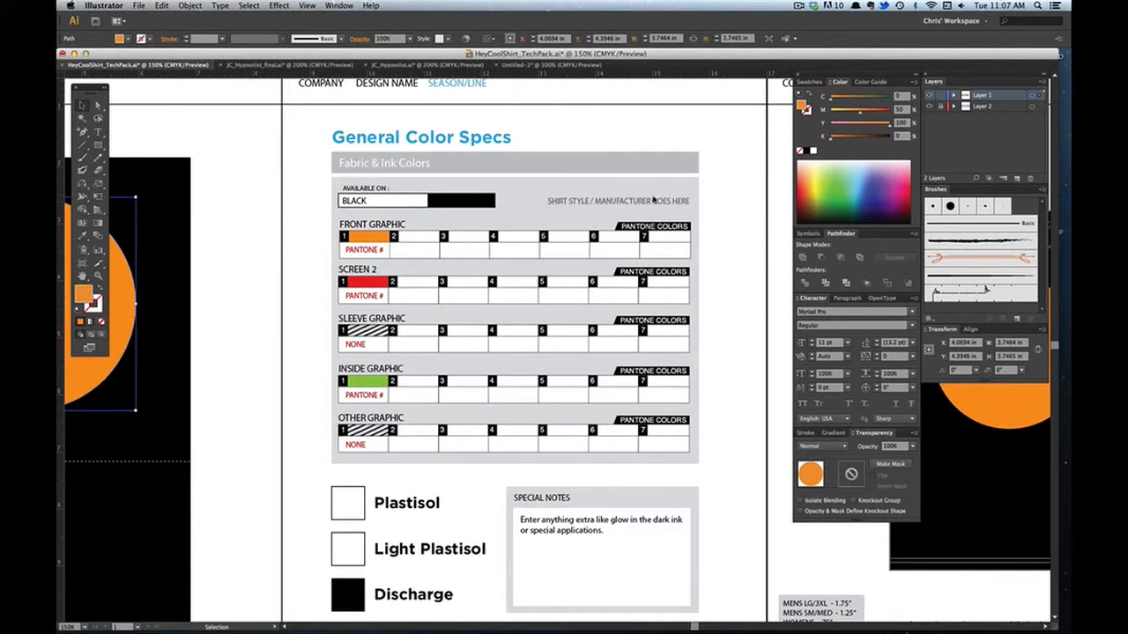
mouse_move(761, 210)
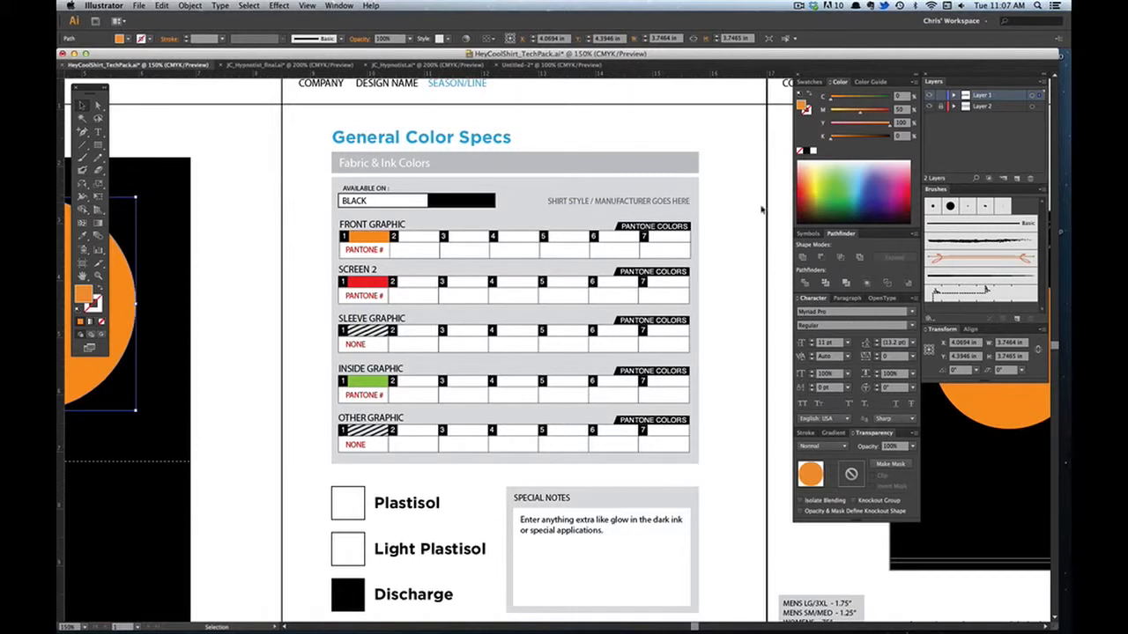
mouse_move(704, 155)
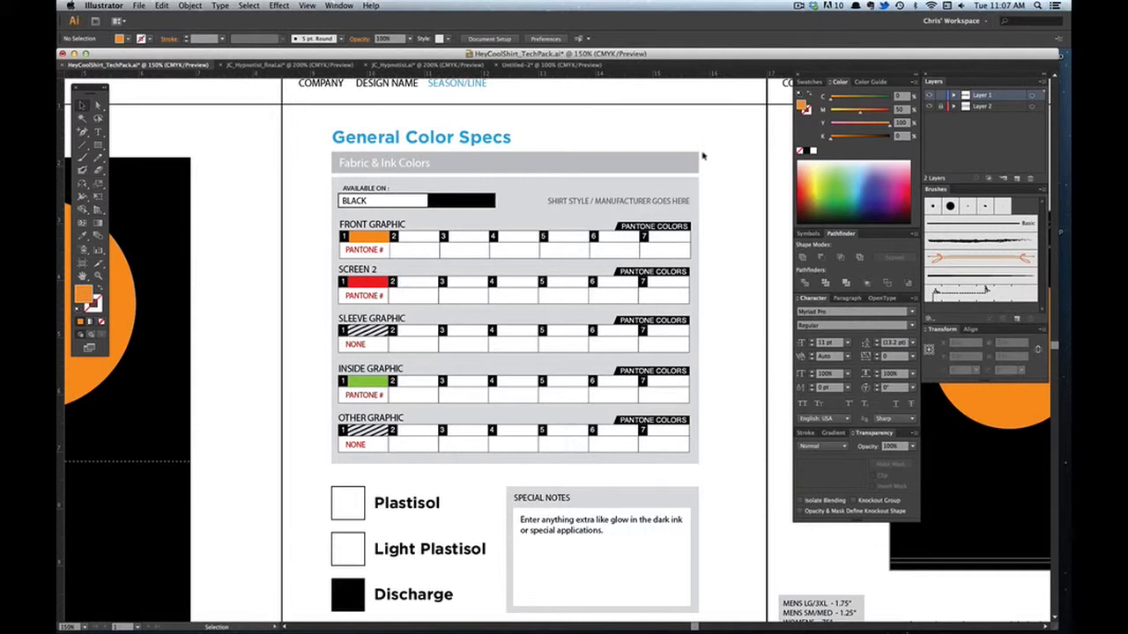
mouse_move(650, 210)
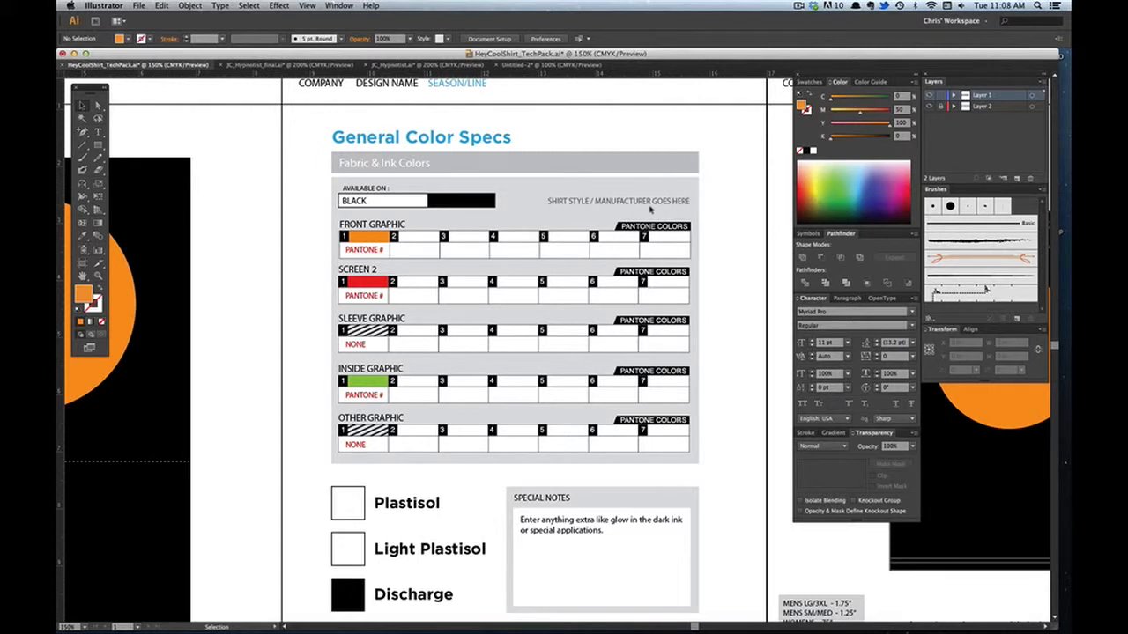
mouse_move(349, 218)
text(BACK GRAPHIC)
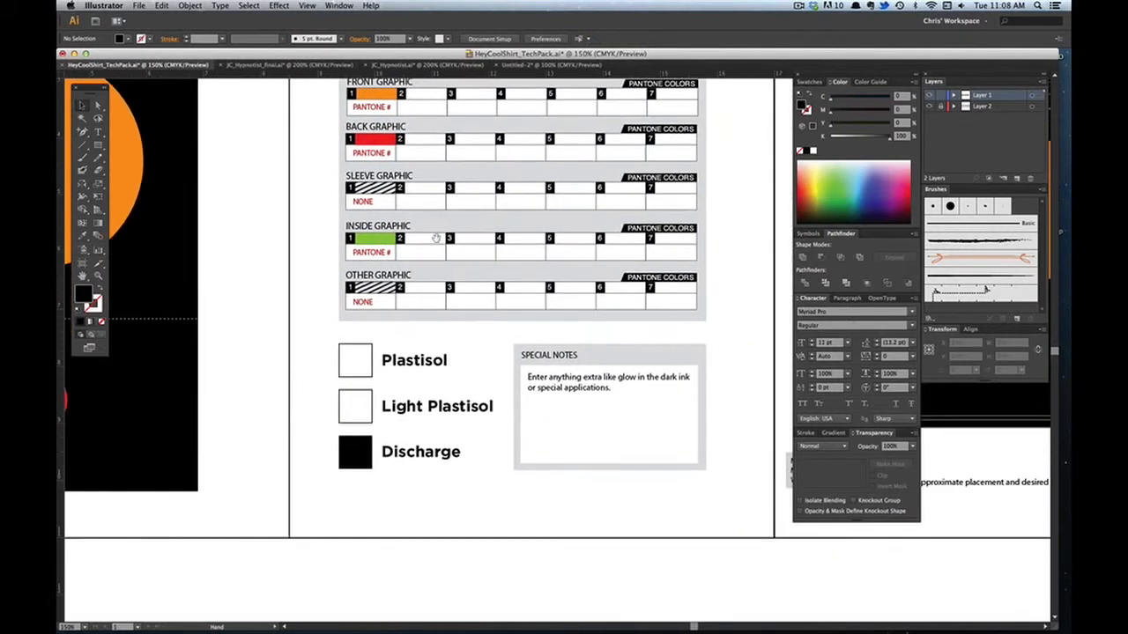
scroll(down, 3)
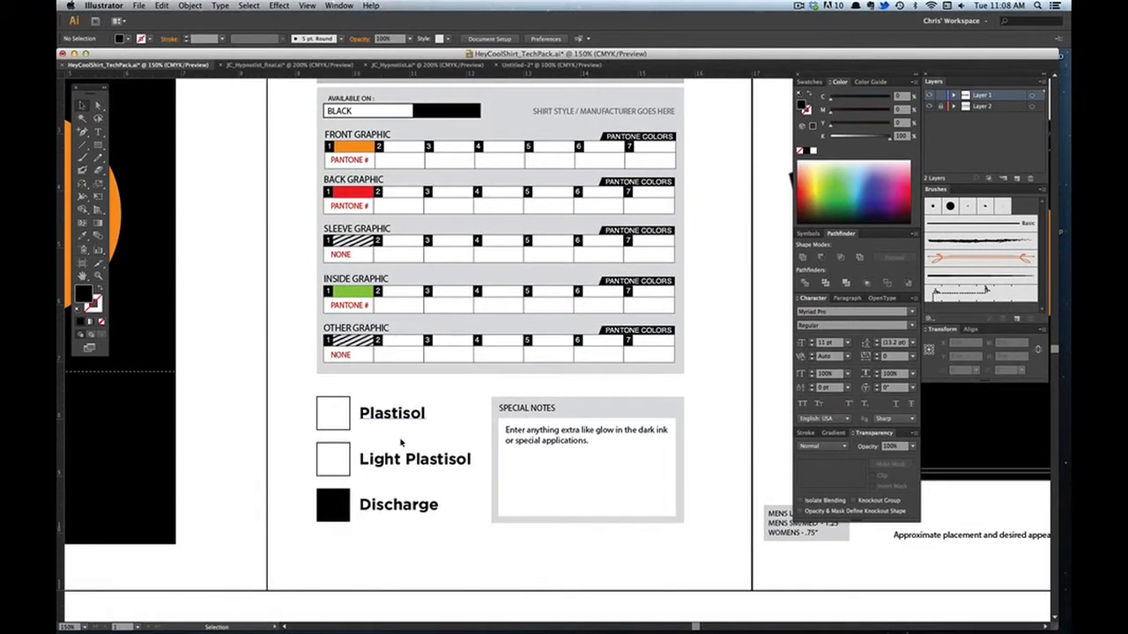
mouse_move(458, 555)
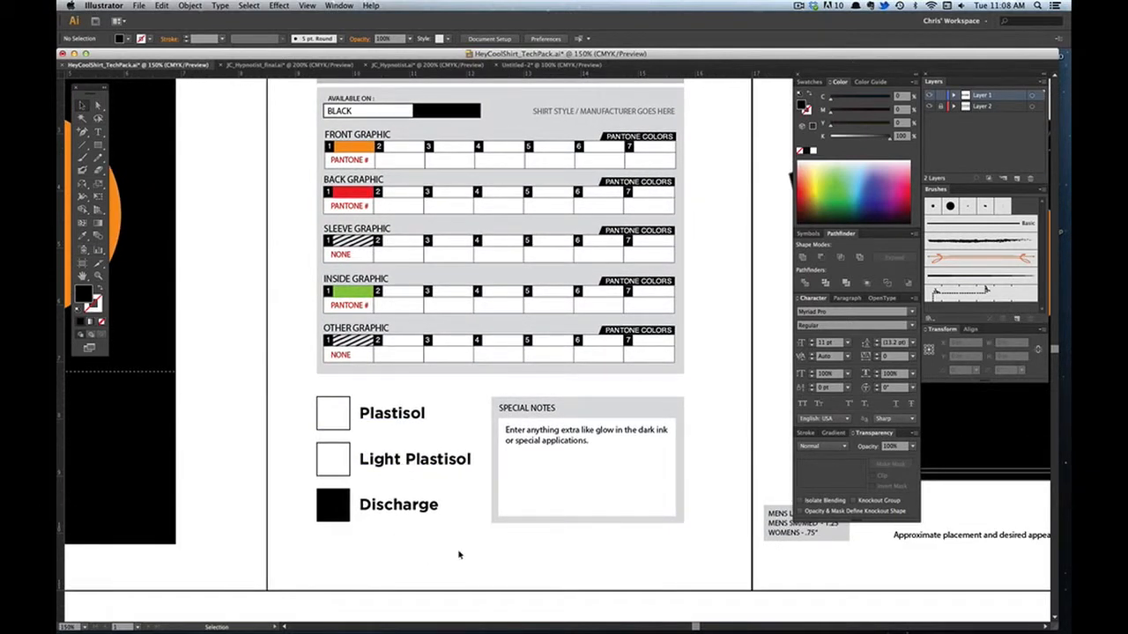
mouse_move(509, 557)
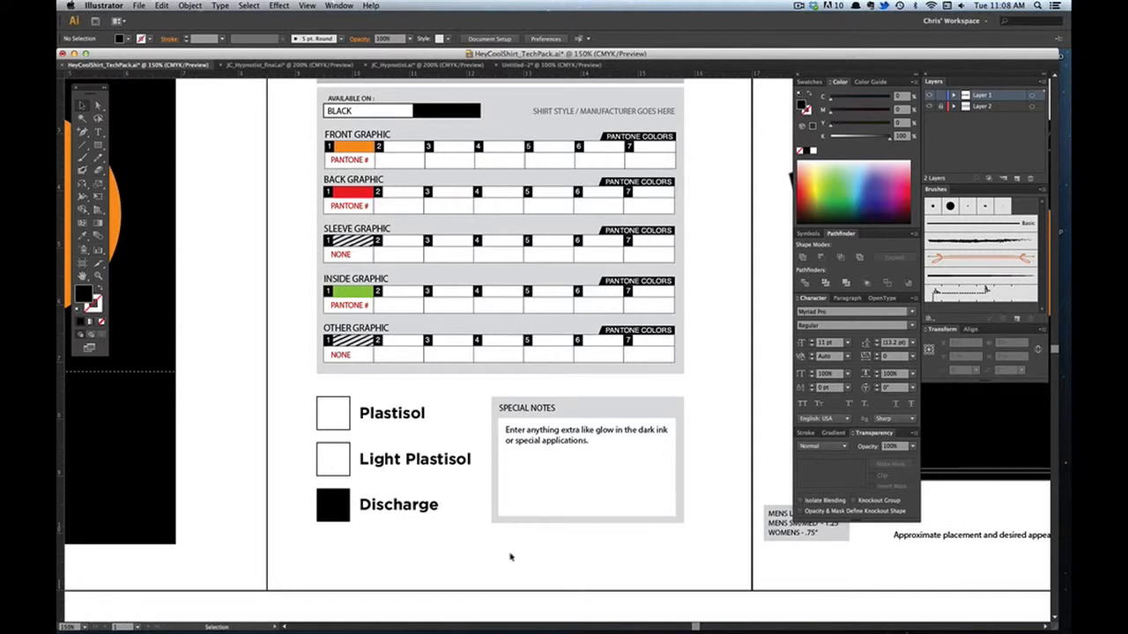
mouse_move(457, 546)
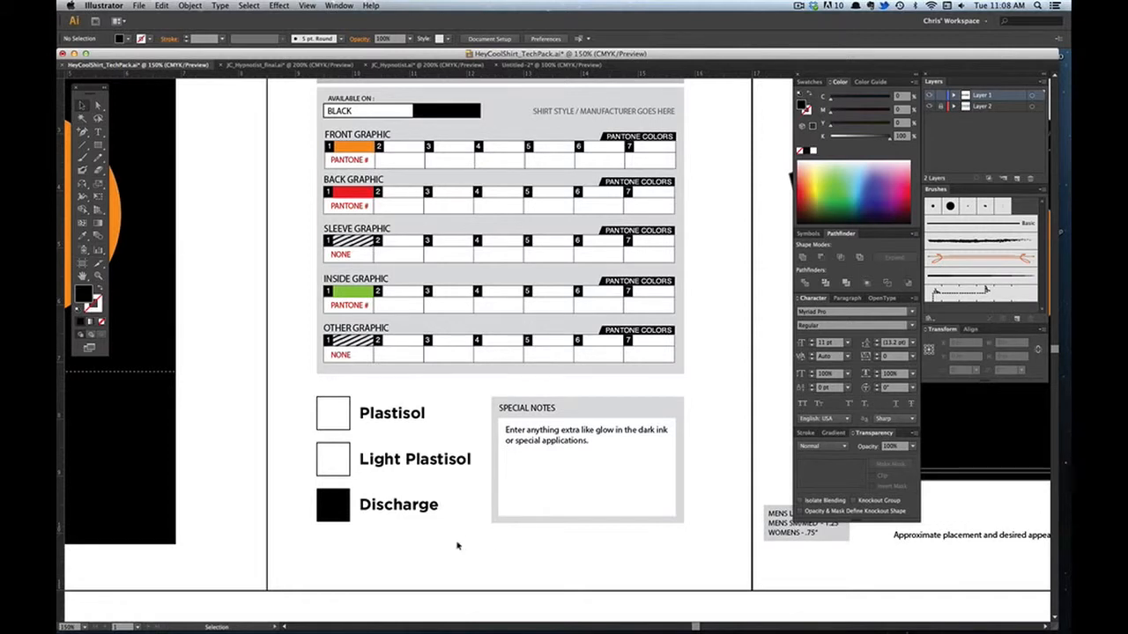
mouse_move(296, 391)
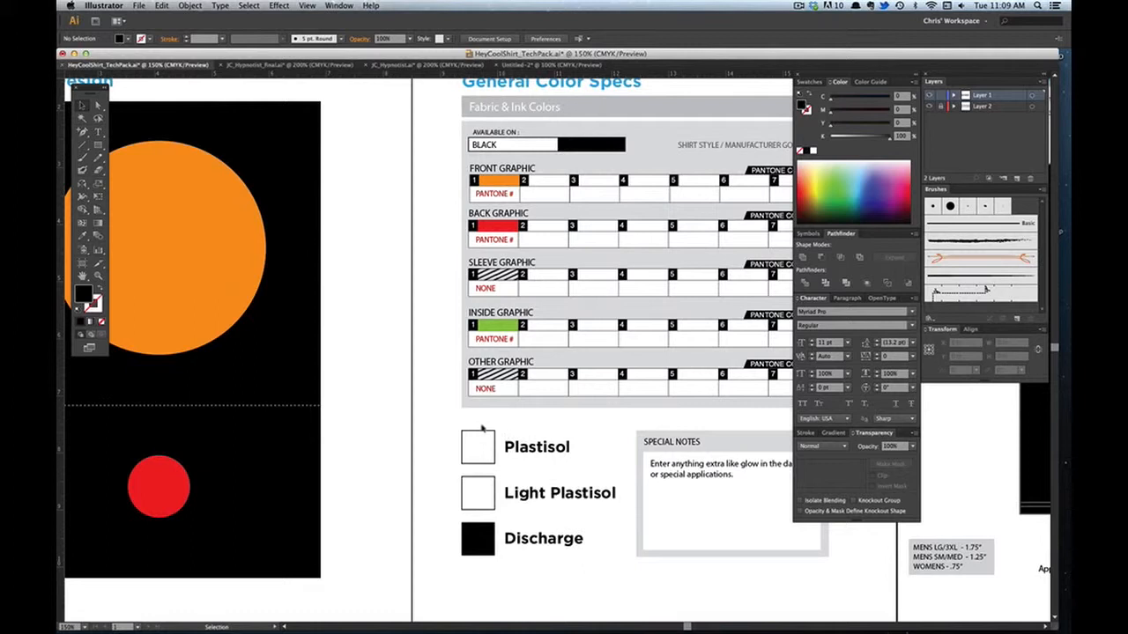
mouse_move(405, 388)
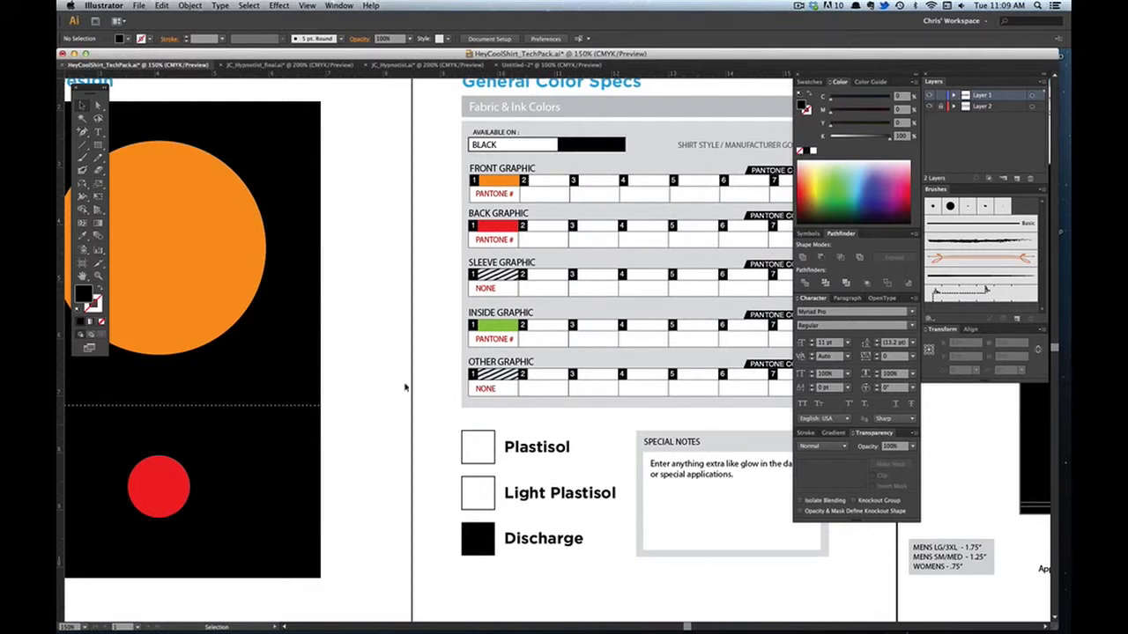
mouse_move(405, 381)
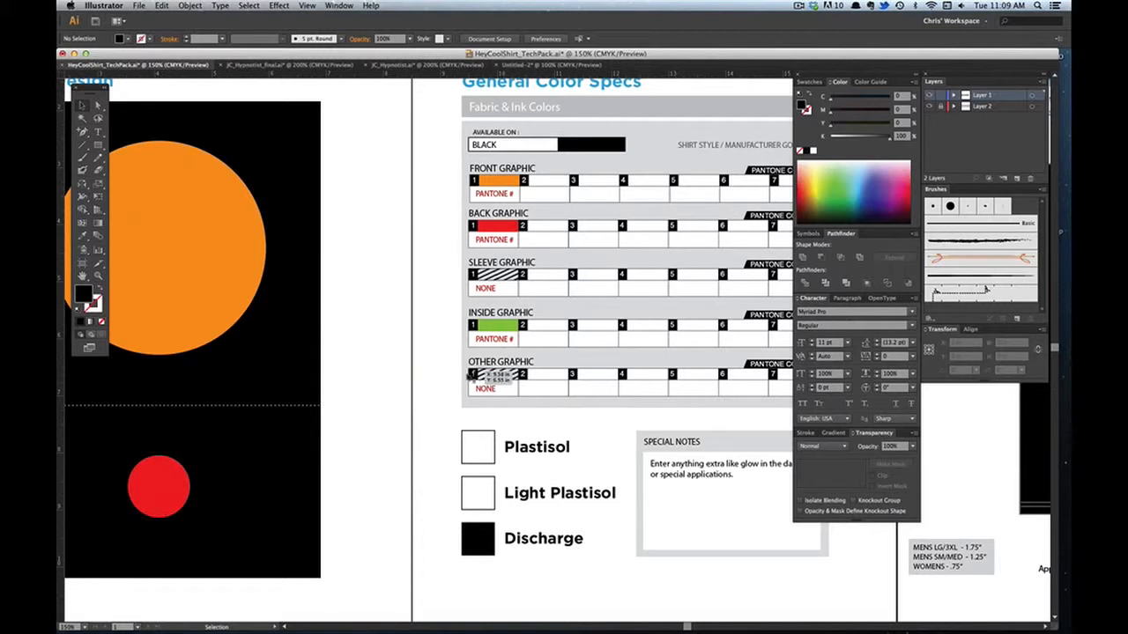
scroll(down, 3)
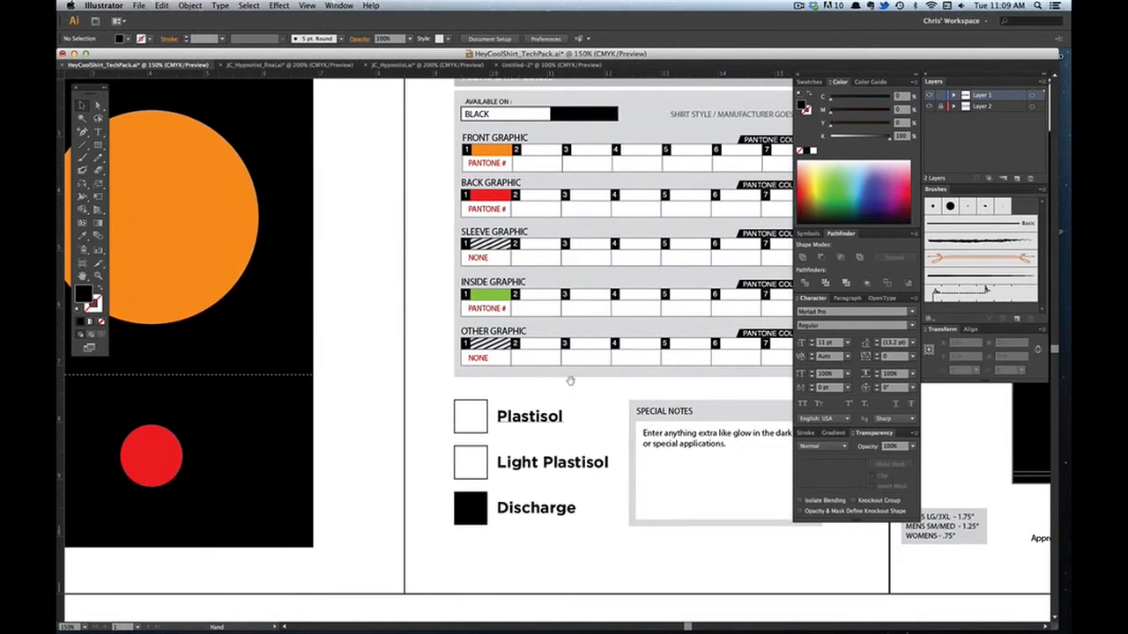
mouse_move(547, 284)
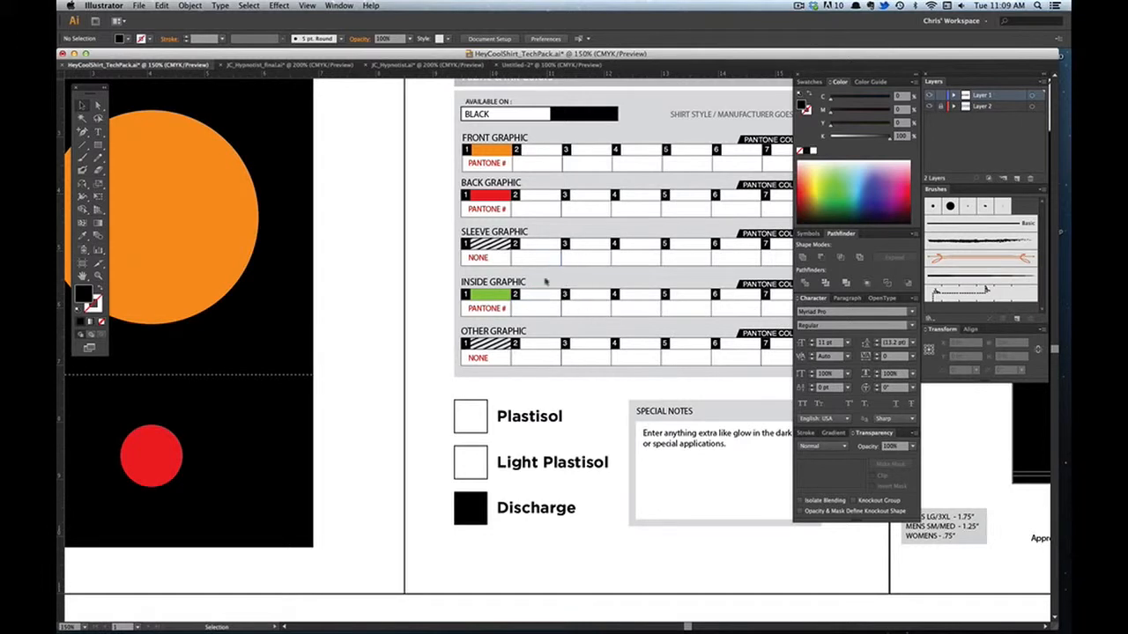
mouse_move(661, 320)
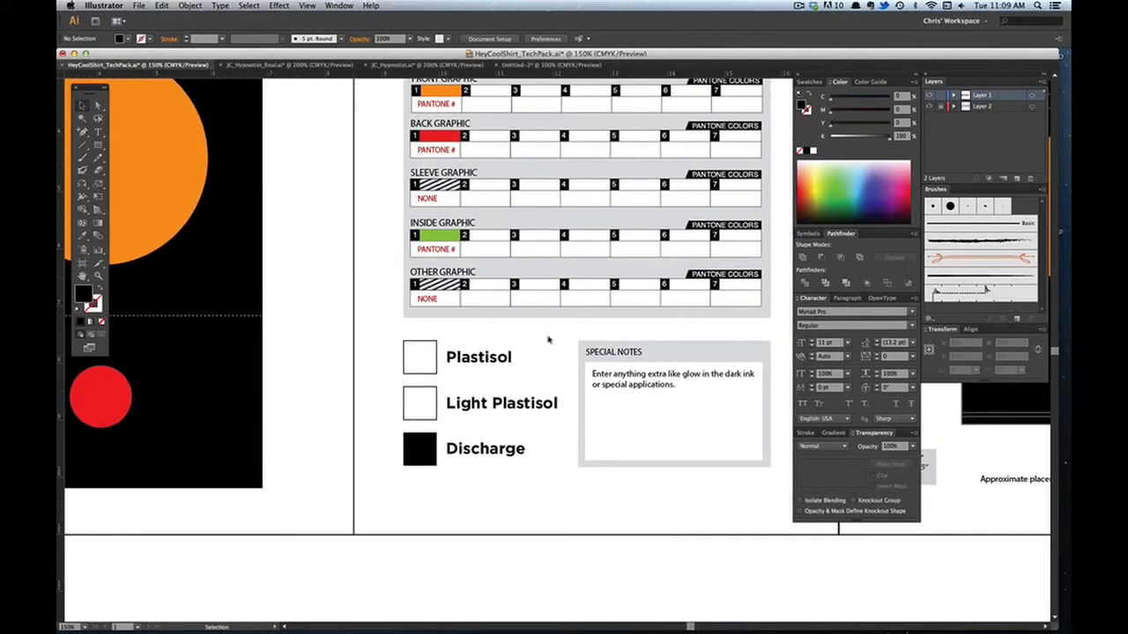
mouse_move(477, 335)
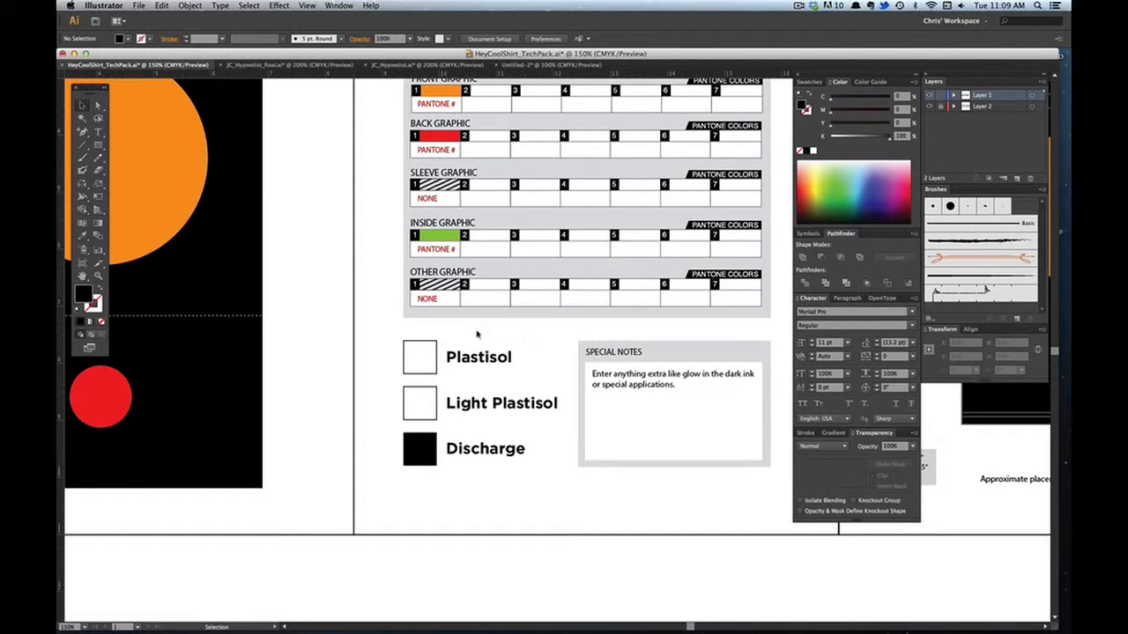
mouse_move(476, 459)
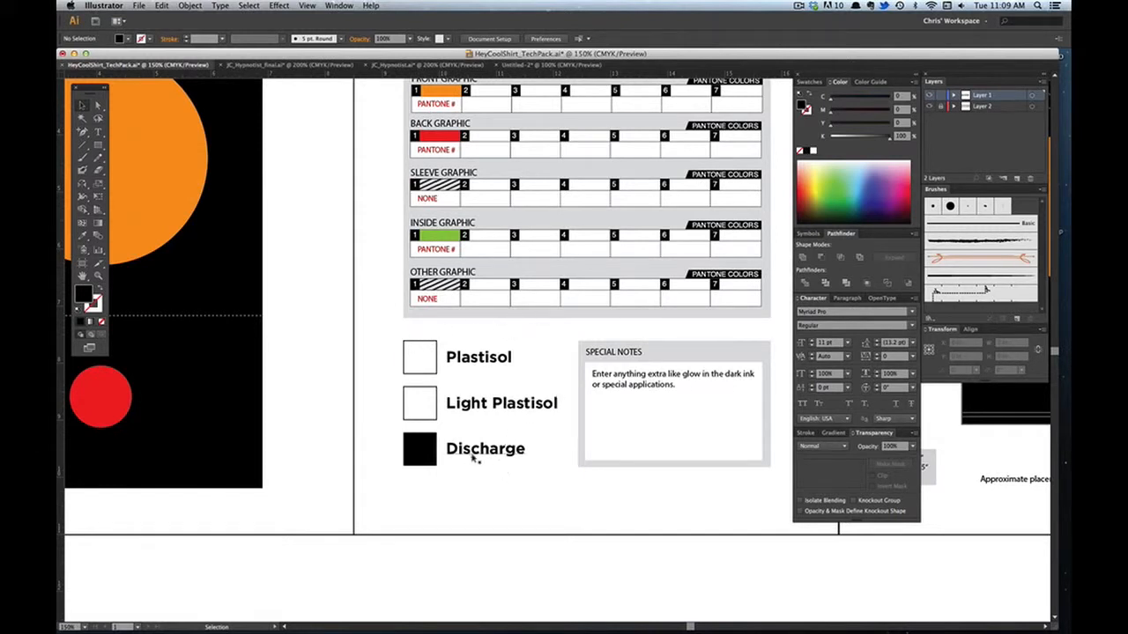
mouse_move(494, 497)
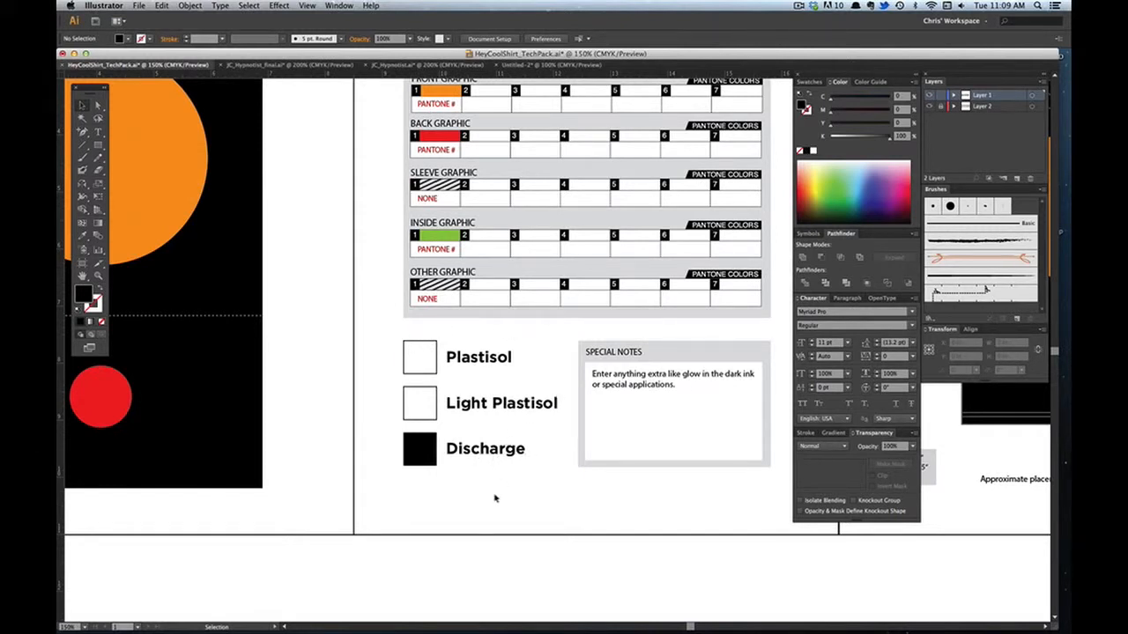
mouse_move(467, 502)
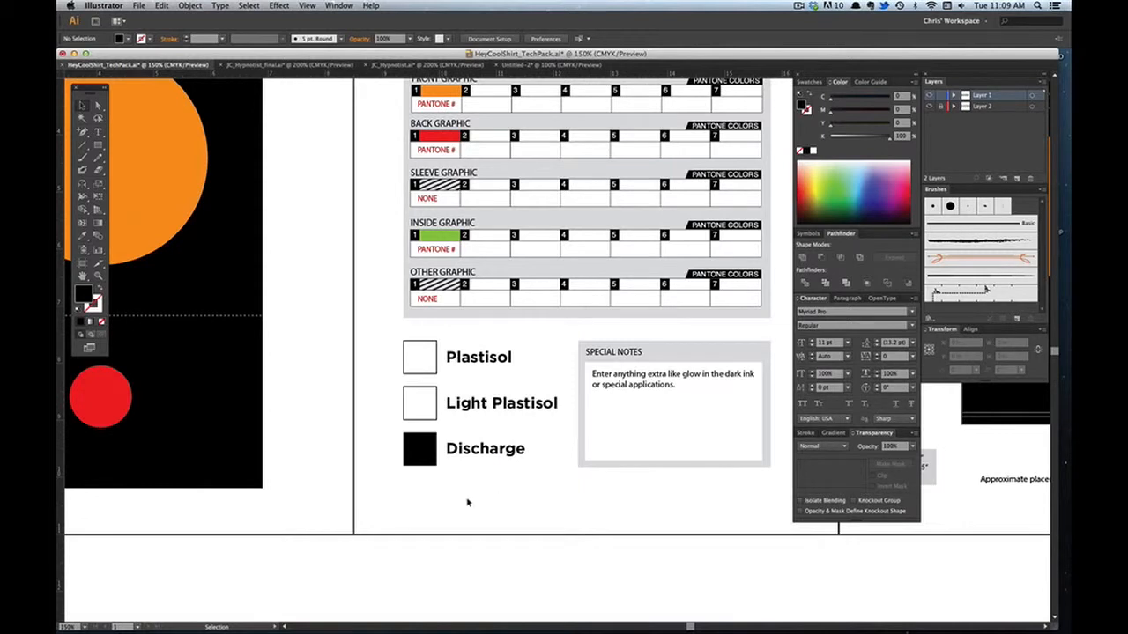
mouse_move(474, 515)
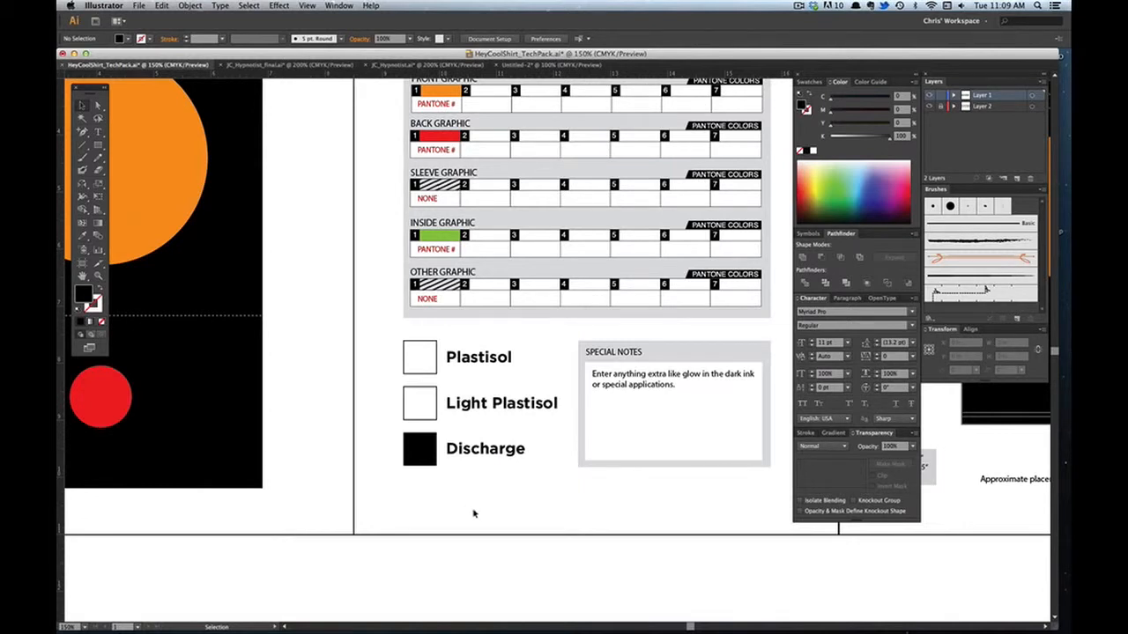
mouse_move(469, 518)
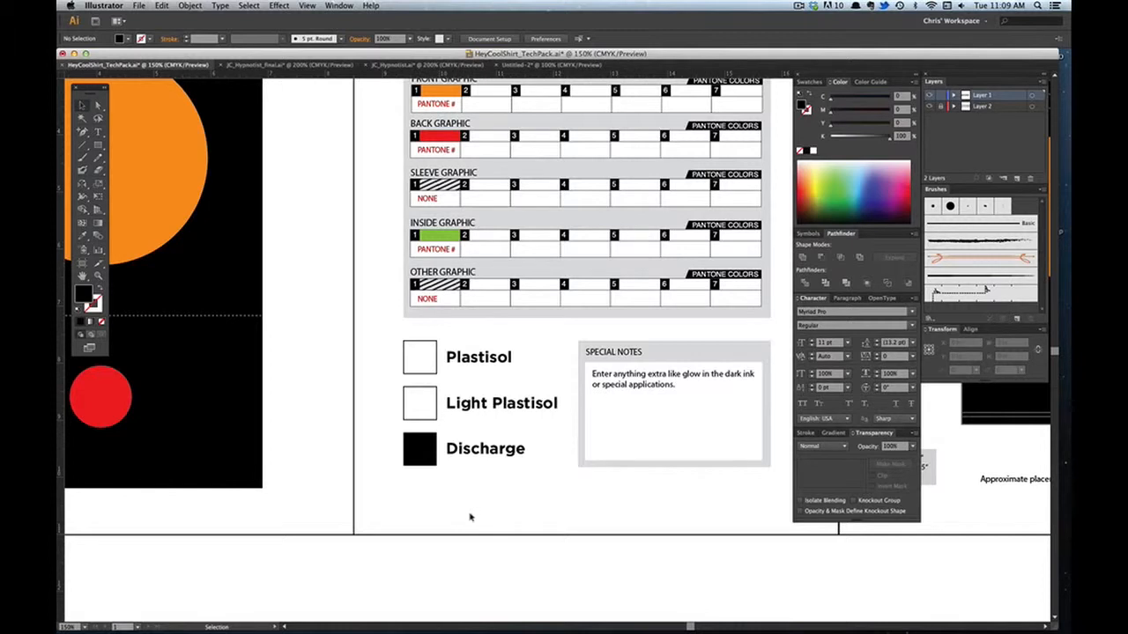
mouse_move(458, 487)
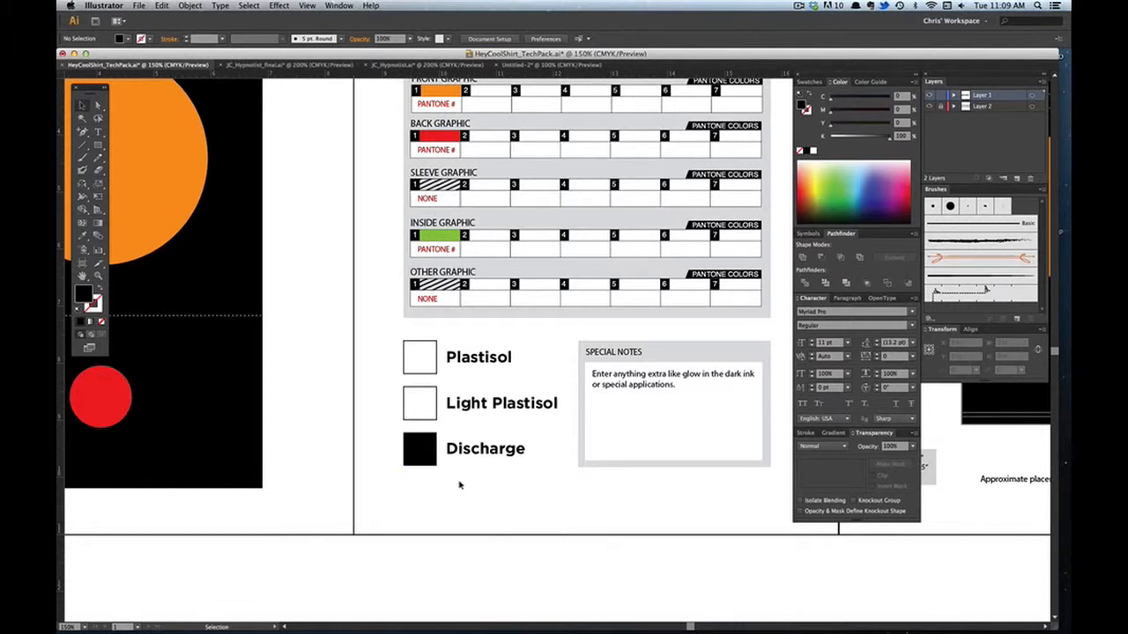
mouse_move(472, 498)
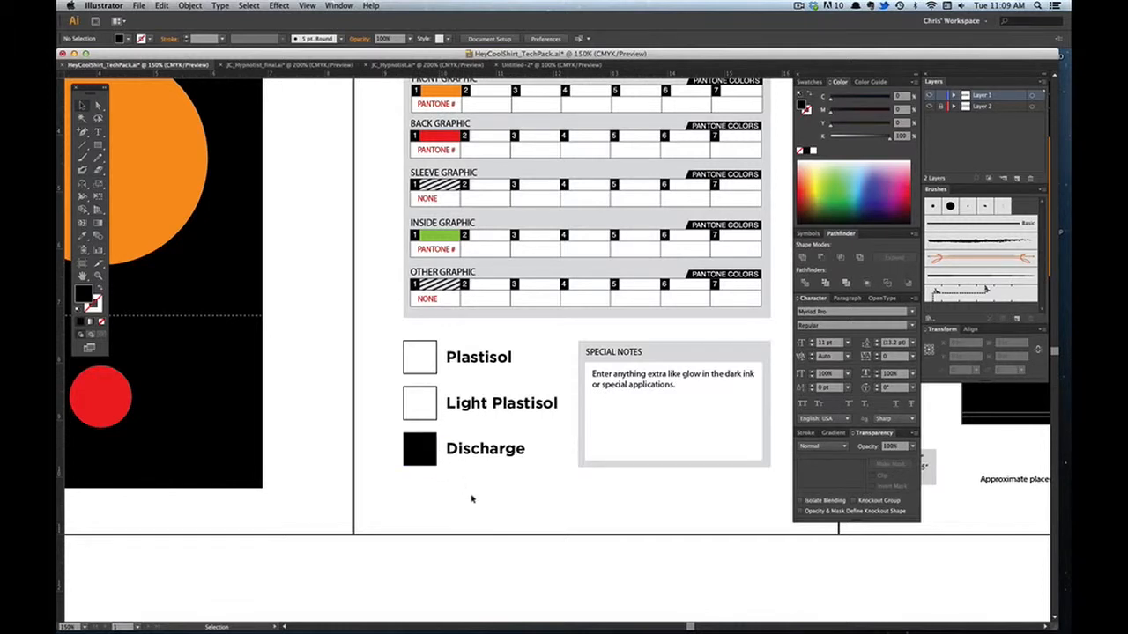
mouse_move(385, 398)
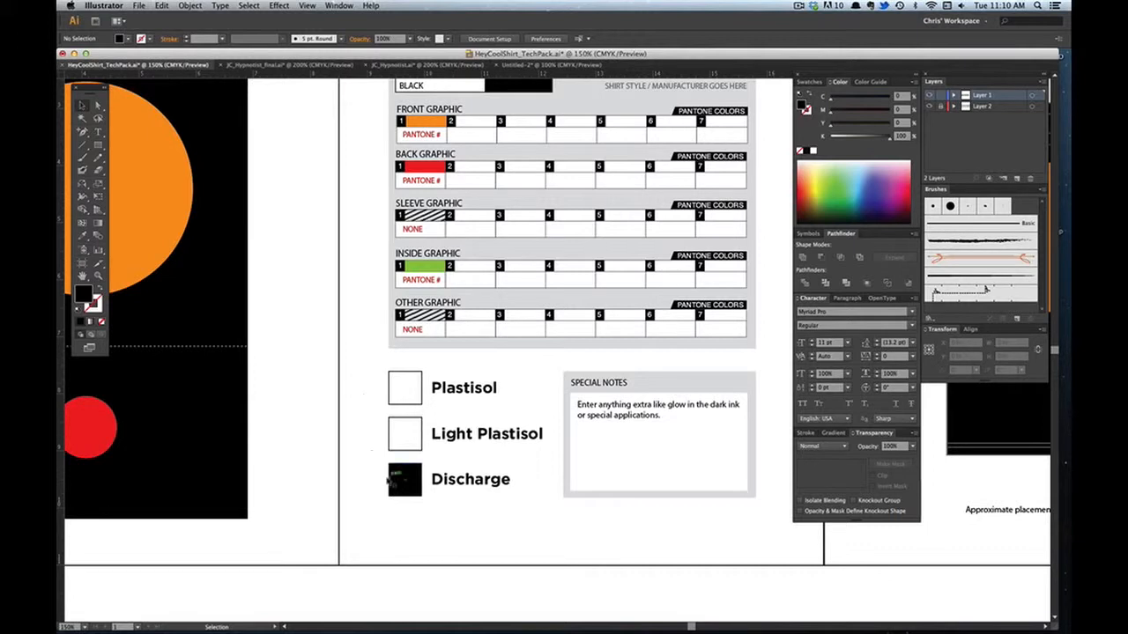
click(405, 479)
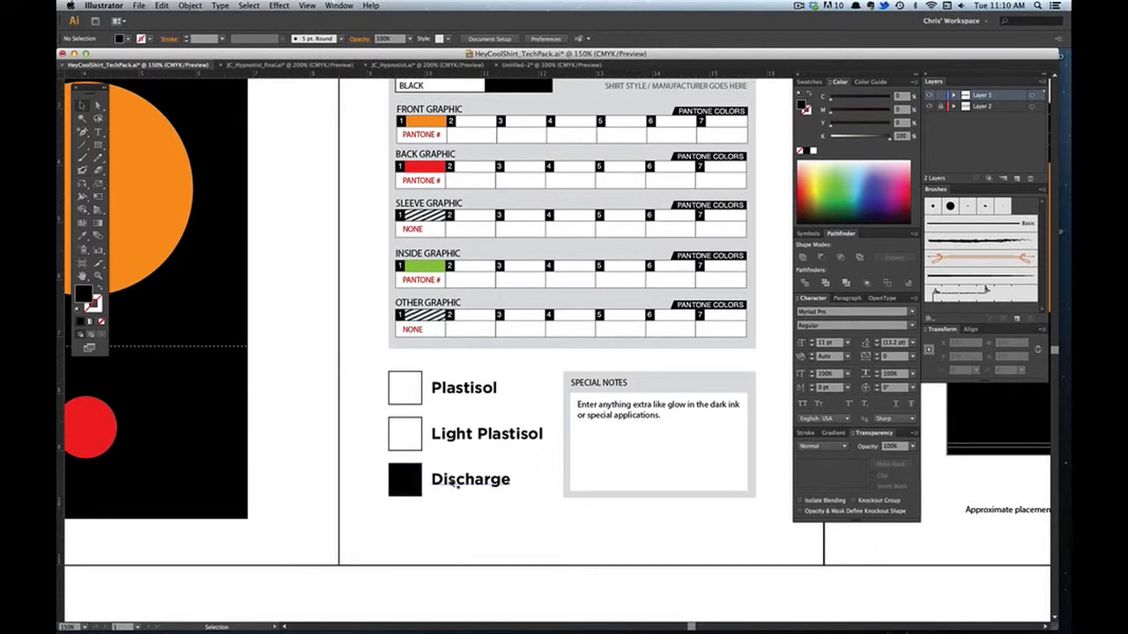
mouse_move(433, 509)
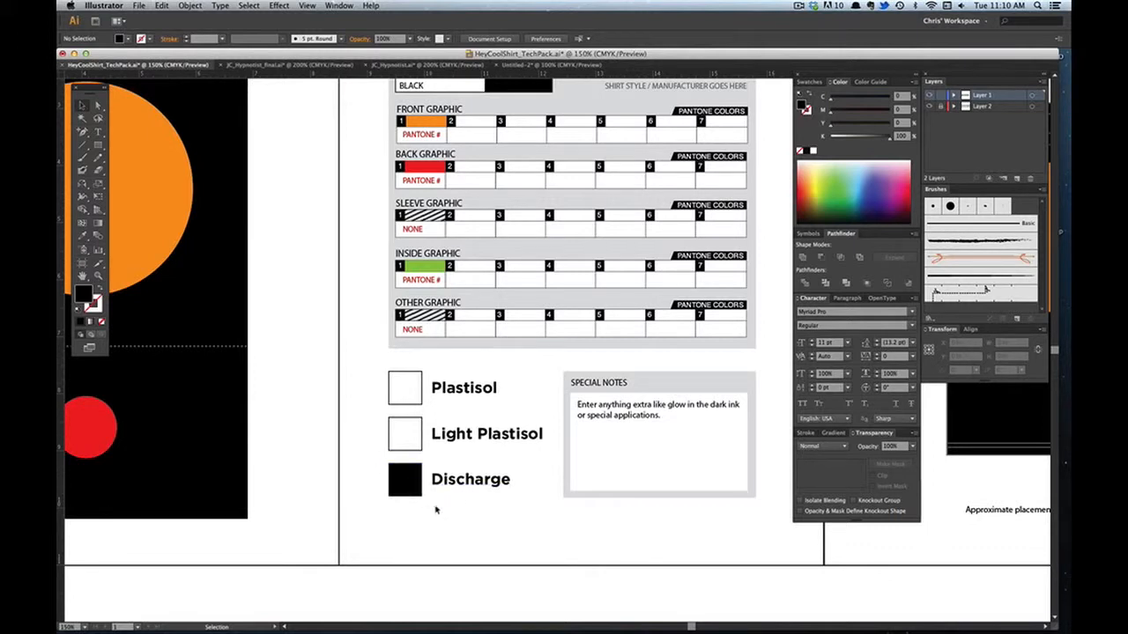
mouse_move(349, 359)
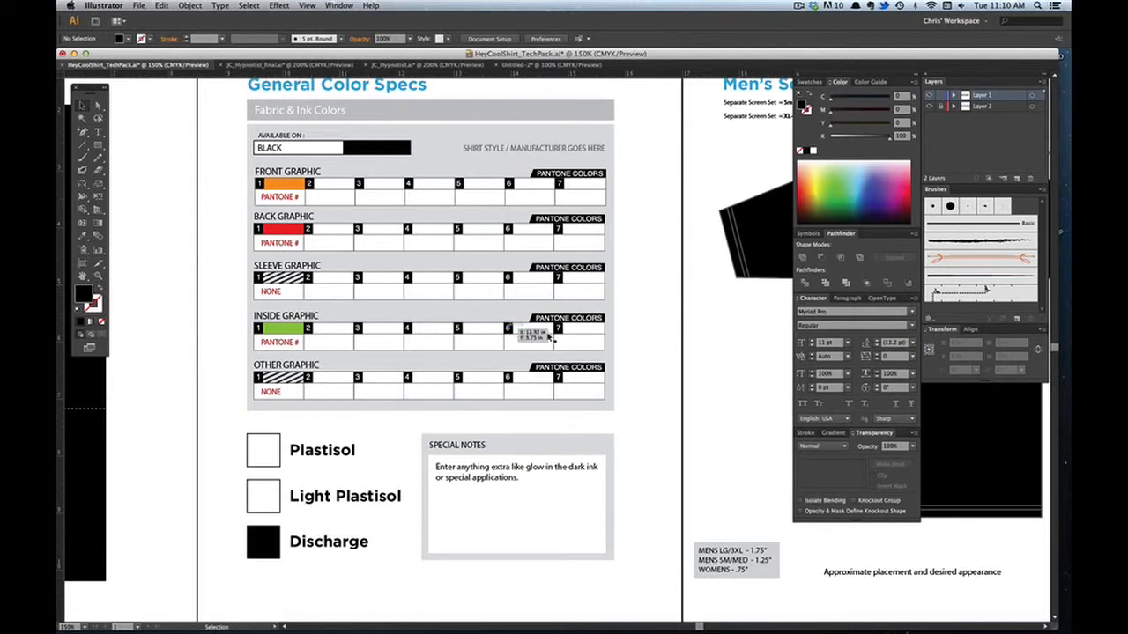
mouse_move(705, 238)
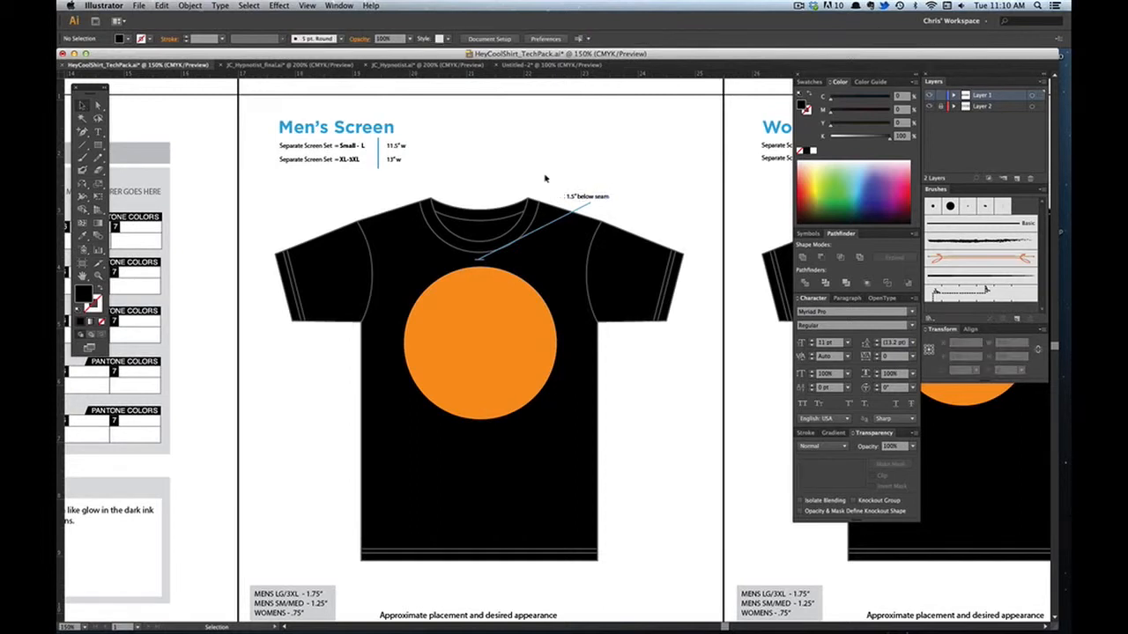
mouse_move(528, 196)
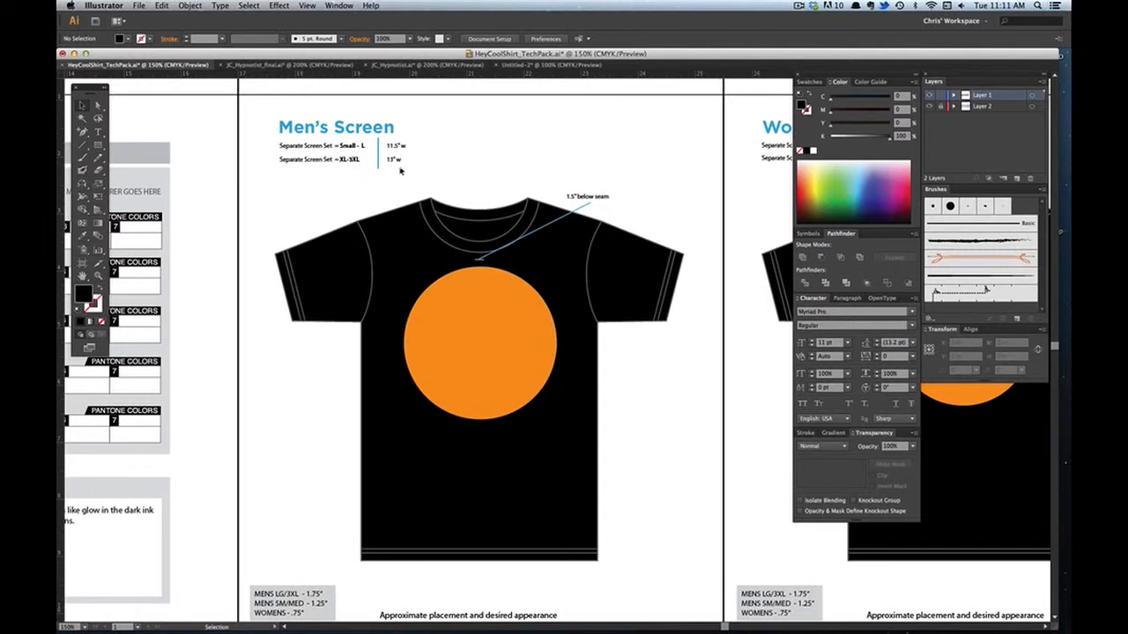
mouse_move(606, 238)
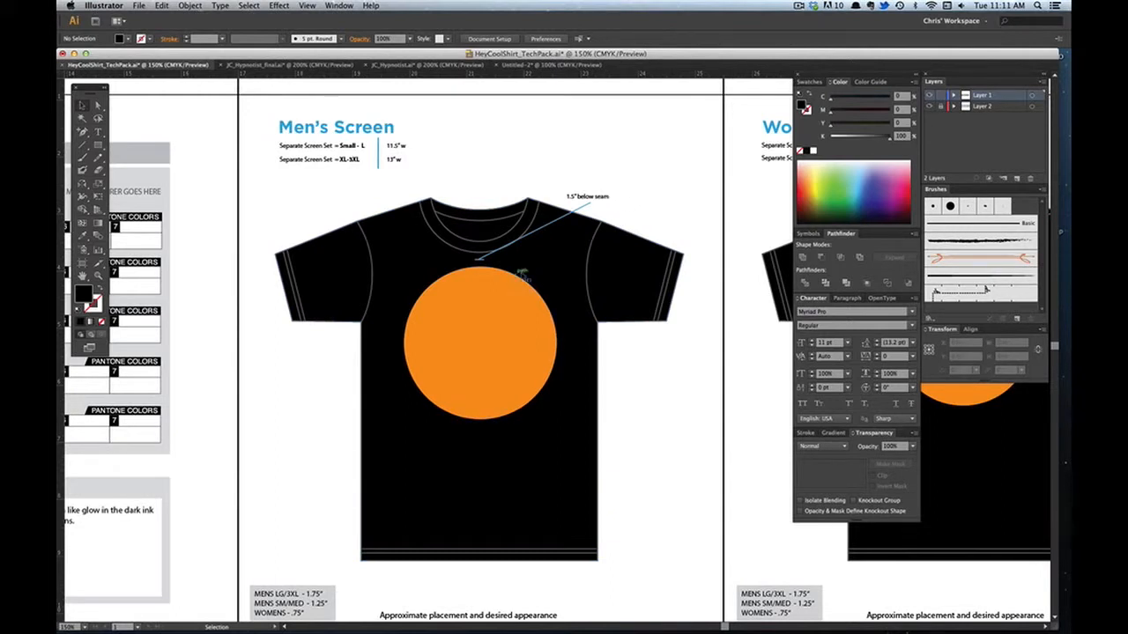
mouse_move(589, 163)
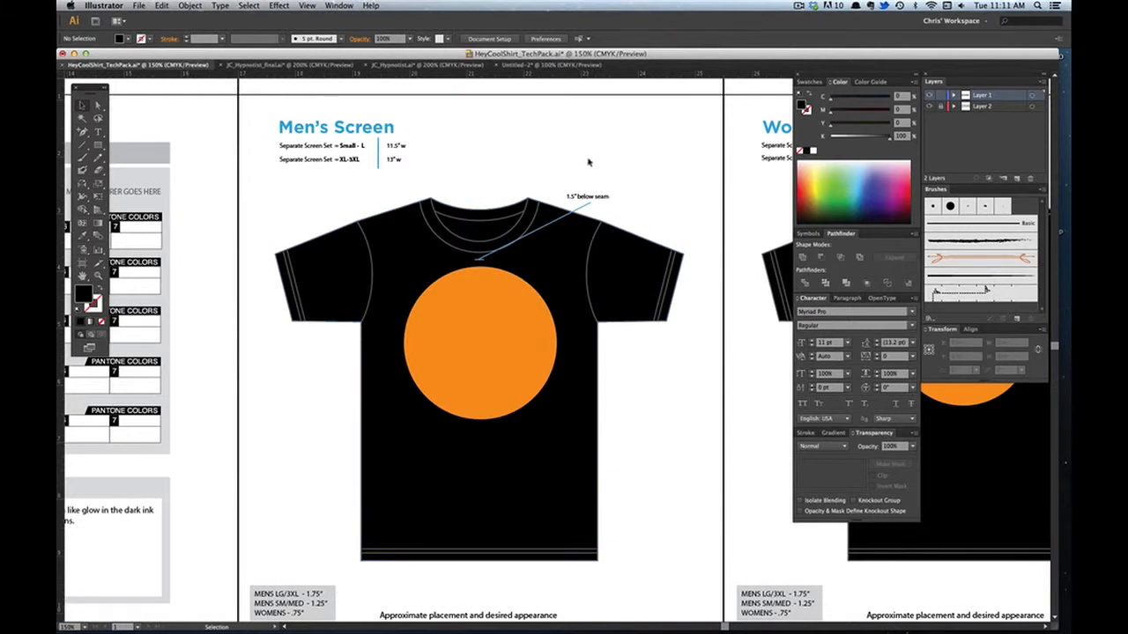
mouse_move(550, 173)
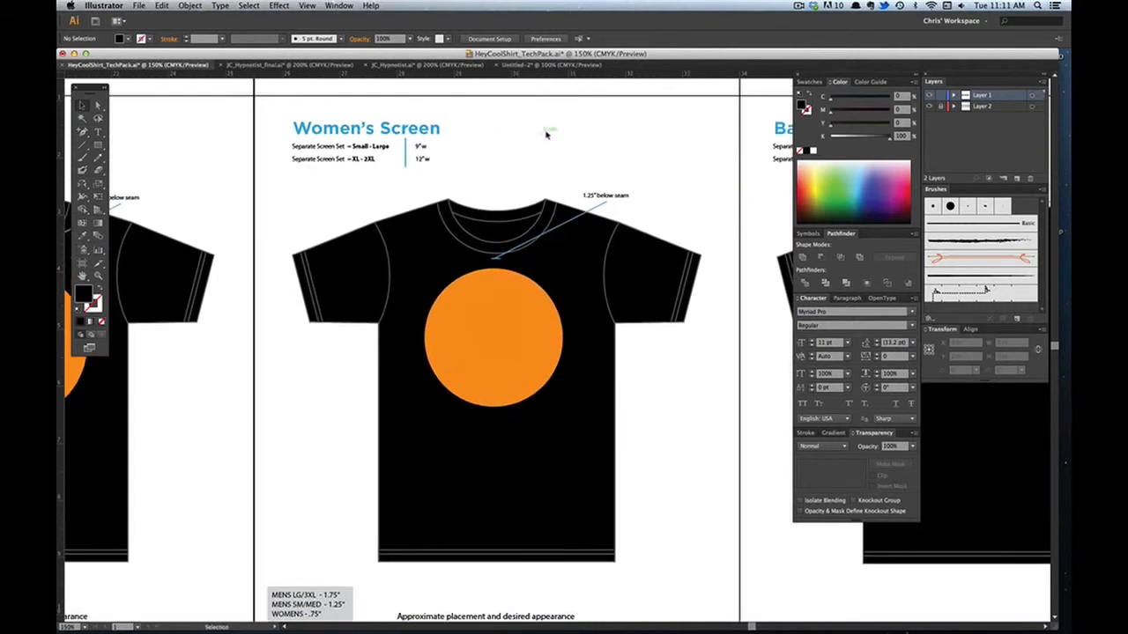
mouse_move(560, 266)
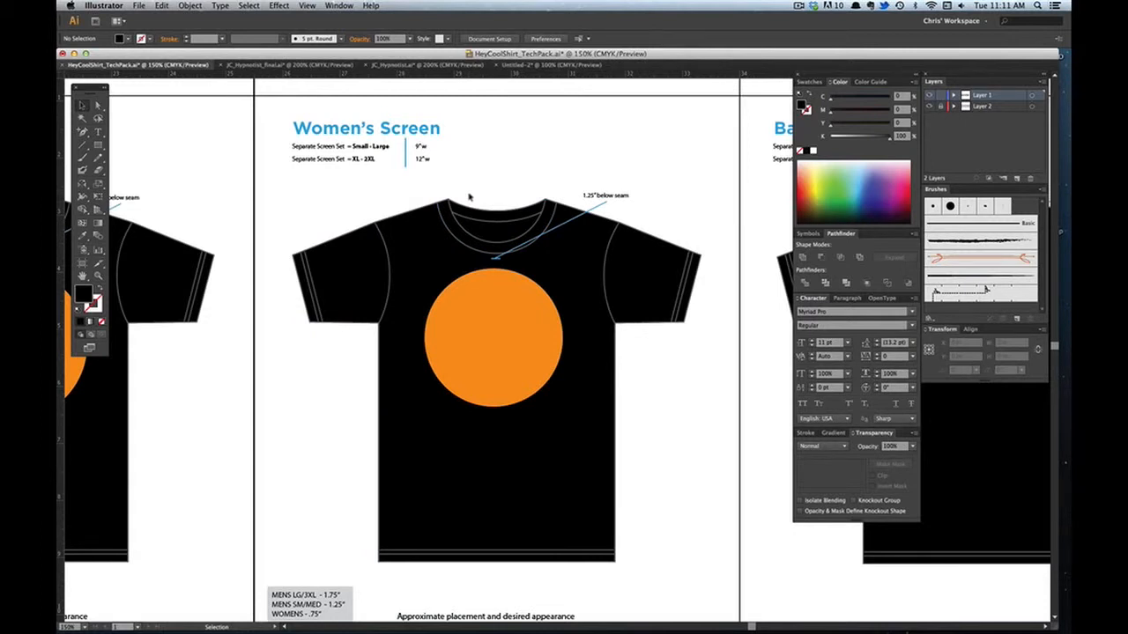
mouse_move(557, 171)
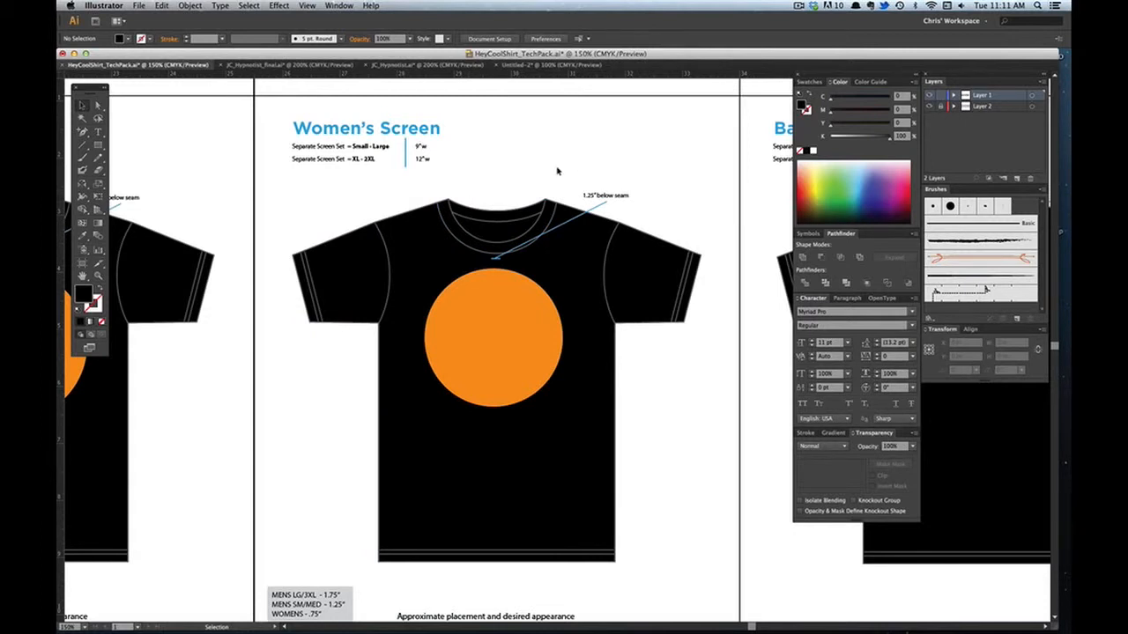
Scroll down to the Women's Screen artboard of the tech pack
scroll(down, 3)
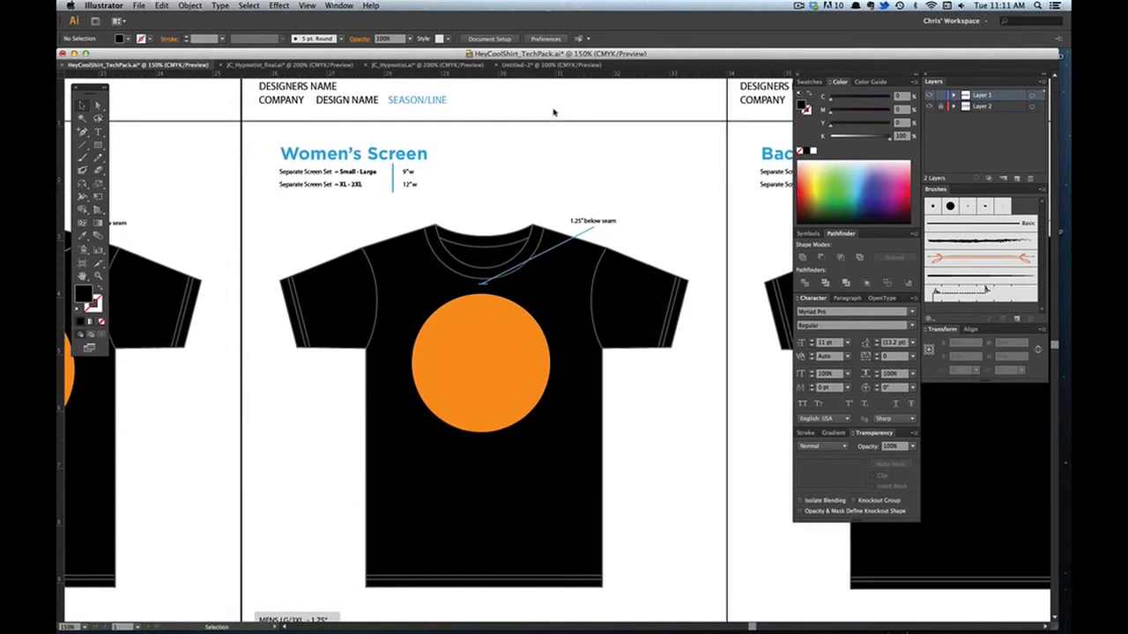
mouse_move(500, 176)
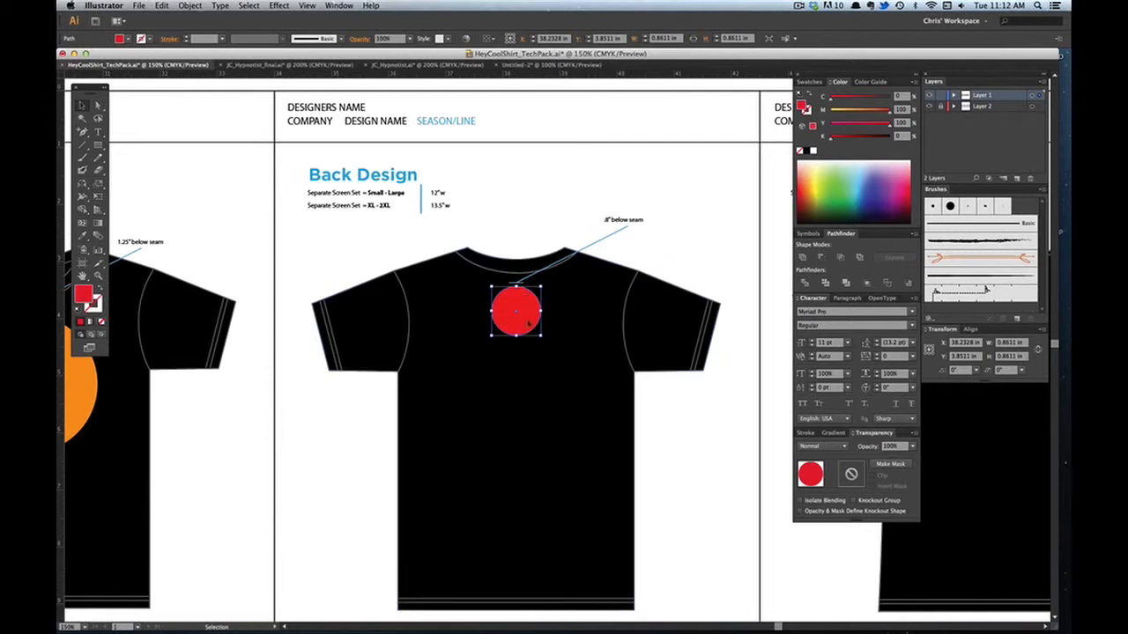
Centre the red circle on the shirt back below the collar and set the Back Design size note to XX
scroll(down, 3)
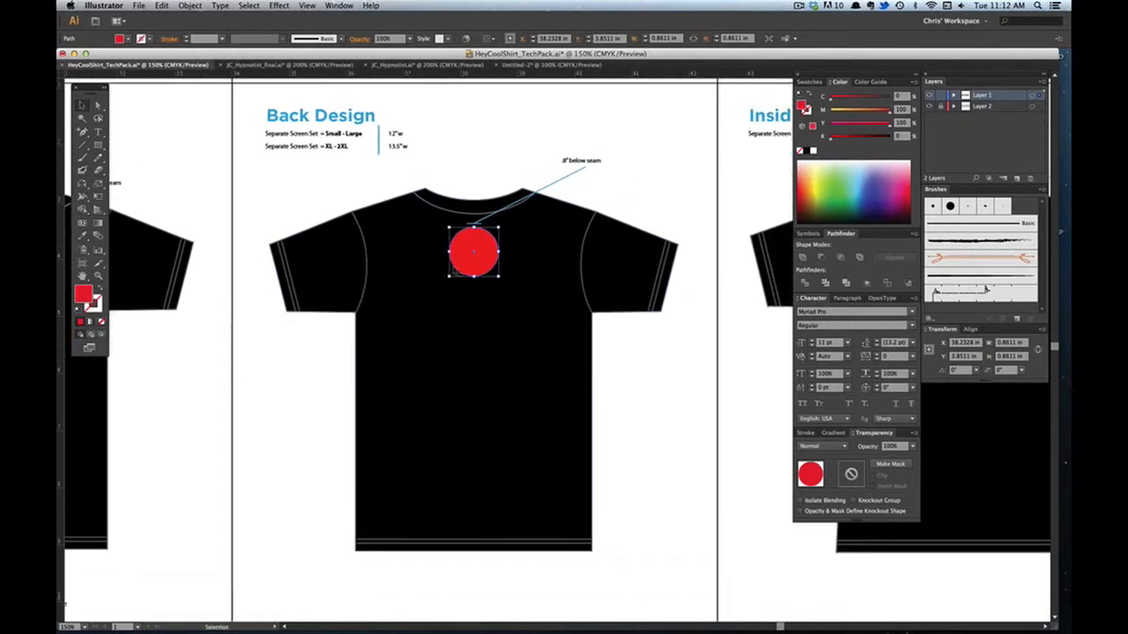
drag(474, 254, 430, 264)
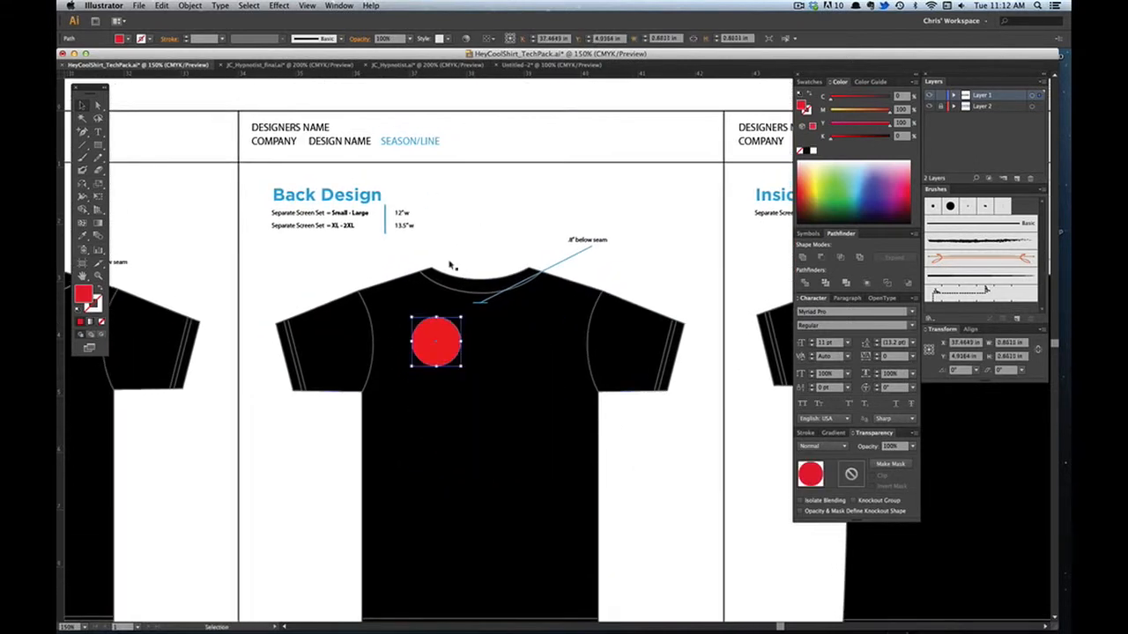
drag(435, 342, 479, 331)
text(3)
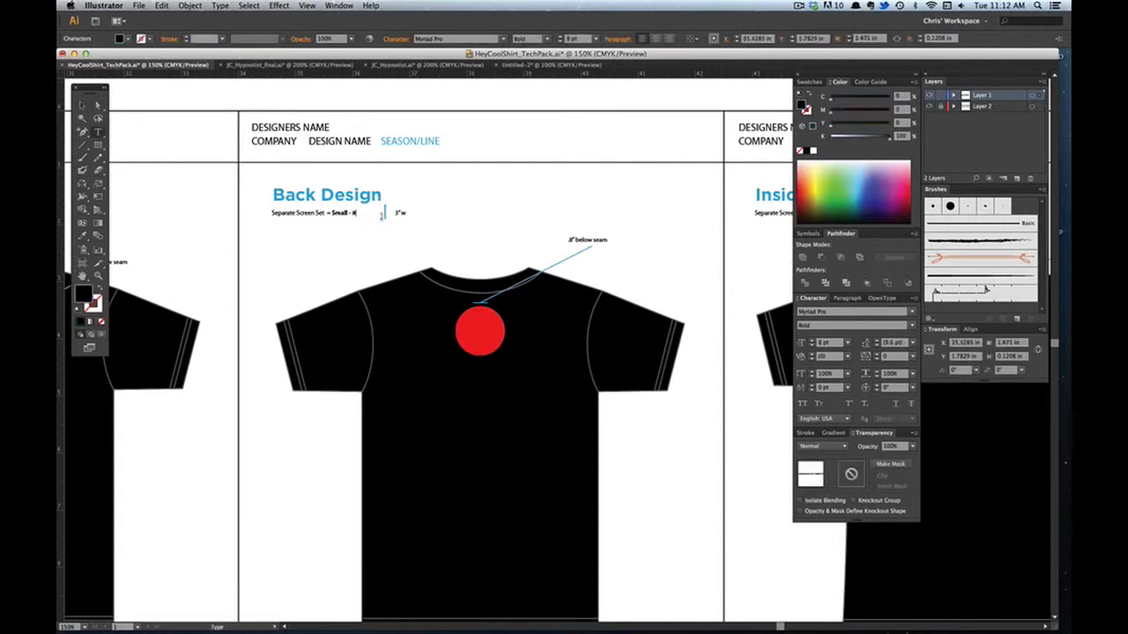
text(XX)
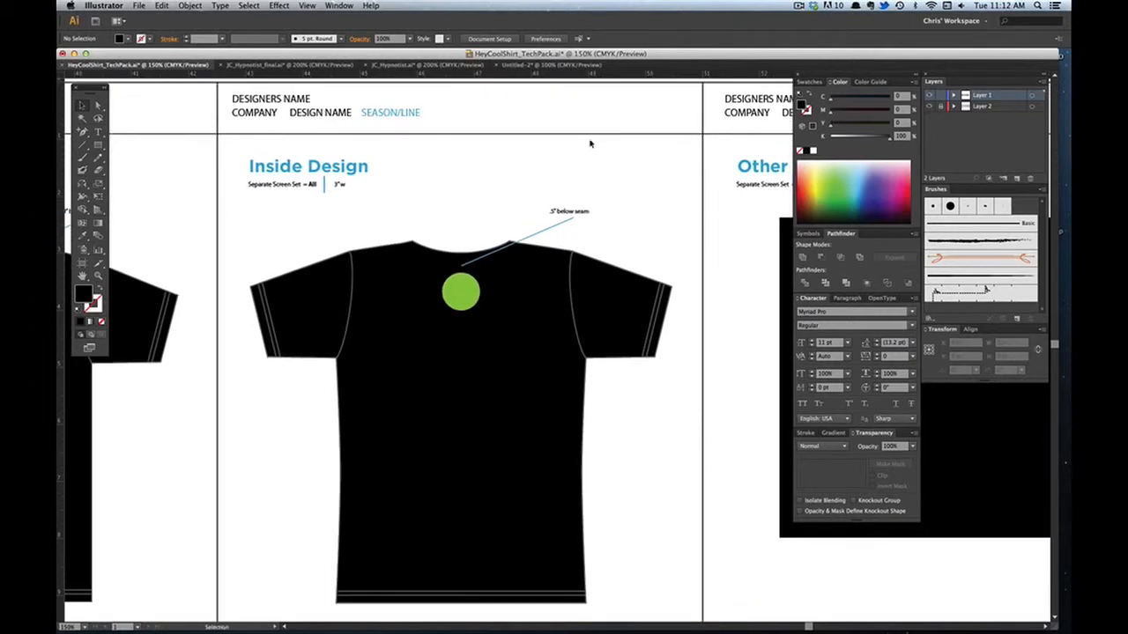
mouse_move(532, 197)
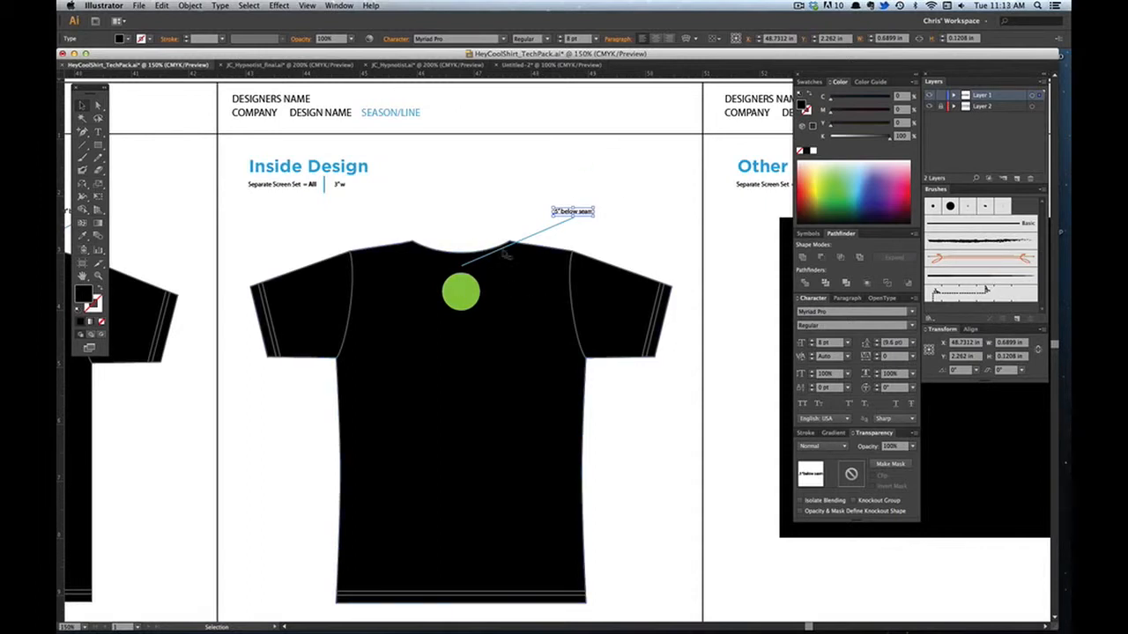
mouse_move(467, 233)
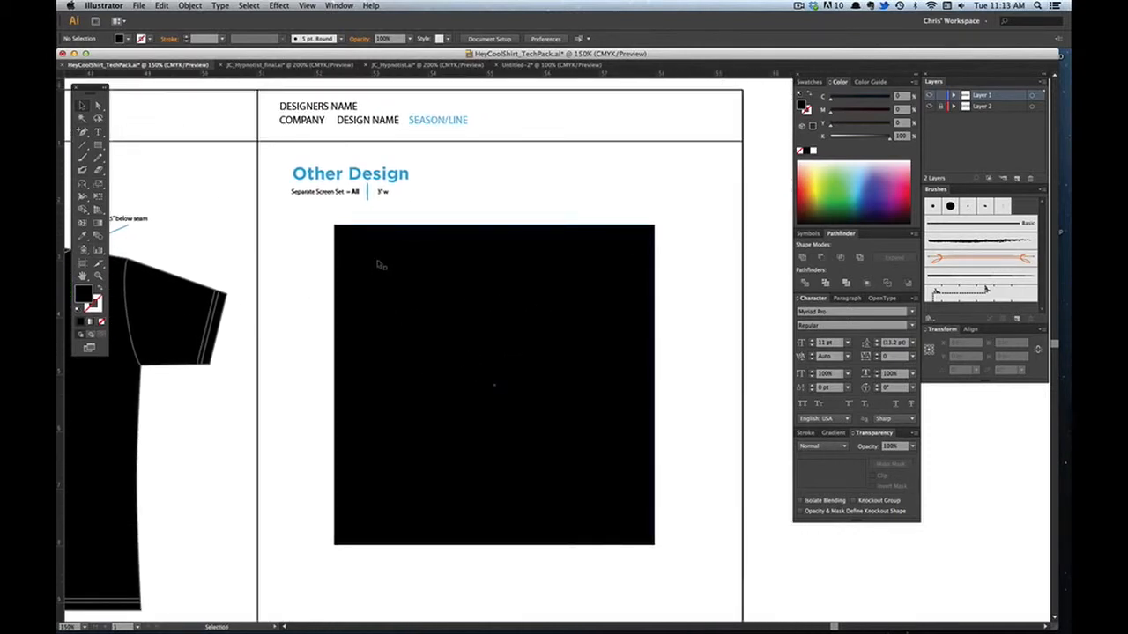
mouse_move(412, 208)
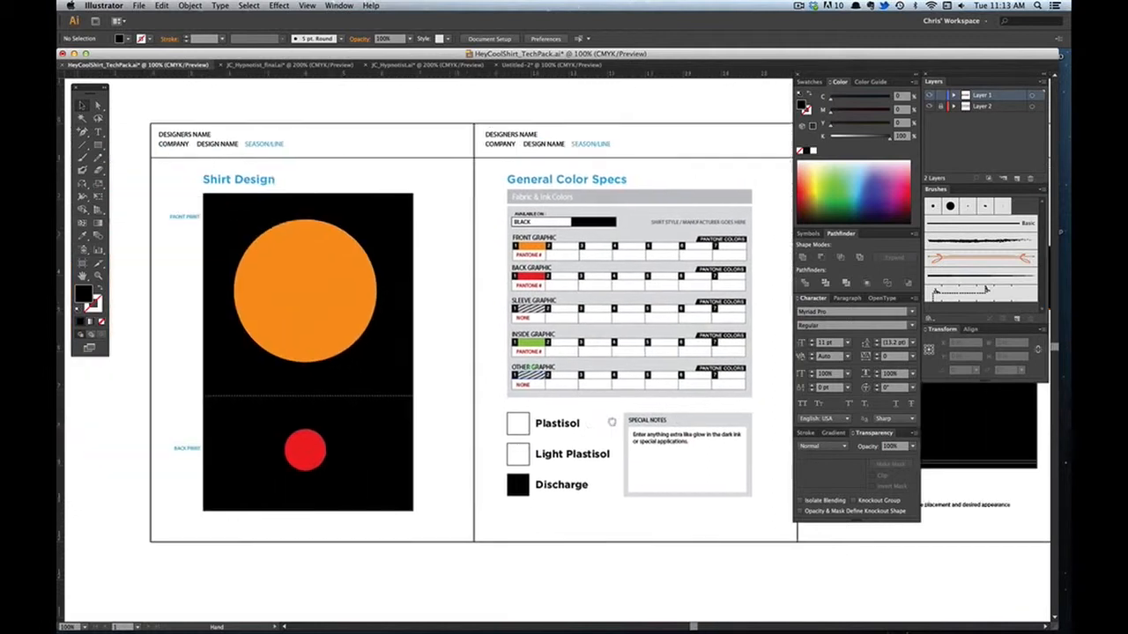
Switch back to the Johnny Cupcakes poster document tab
click(546, 63)
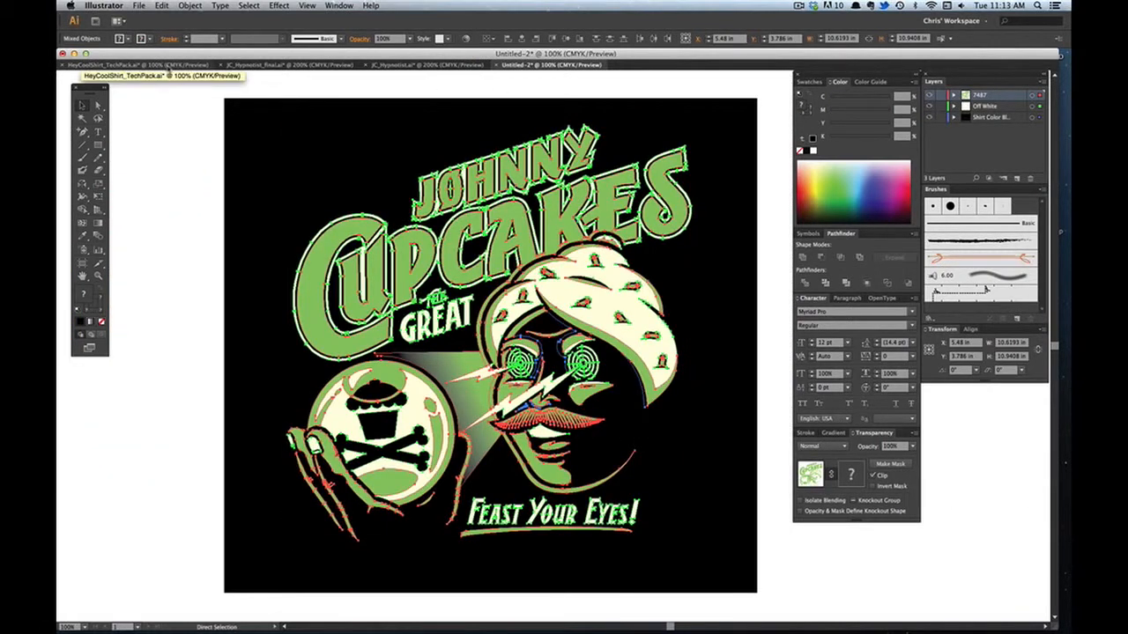
Switch to the Hypnotist final document showing the 3.75" crystal ball back graphic
click(106, 64)
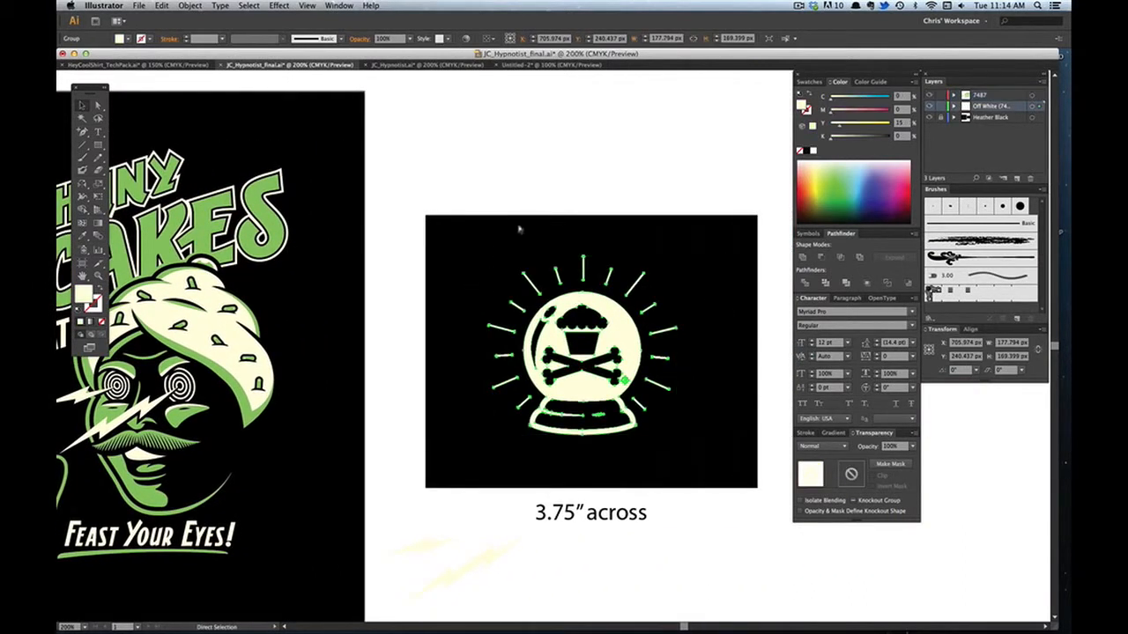
Paste the crystal ball graphic into the tech pack and position it below the Back Design collar
click(132, 64)
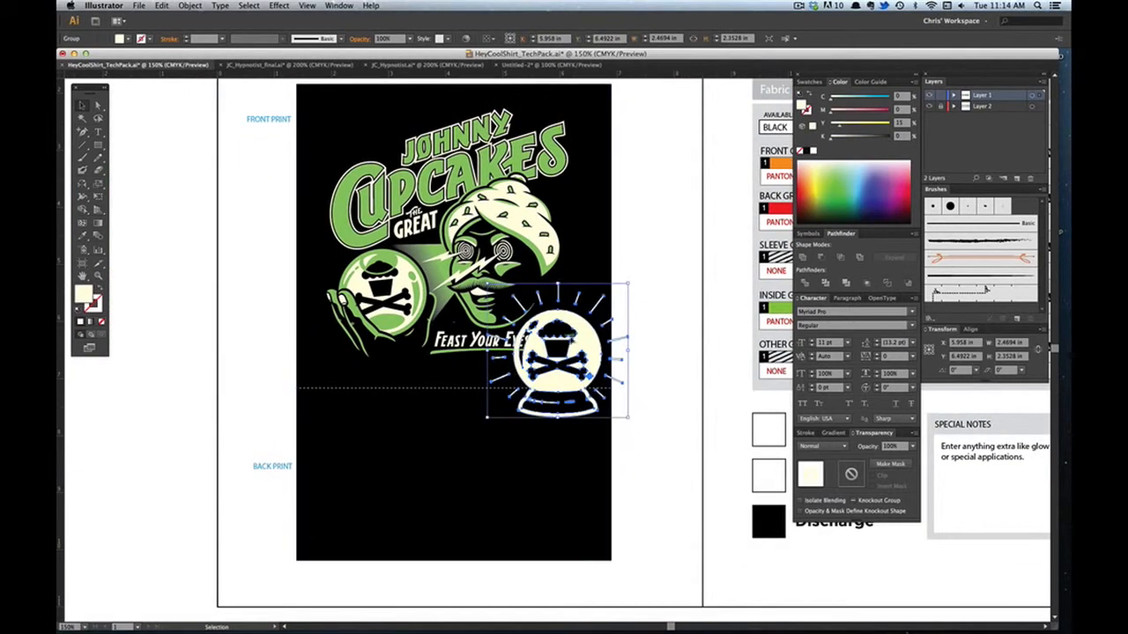
drag(555, 353, 458, 479)
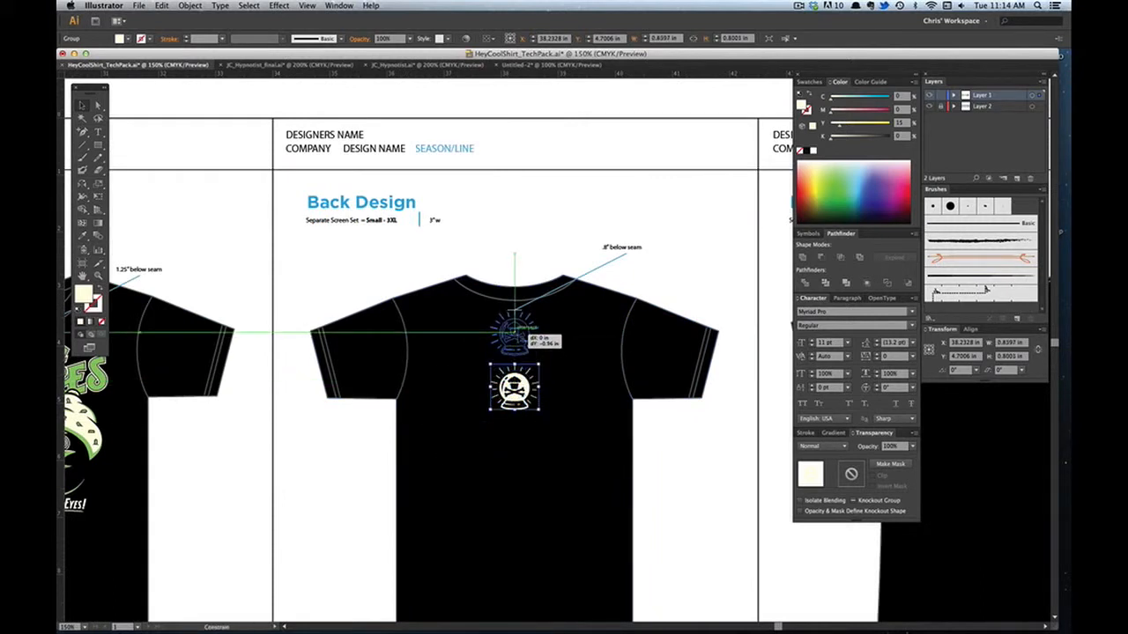
drag(514, 388, 515, 333)
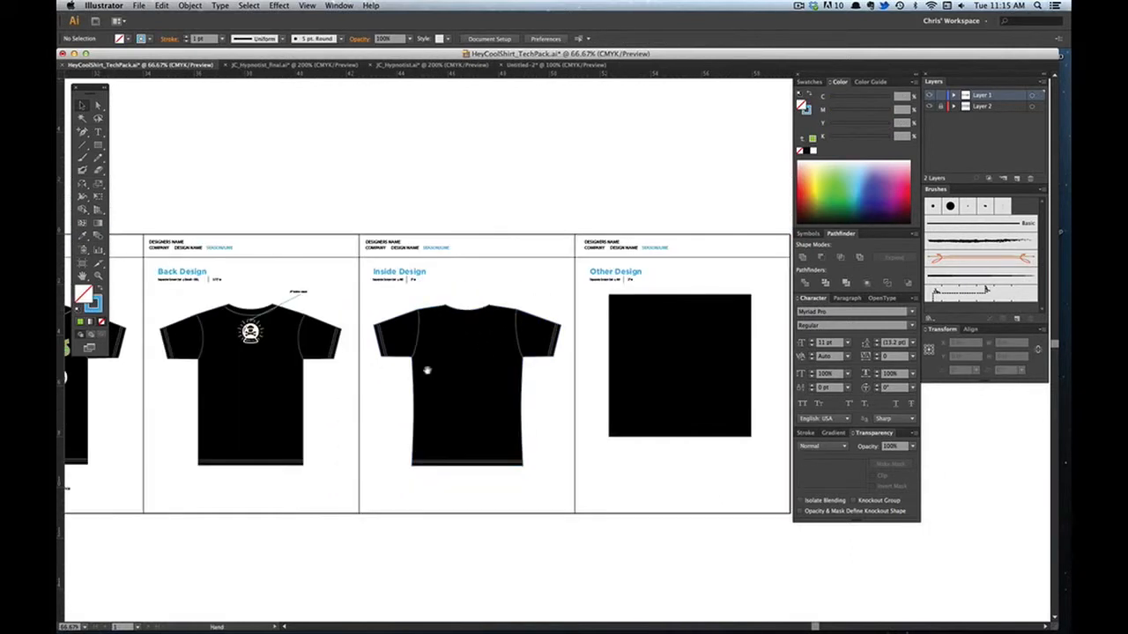
mouse_move(657, 359)
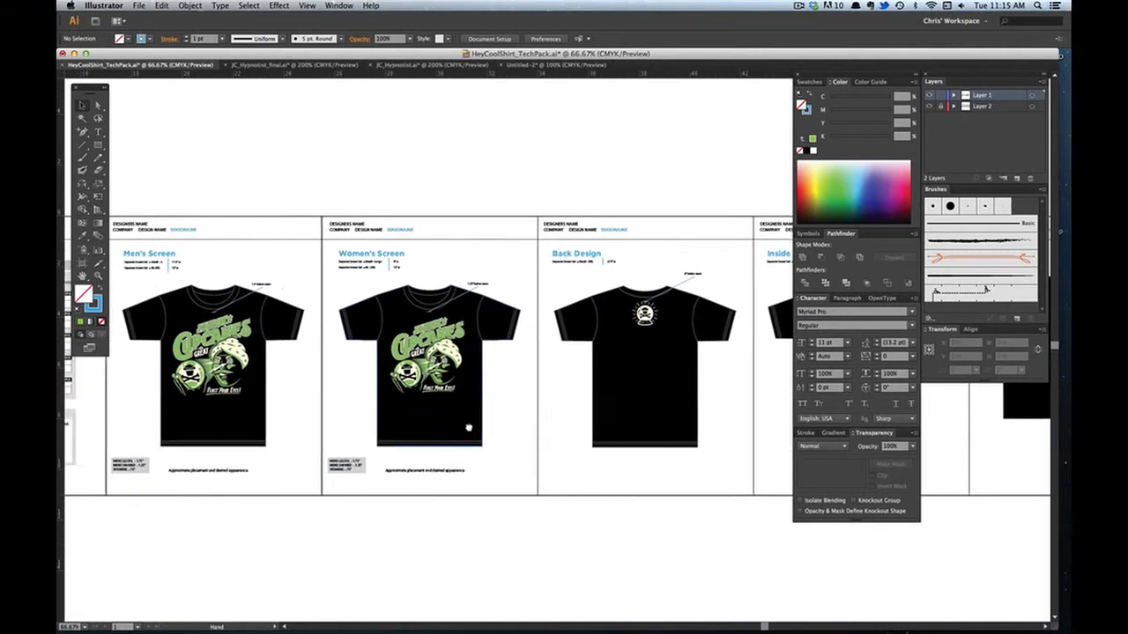
Scroll across to the General Color Specs table of the tech pack
scroll(left, 3)
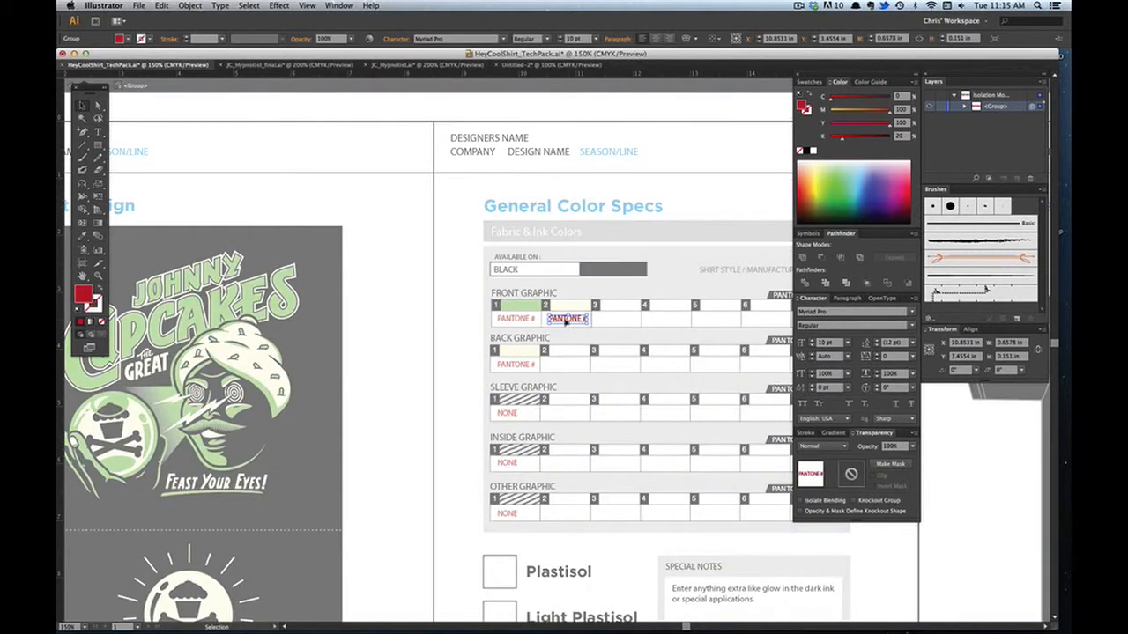
Enter 'Off White' as an ink colour in the colour specs table
text(Off White)
click(516, 317)
text(7487)
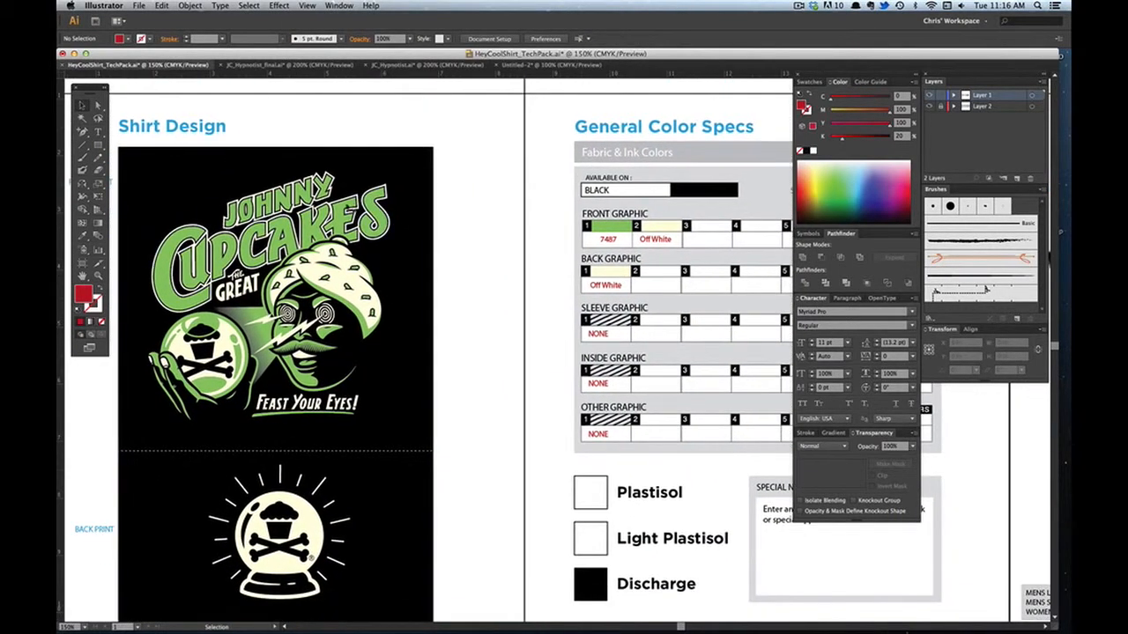
mouse_move(545, 475)
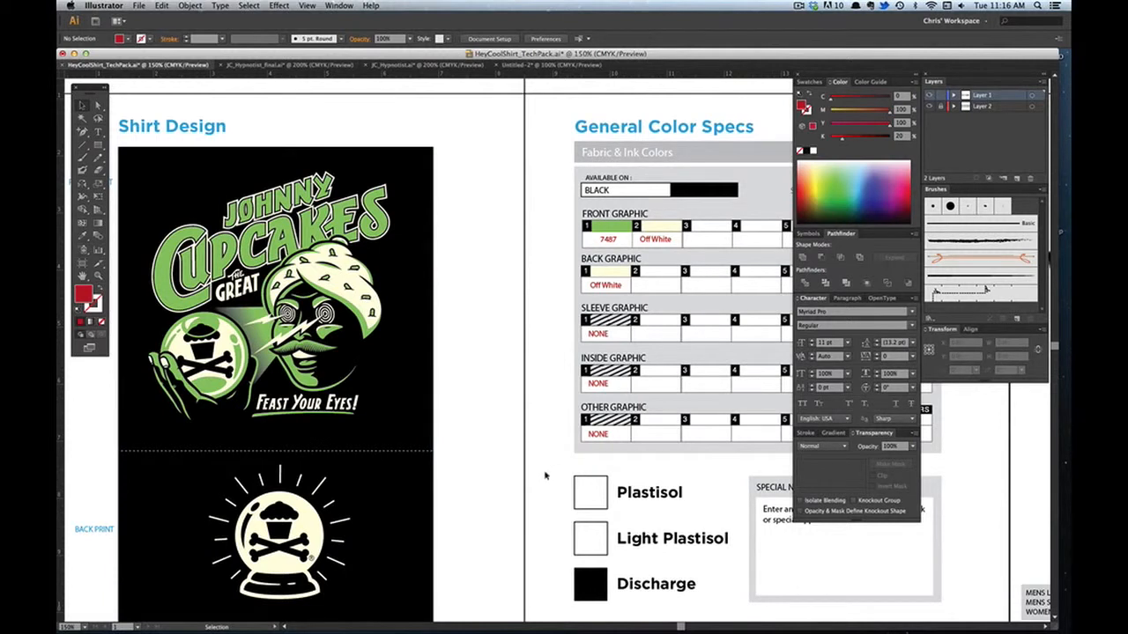
mouse_move(559, 291)
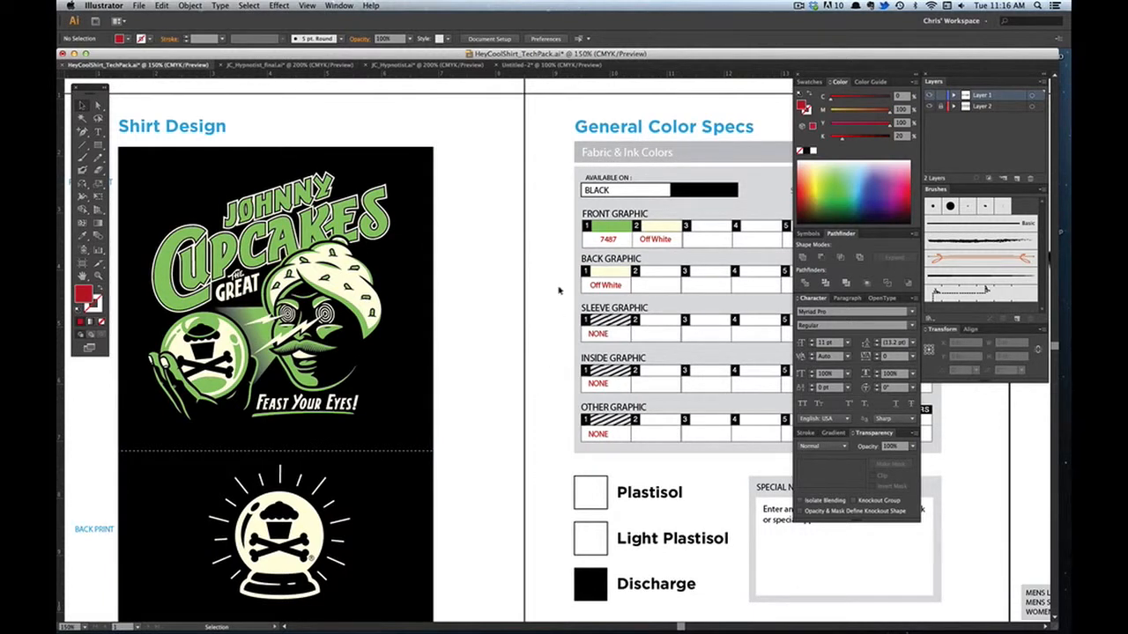
mouse_move(539, 258)
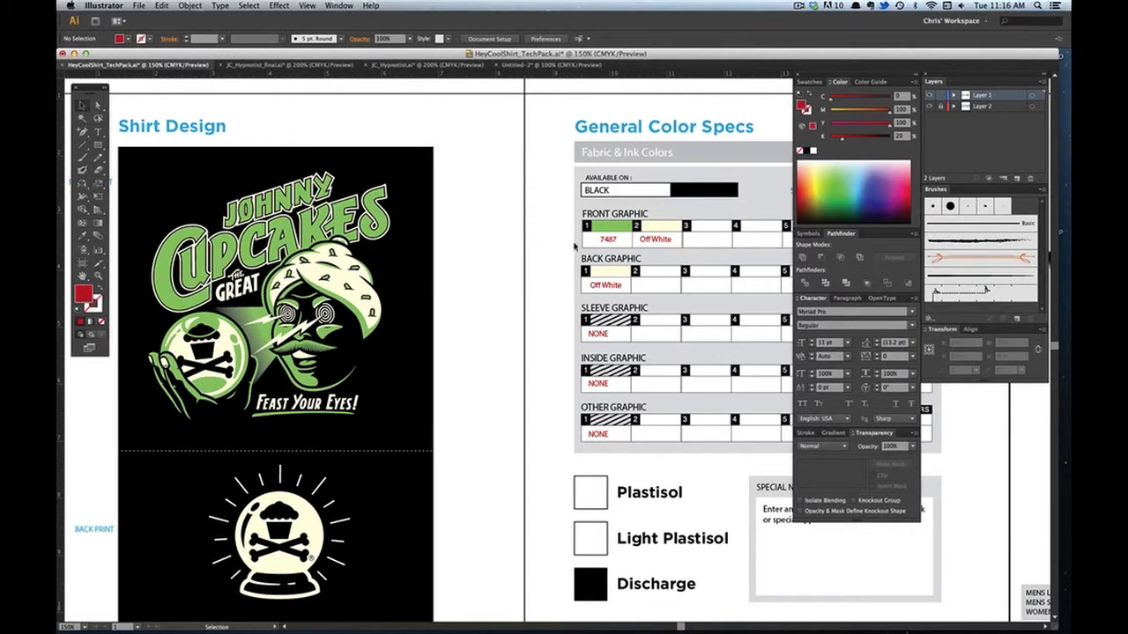
mouse_move(437, 282)
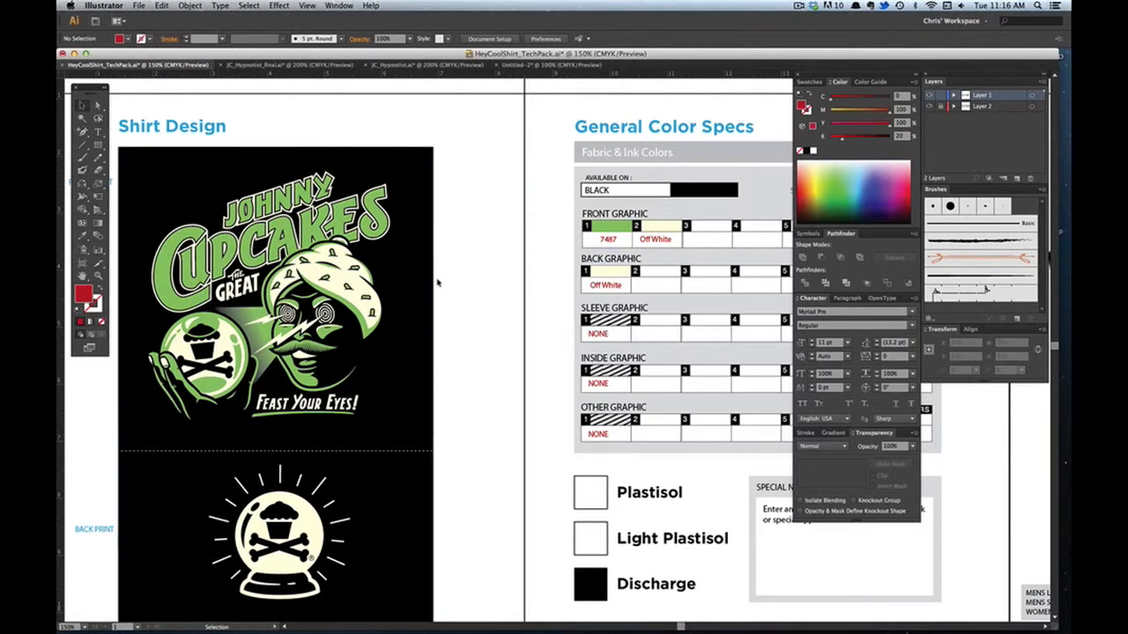
mouse_move(451, 412)
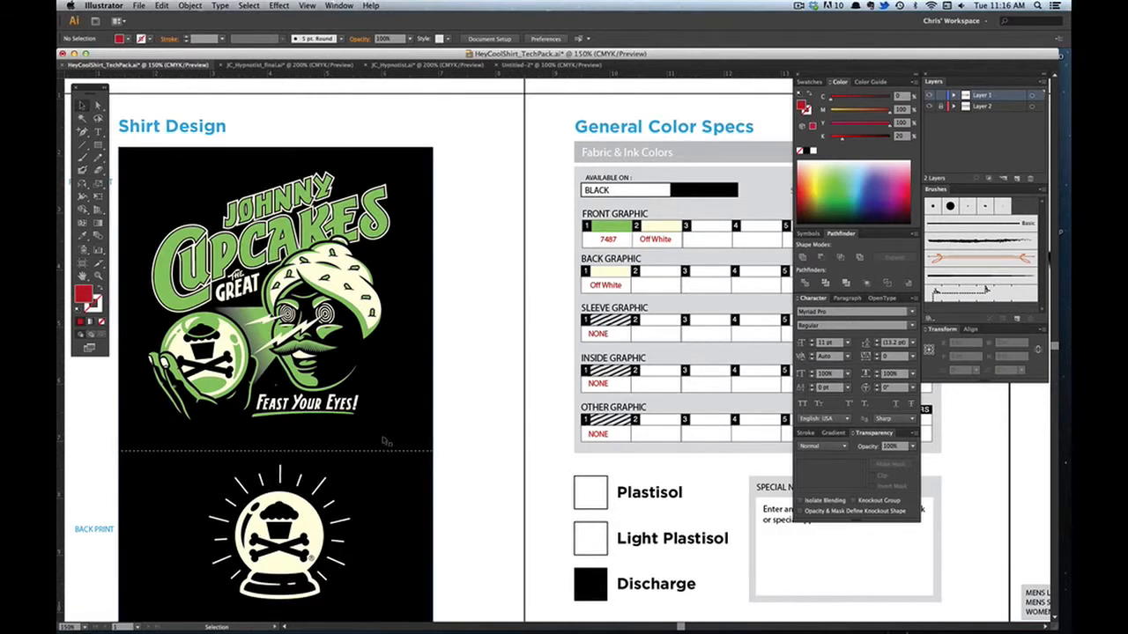
mouse_move(518, 485)
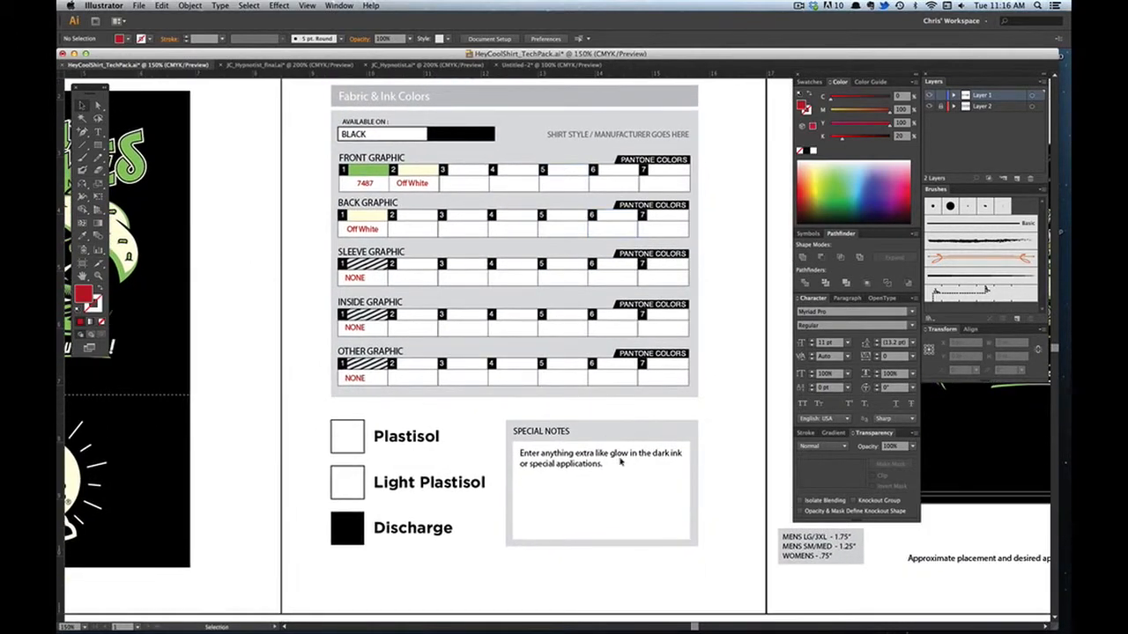
Select and delete the Special Notes placeholder text
click(600, 458)
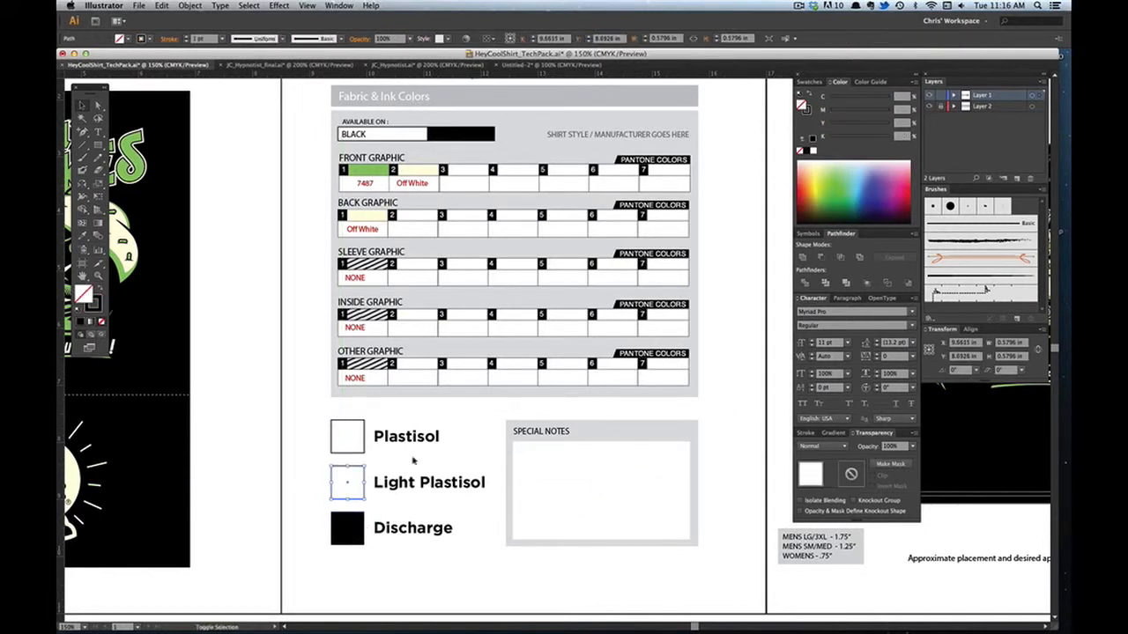
click(345, 482)
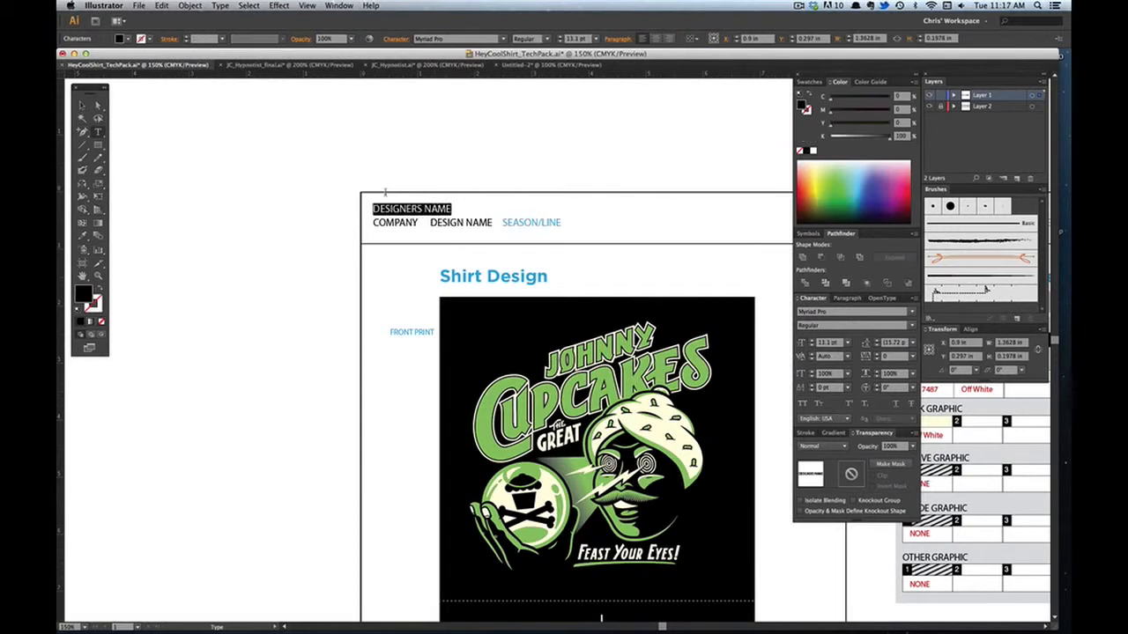
Enter the designer name 'Chris DeLorenzo' and the design name 'Johnny Cupcakes - Hypnotist'
text(Chris DeLorenzo)
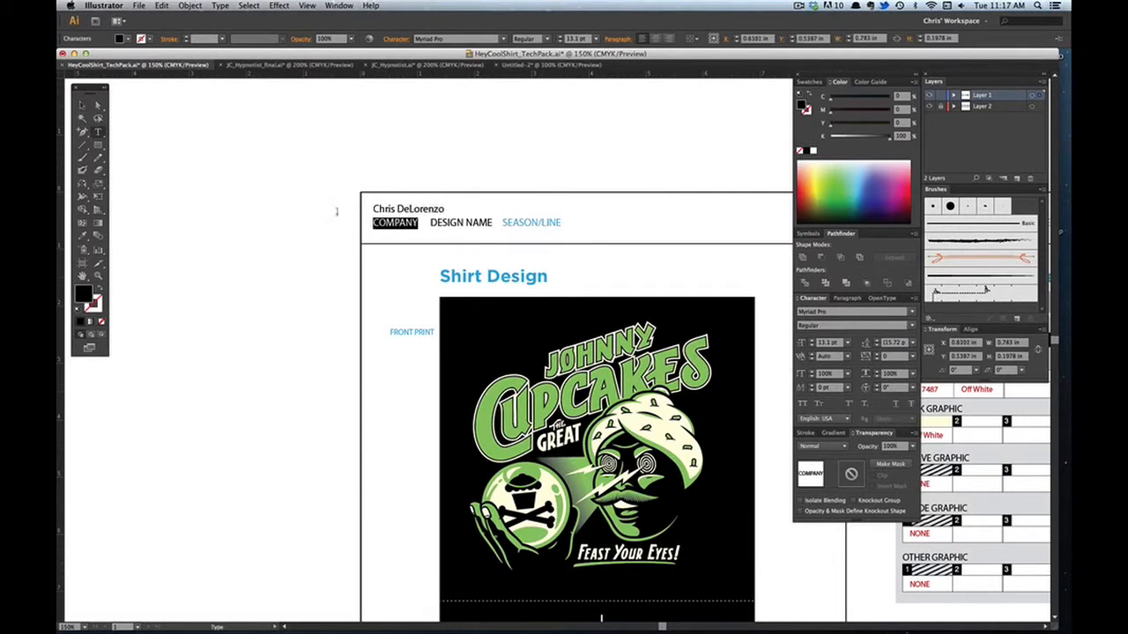
text(Johnny Cupcakes)
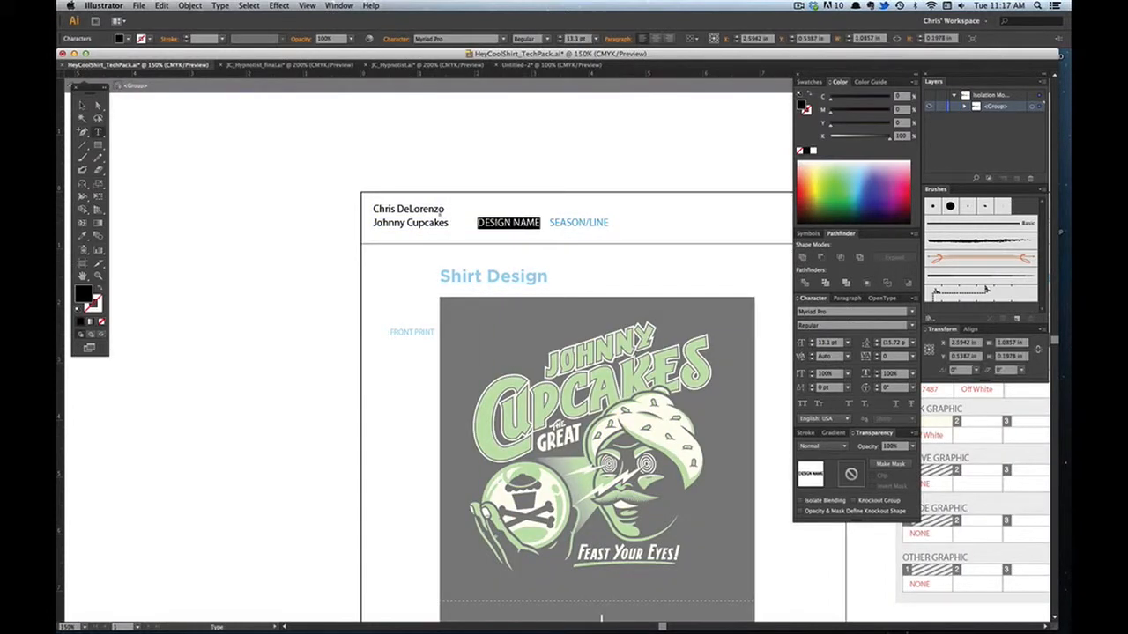
text(Hypnotist)
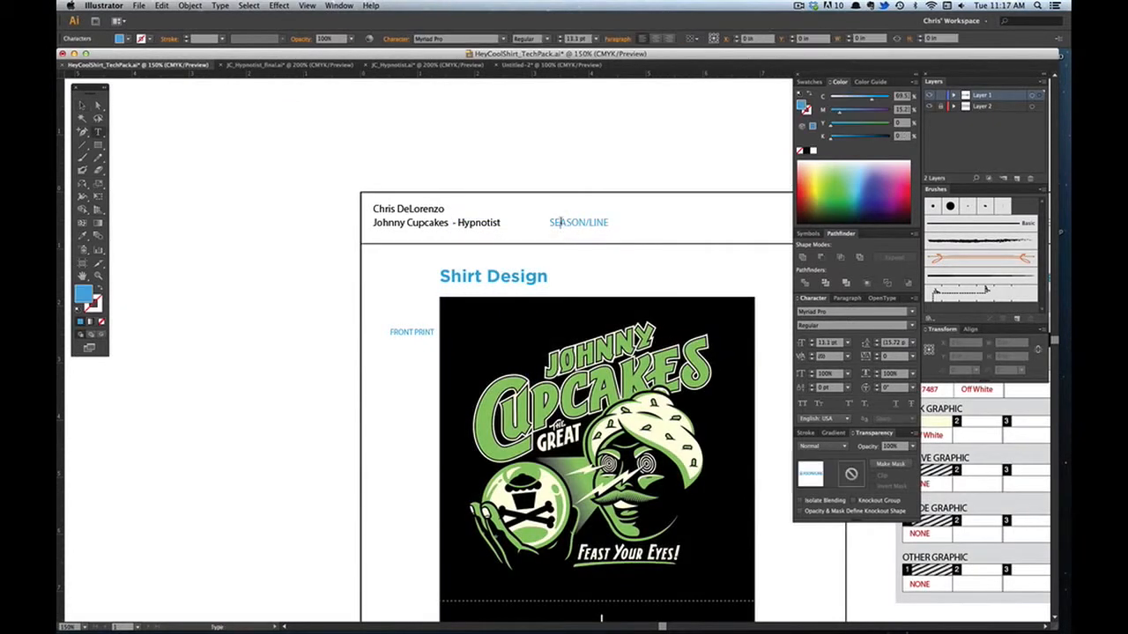
Enter 'Spring 2013' as the season/line in the header
text(Spring)
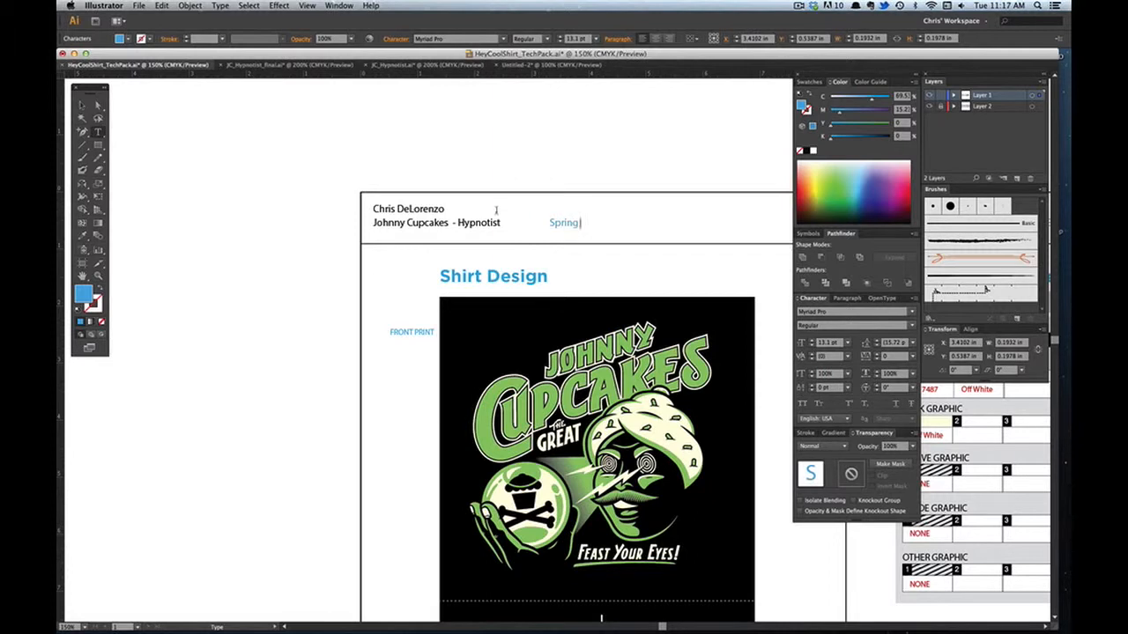
text(2013)
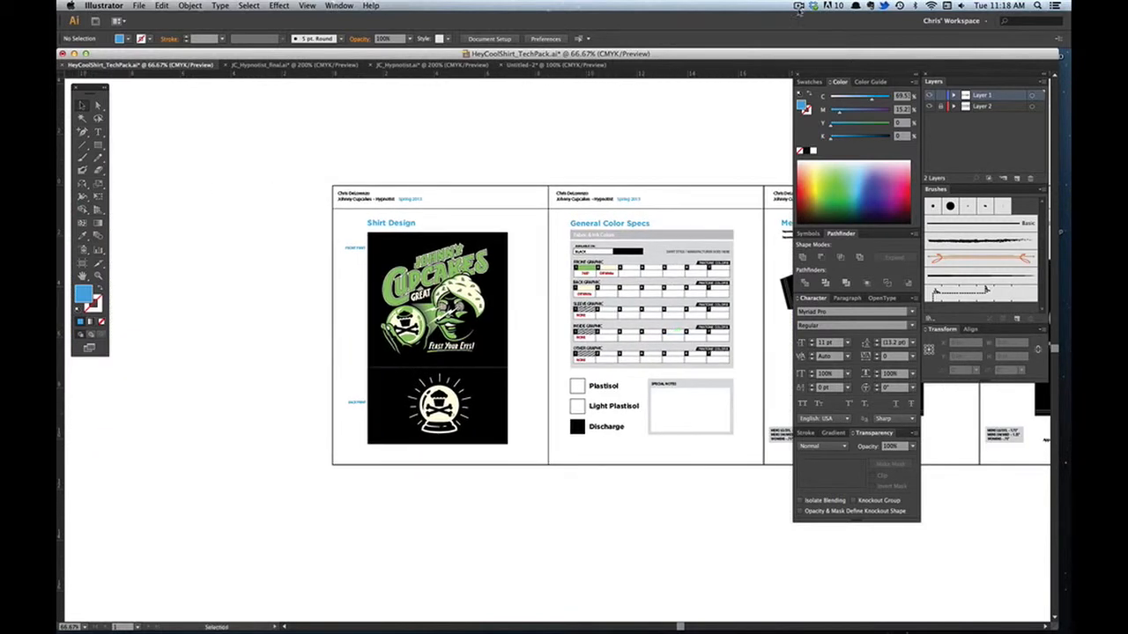
click(800, 7)
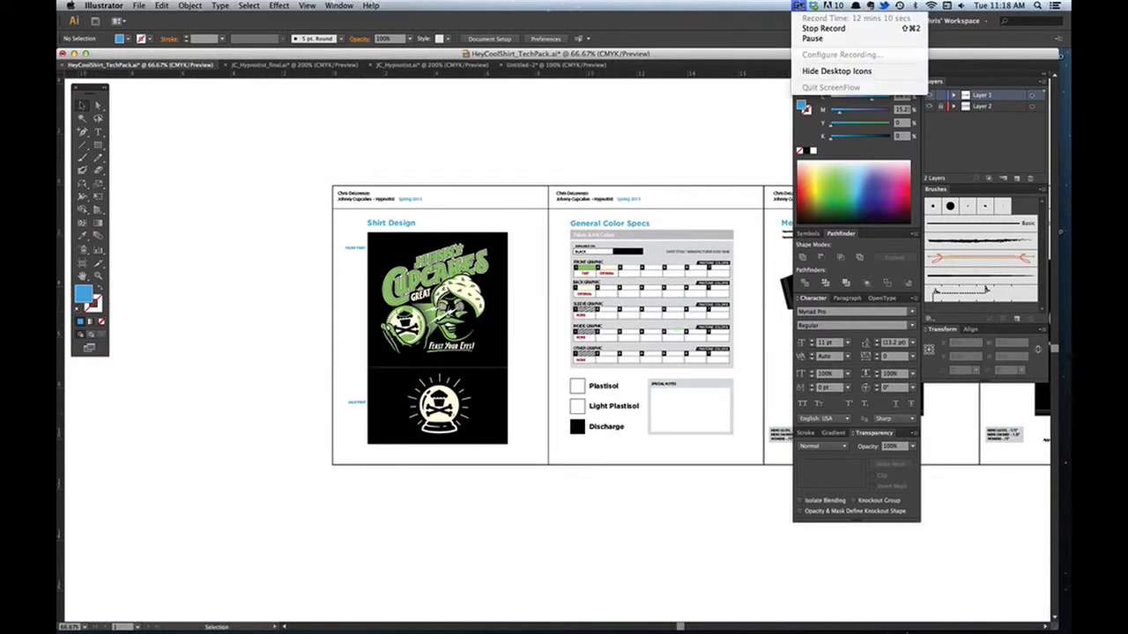
click(535, 81)
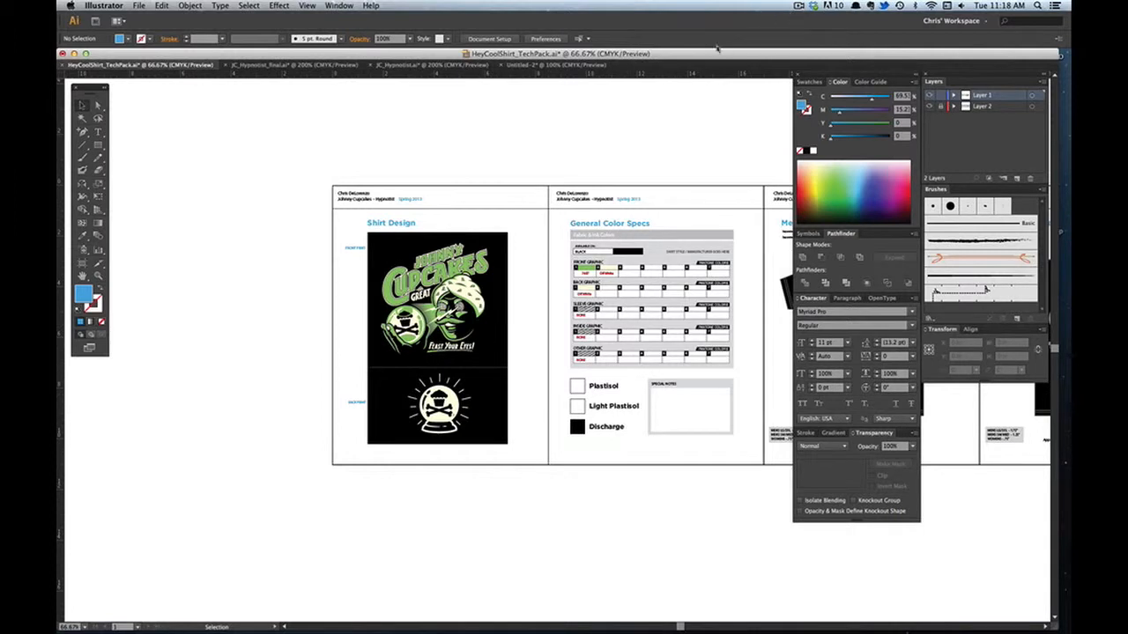
mouse_move(633, 85)
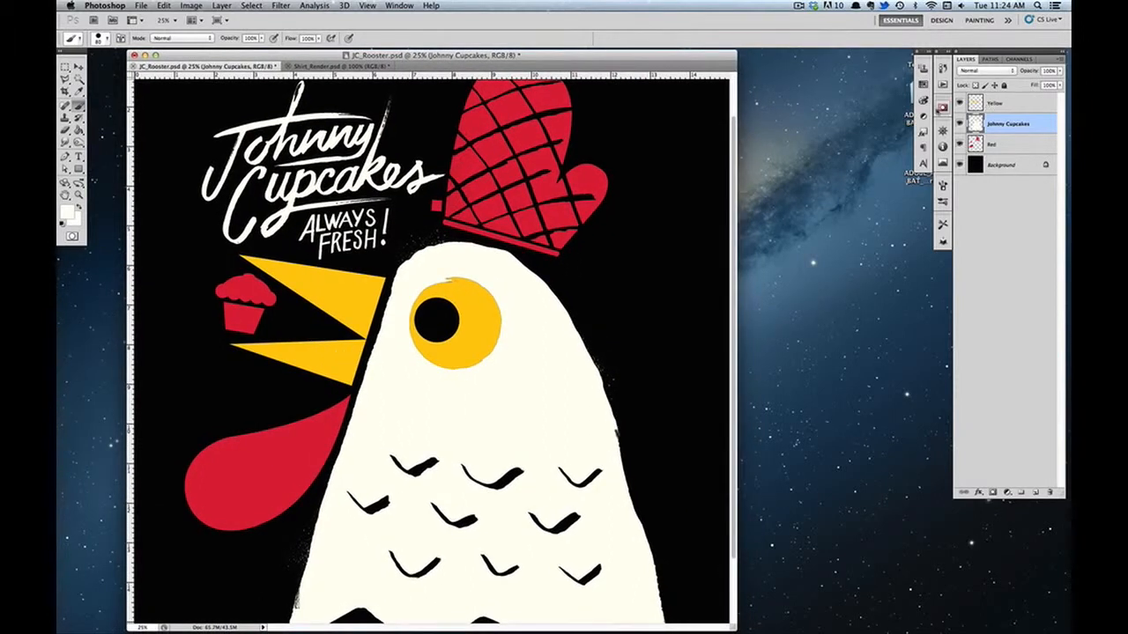
Switch between the Red and Yellow layers while cleaning the rooster eye's upper edge
click(995, 102)
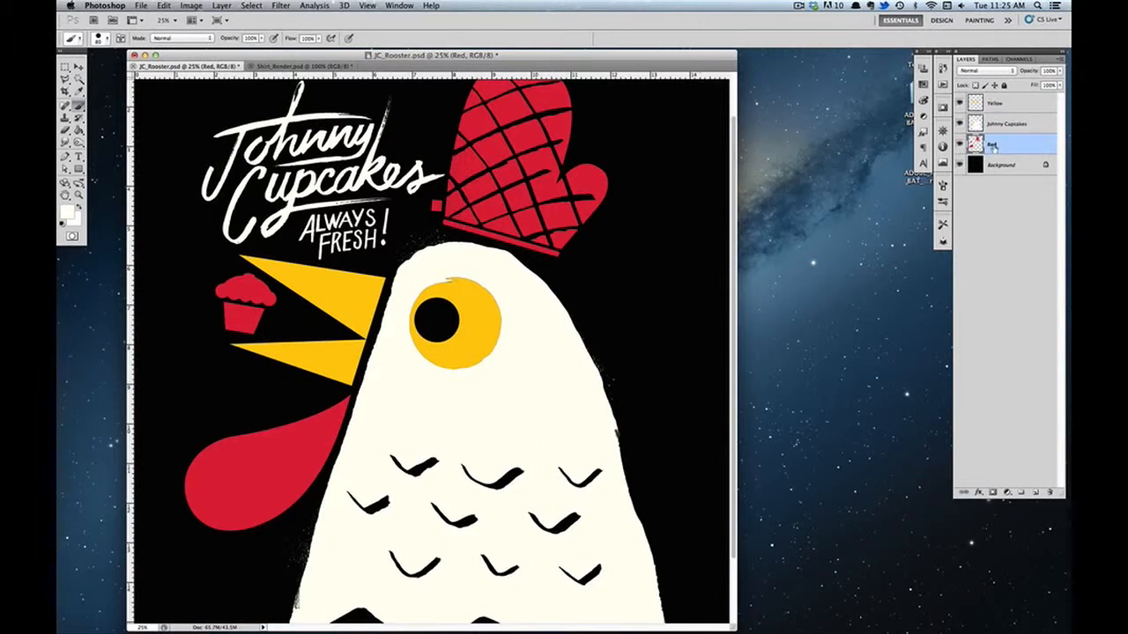
click(996, 102)
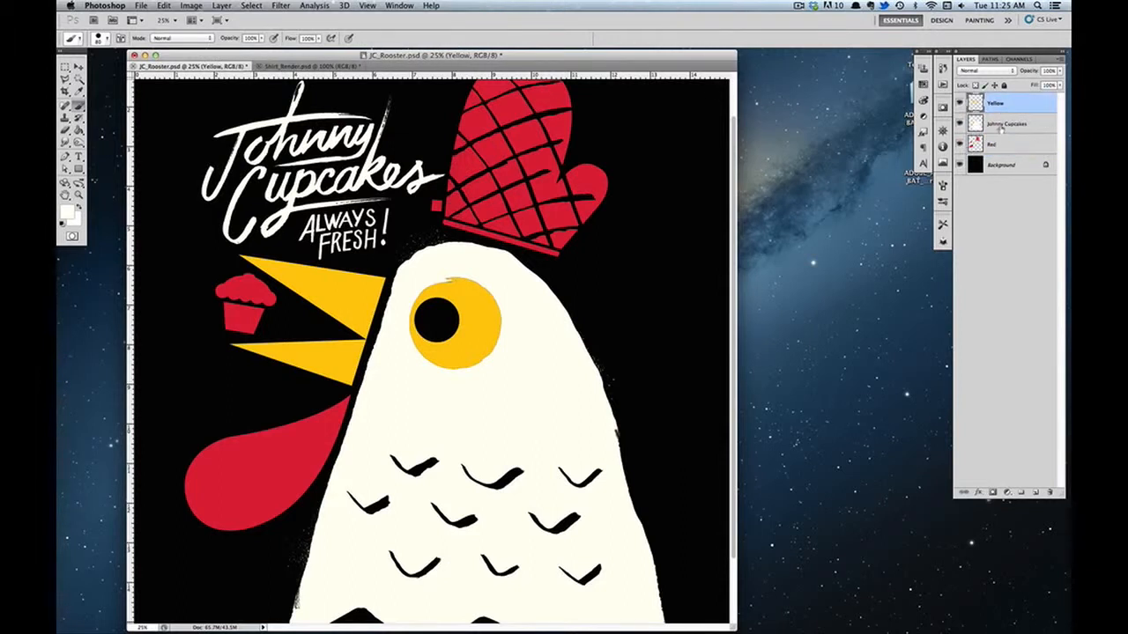
click(1004, 145)
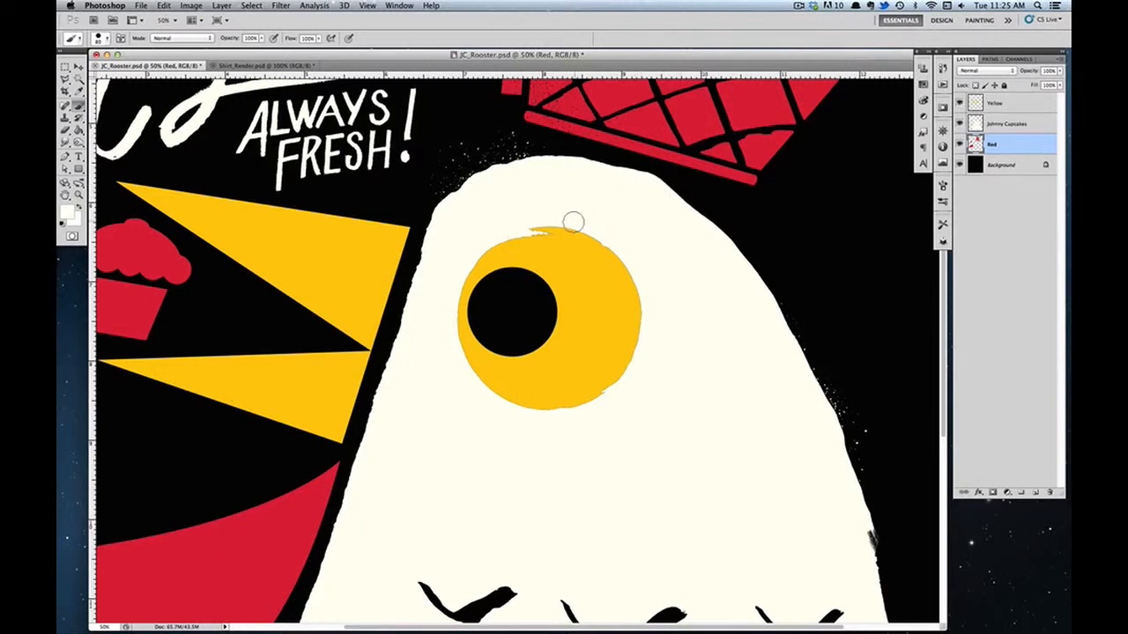
mouse_move(554, 204)
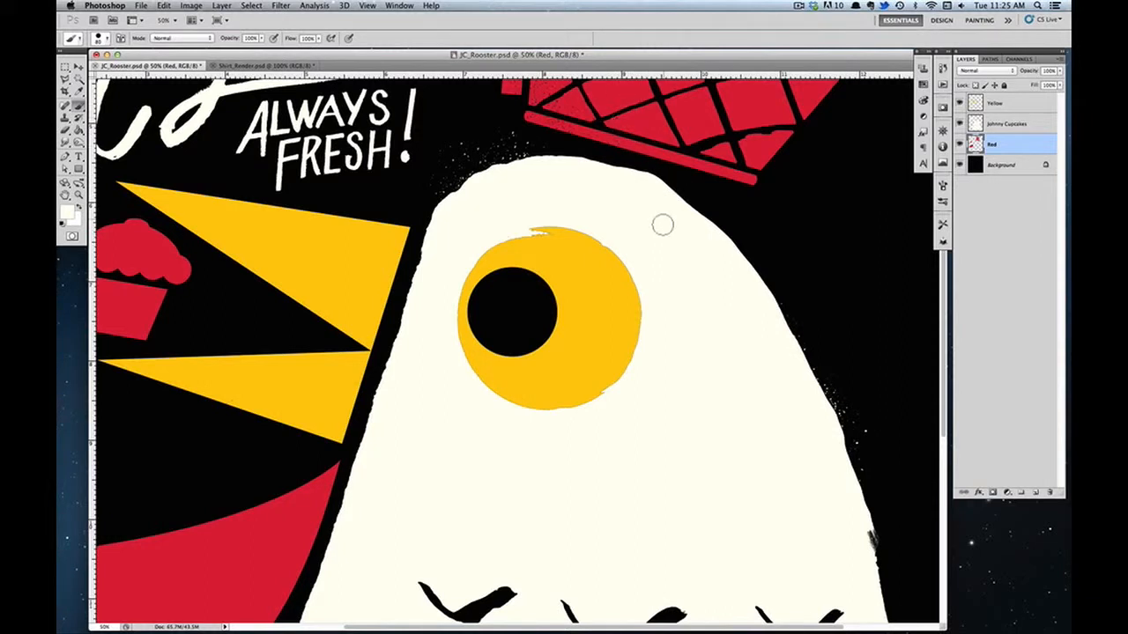
mouse_move(662, 282)
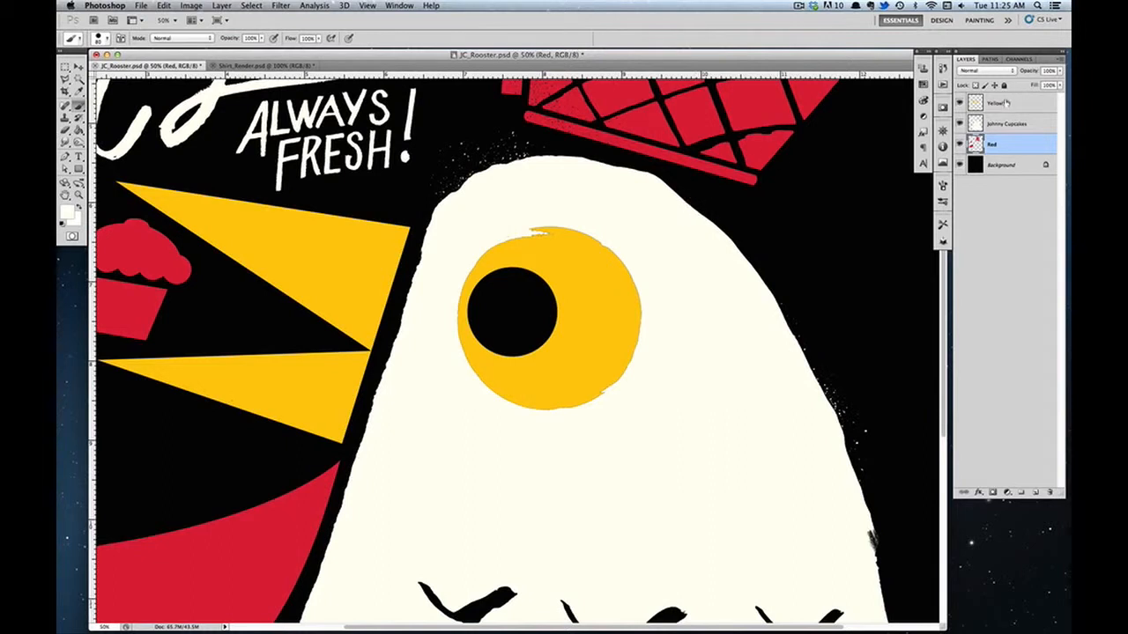
Select the Yellow layer, then the layer below it, in the Layers panel
click(1008, 102)
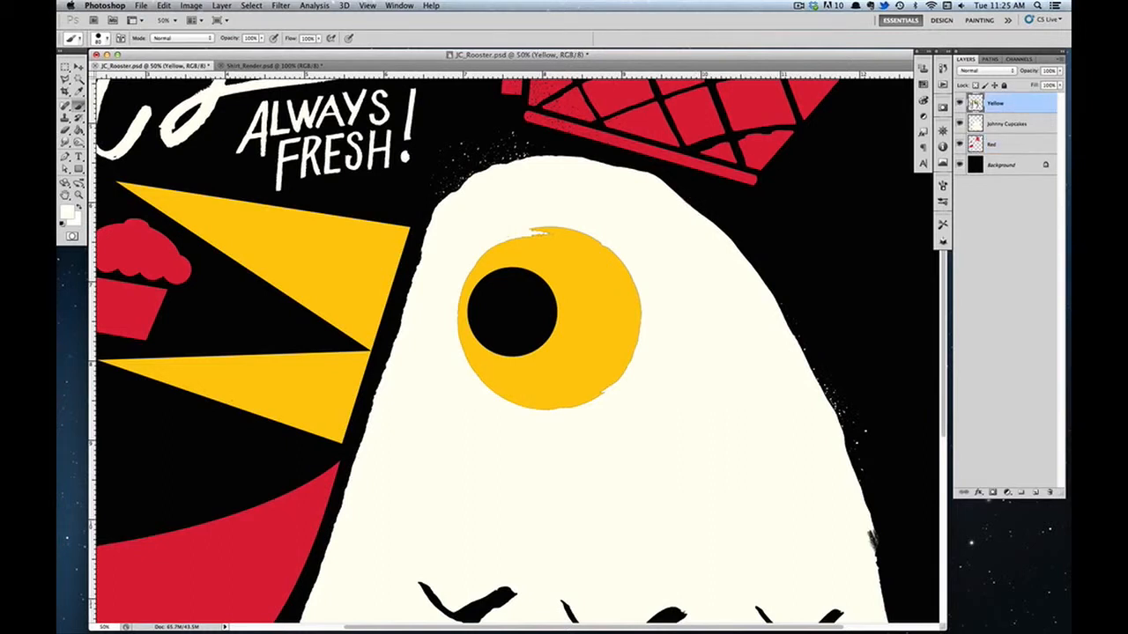
click(1008, 123)
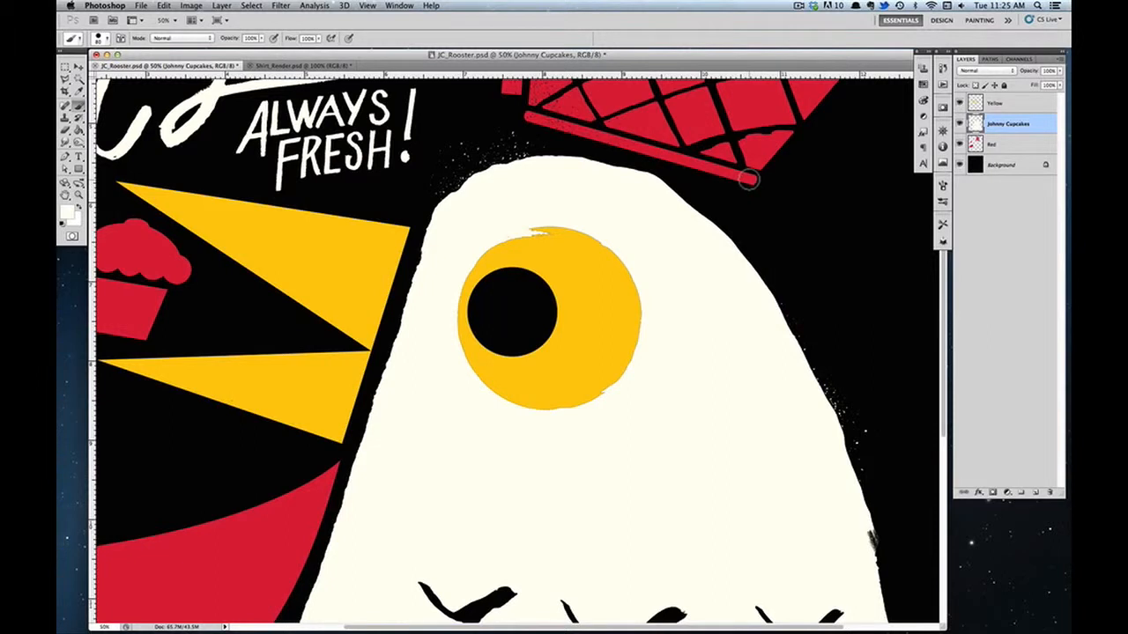
mouse_move(743, 180)
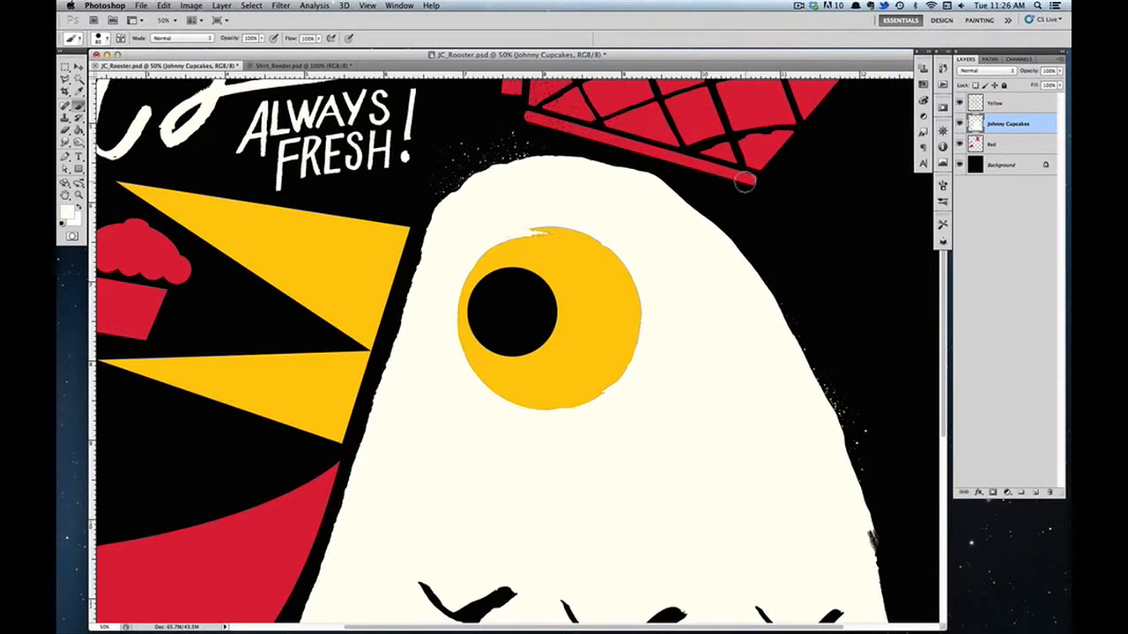
Load the Yellow layer as a selection and, in Quick Mask, mask out the beak area
click(1004, 102)
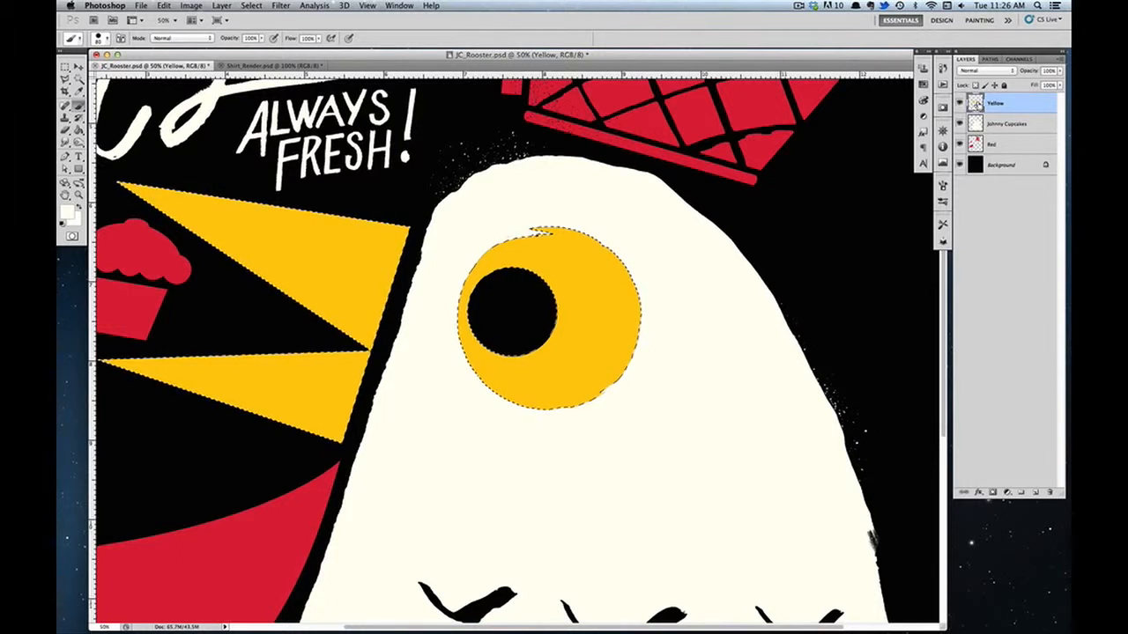
key(q)
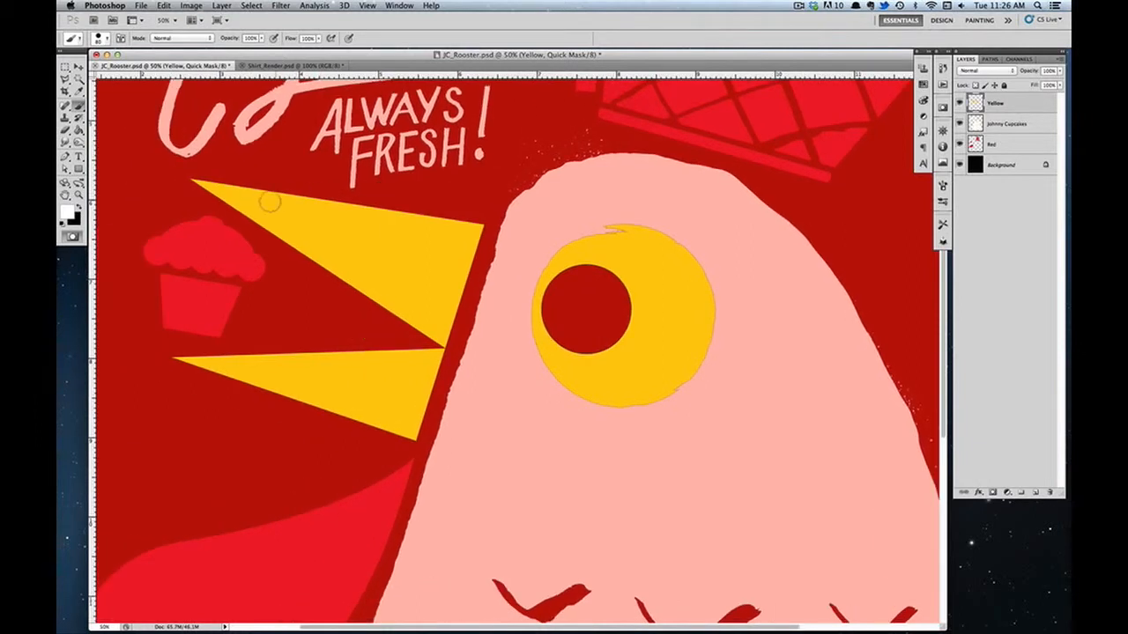
drag(127, 159, 504, 504)
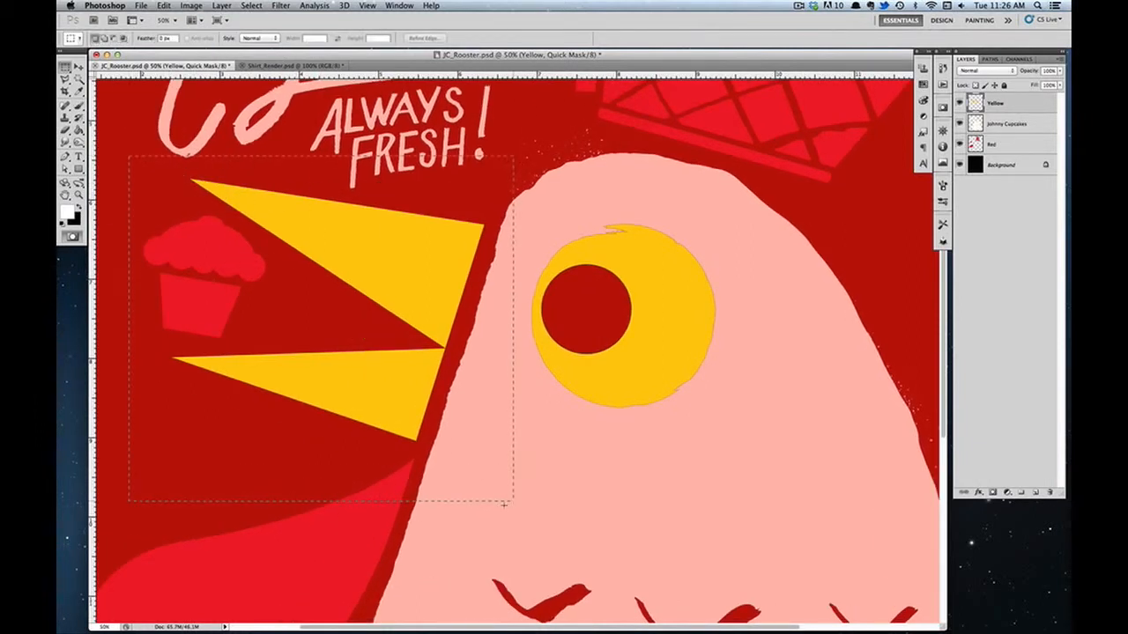
click(419, 291)
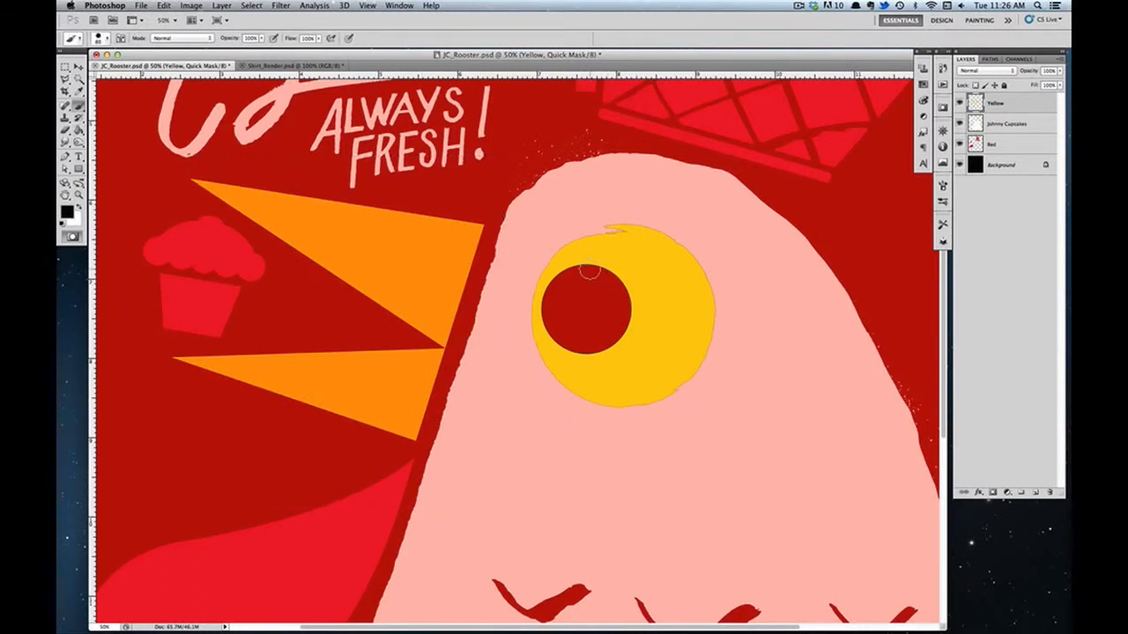
drag(596, 273, 549, 321)
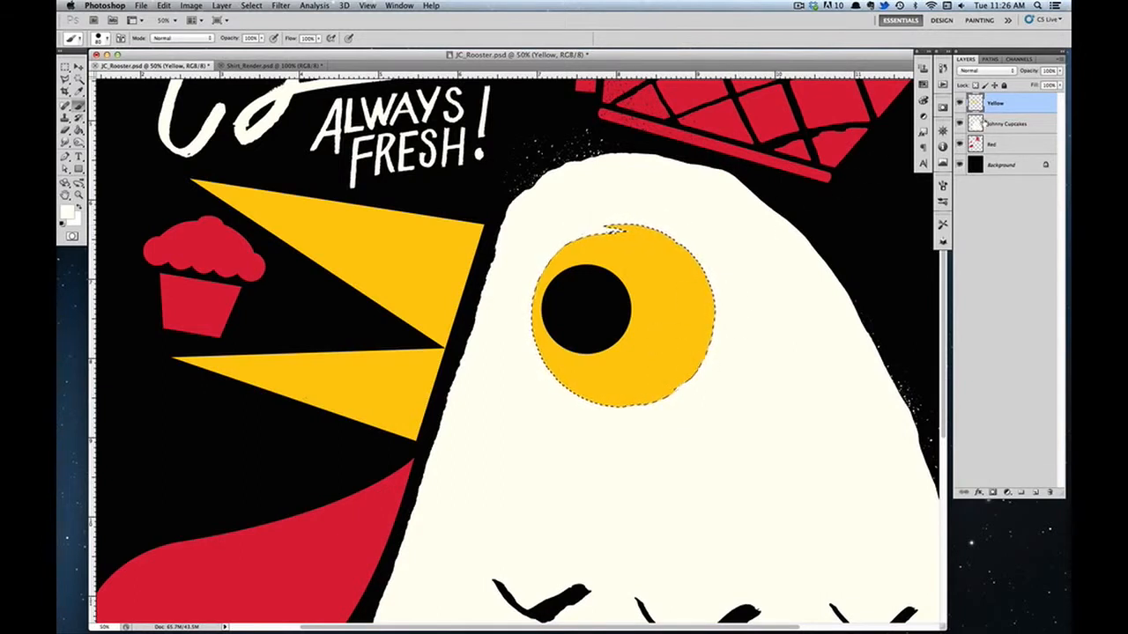
On the Johnny Cupcakes layer, contract the eye-ring selection by a few pixels via Select > Modify > Contract
click(1005, 123)
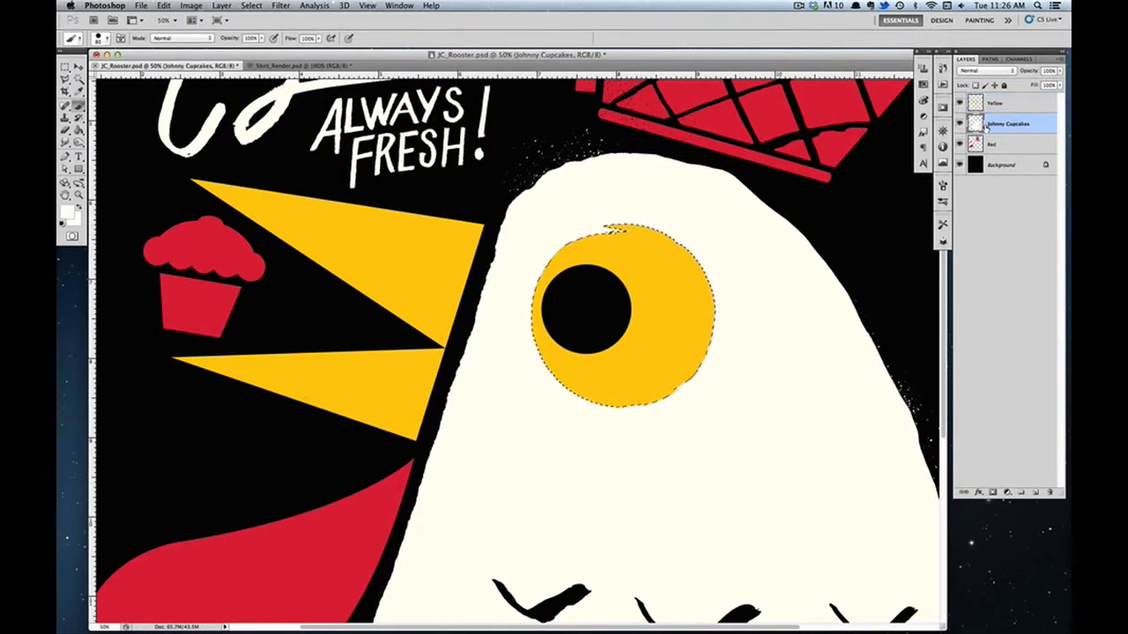
click(280, 7)
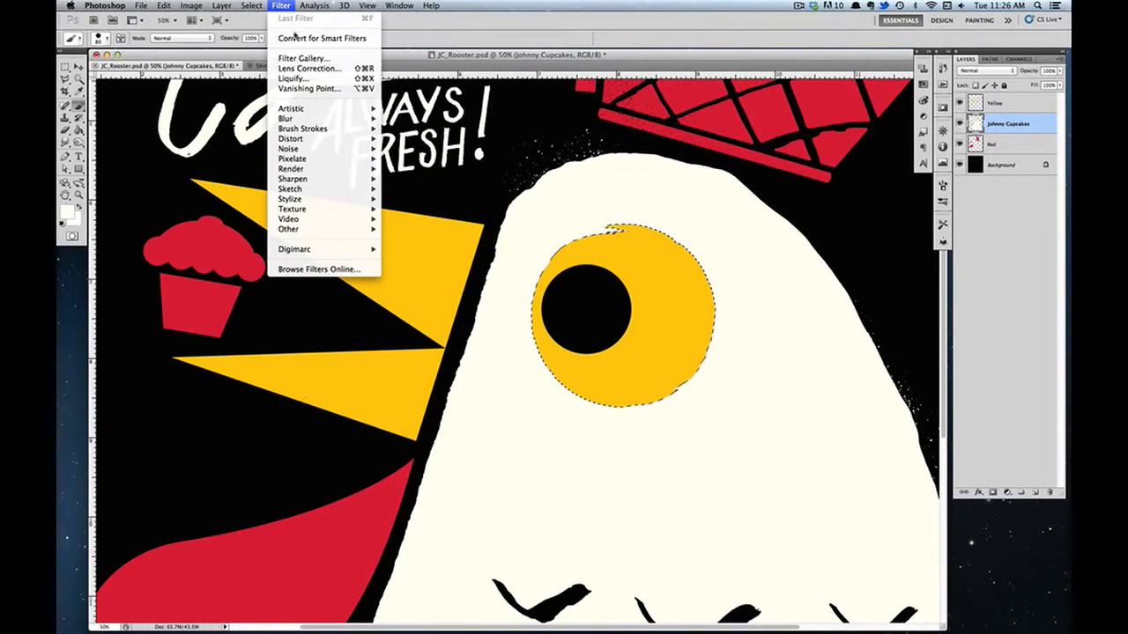
click(252, 5)
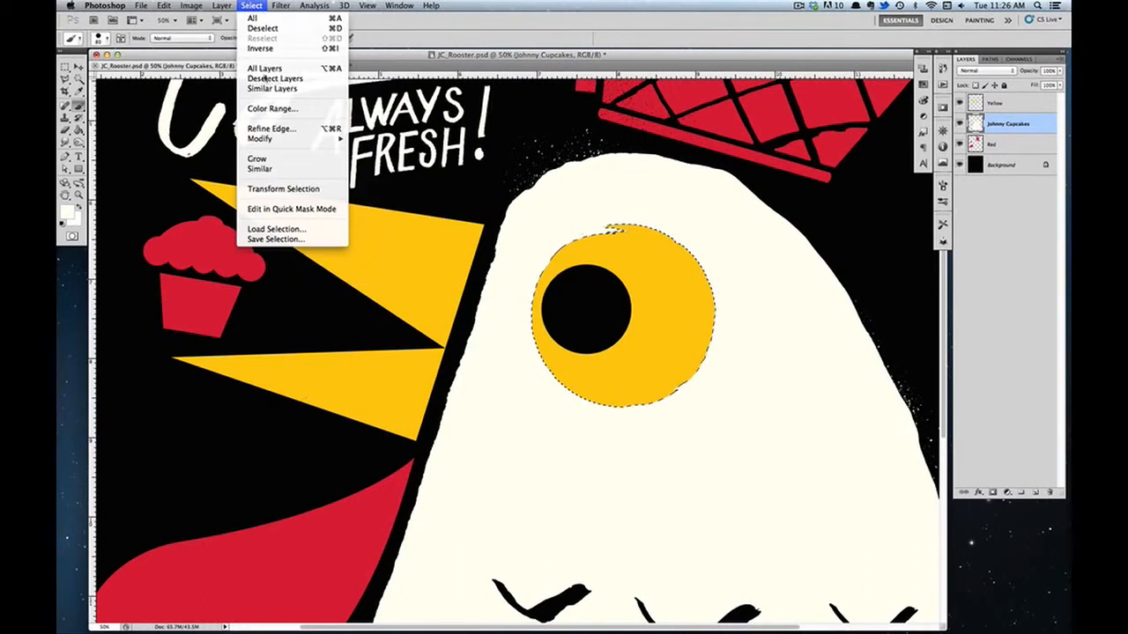
mouse_move(261, 137)
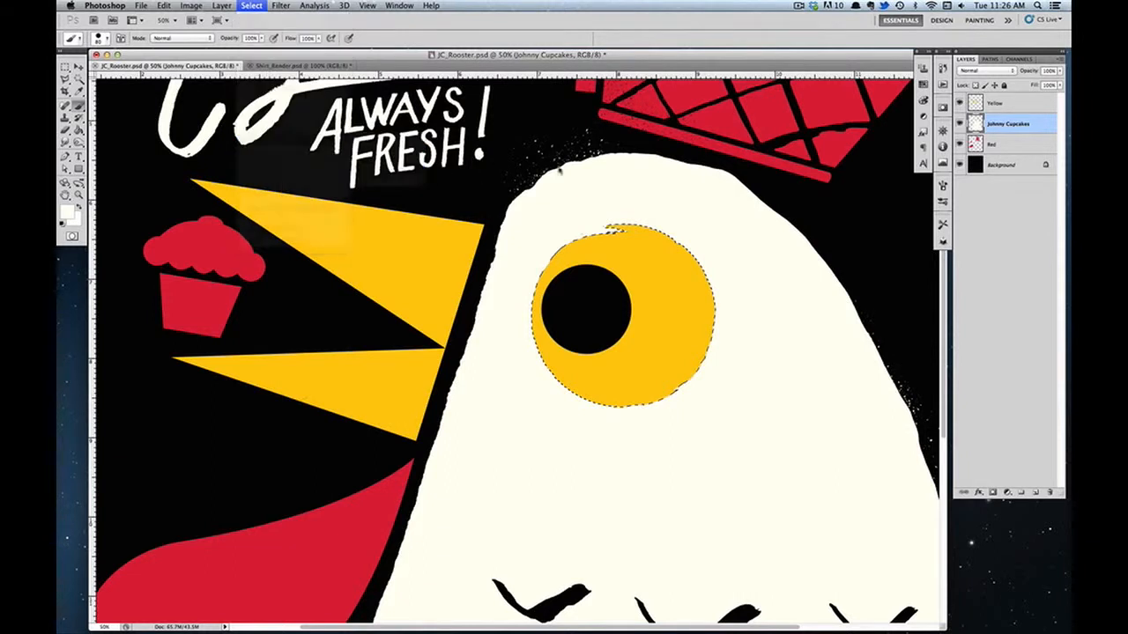
click(251, 5)
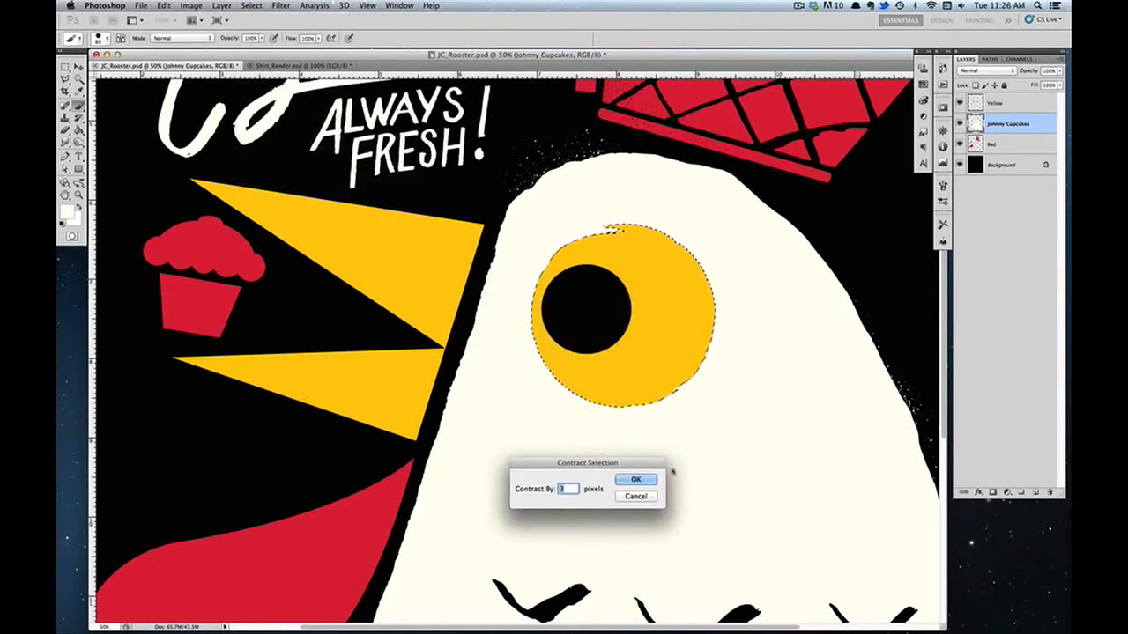
click(635, 480)
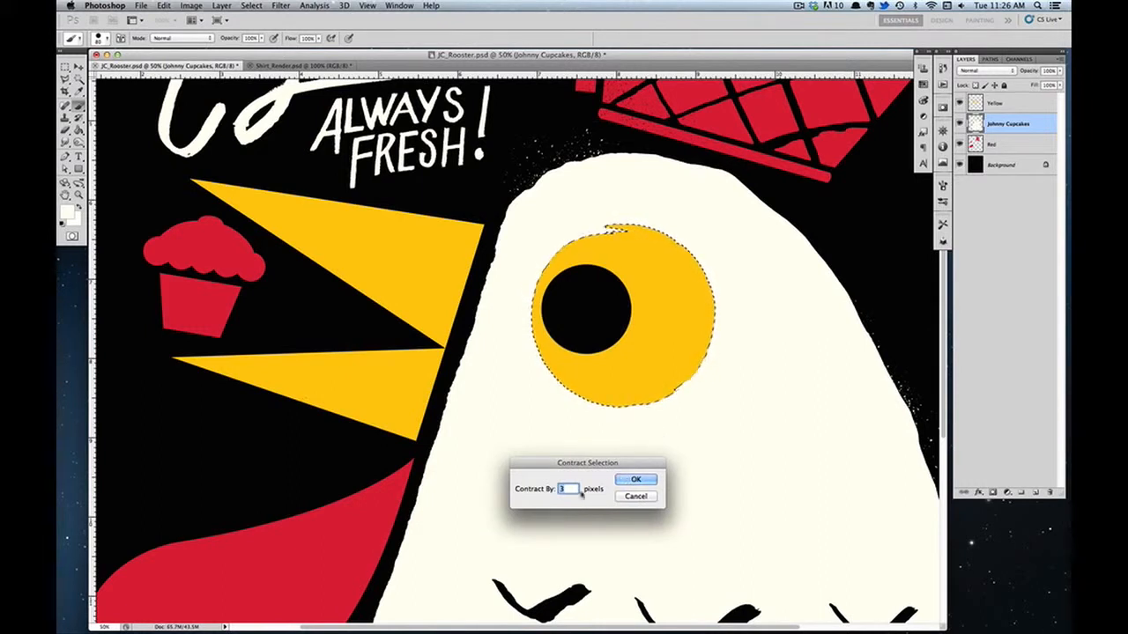
click(634, 480)
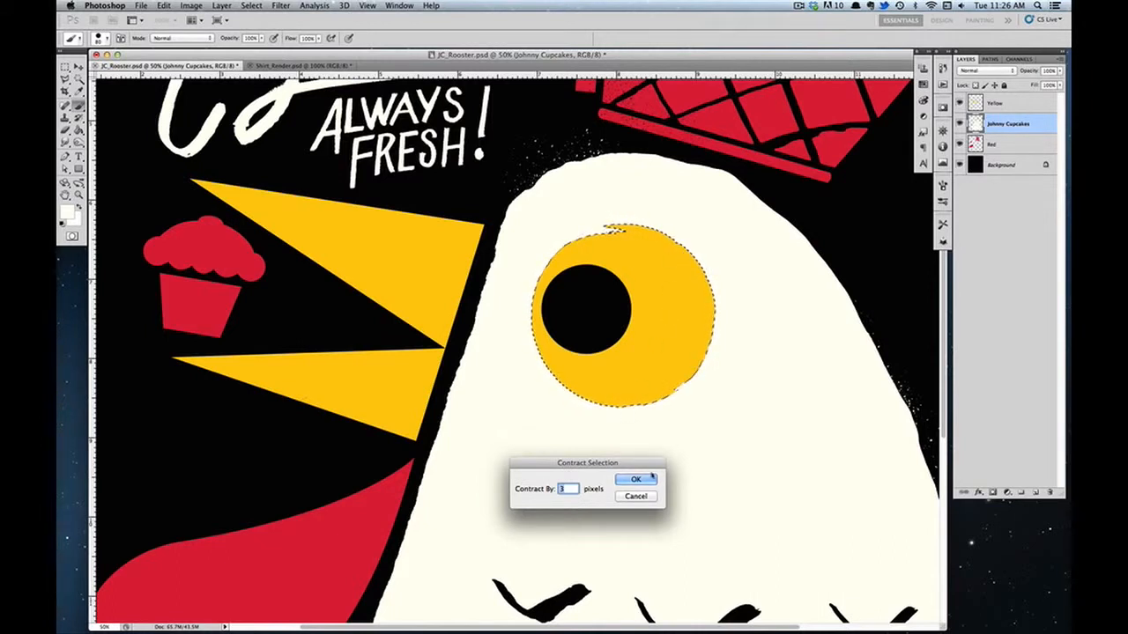
click(636, 479)
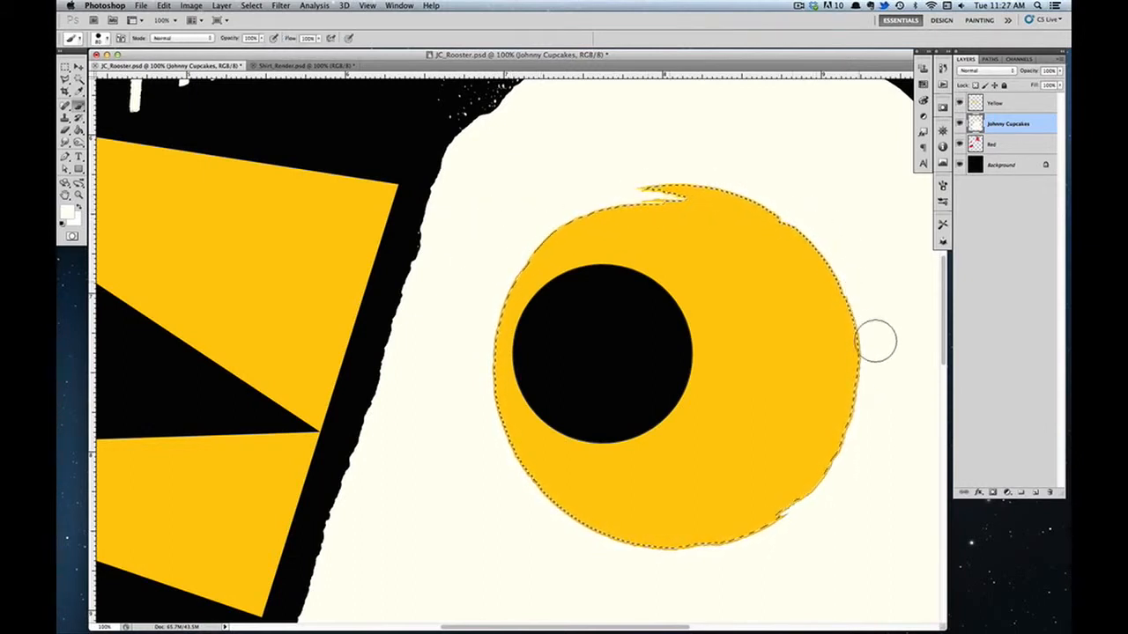
mouse_move(643, 564)
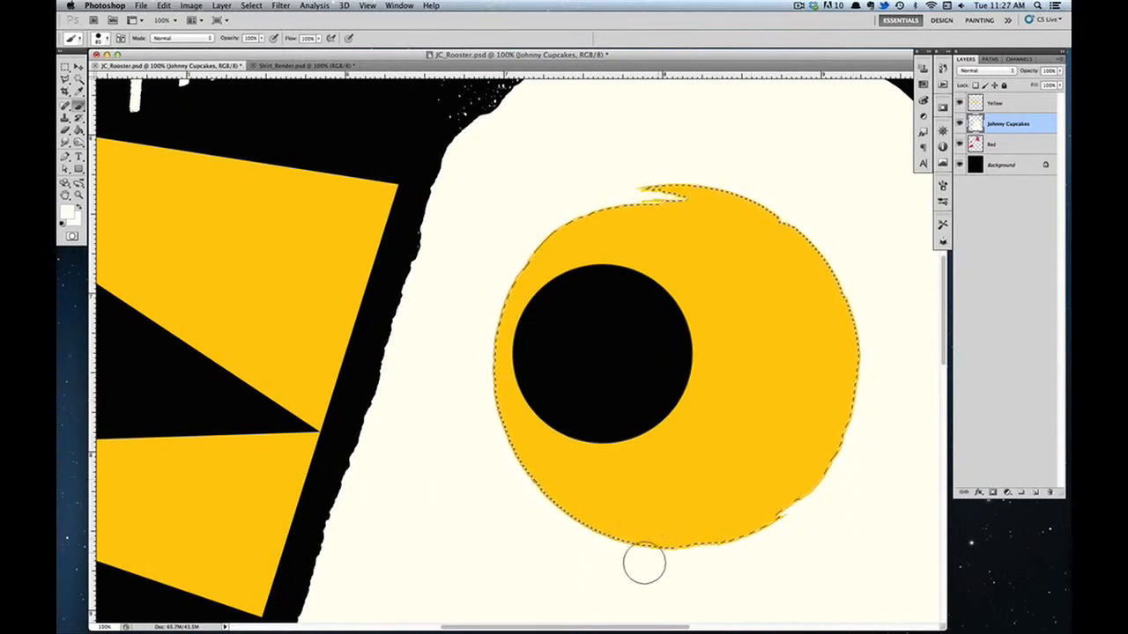
mouse_move(507, 462)
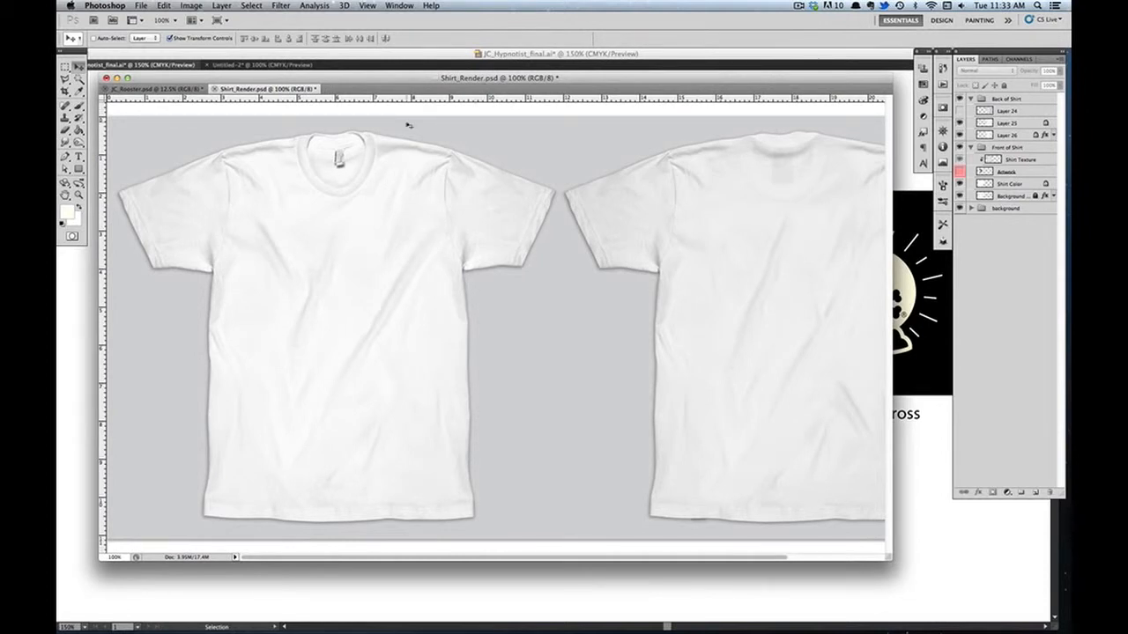
mouse_move(290, 215)
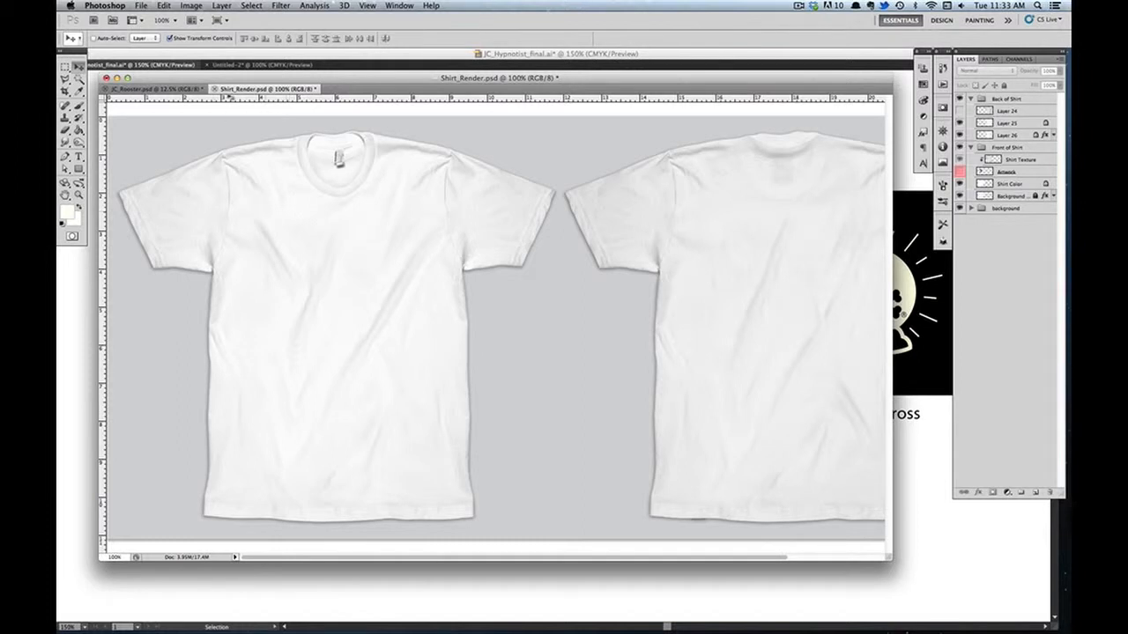
mouse_move(338, 245)
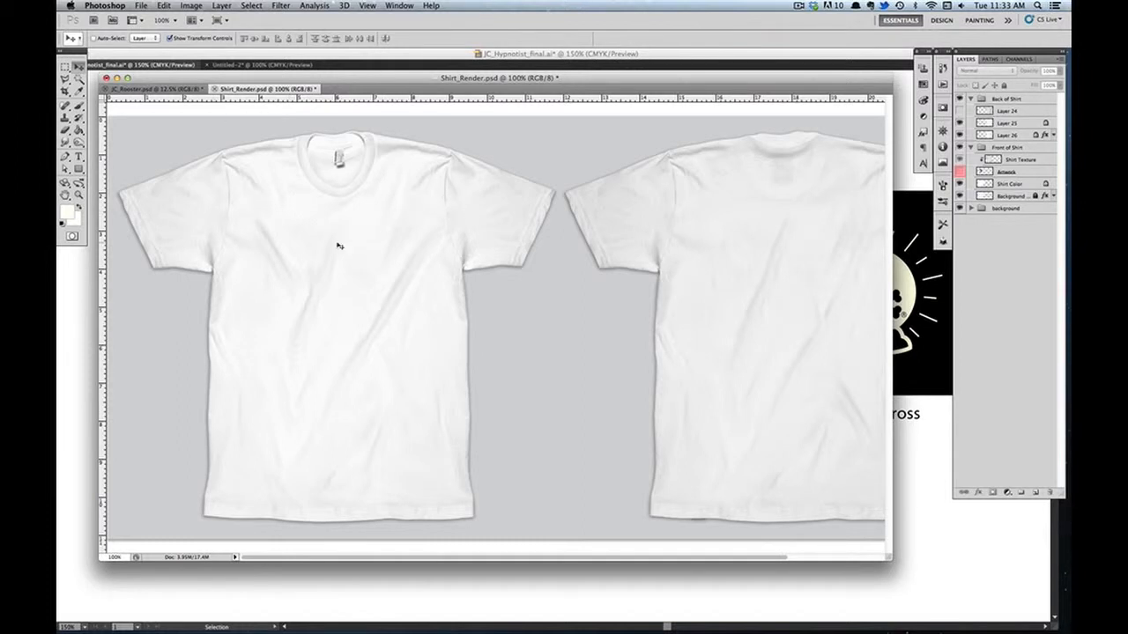
mouse_move(342, 162)
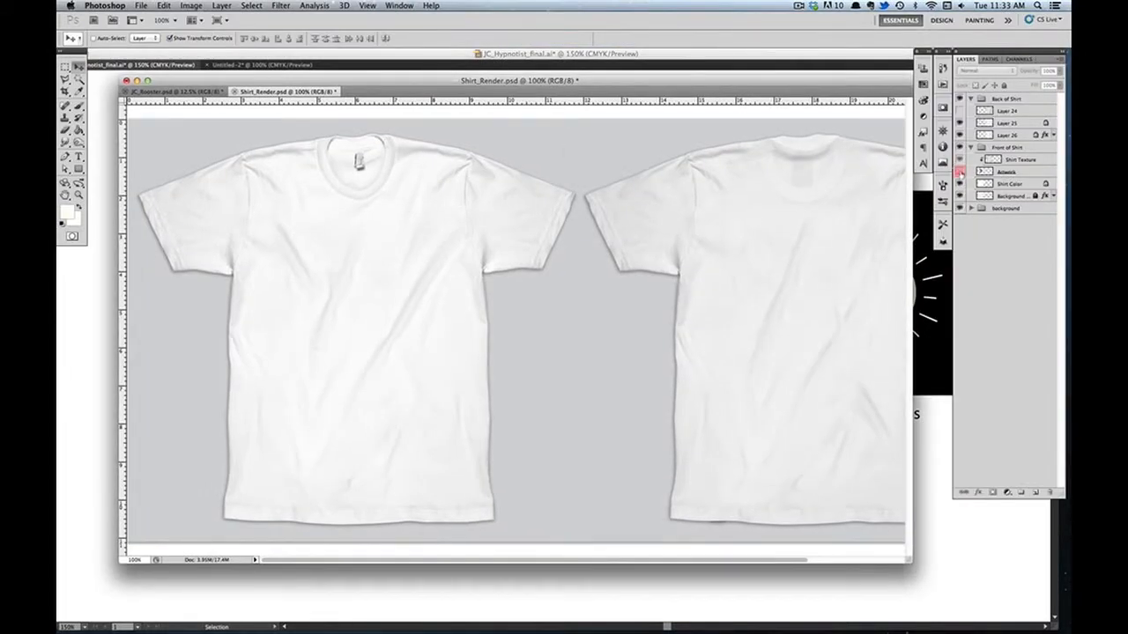
Select the Artwork layer in the Shirt_Render.psd mockup to receive the design
click(1007, 171)
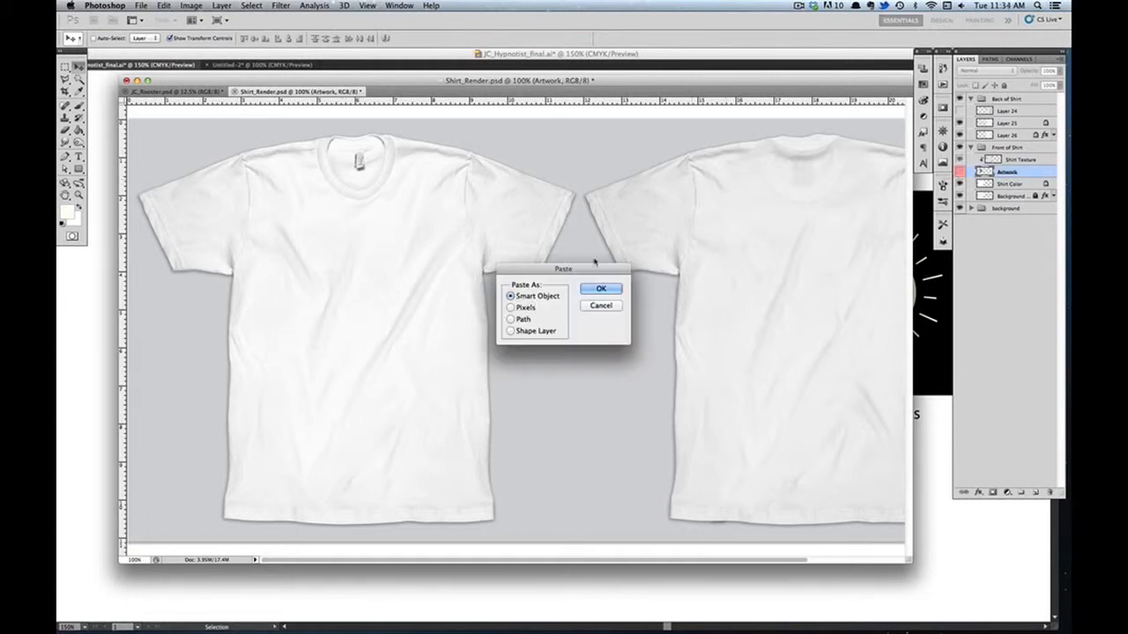
Paste the artwork as a smart object and drag it onto the shirt front
click(601, 289)
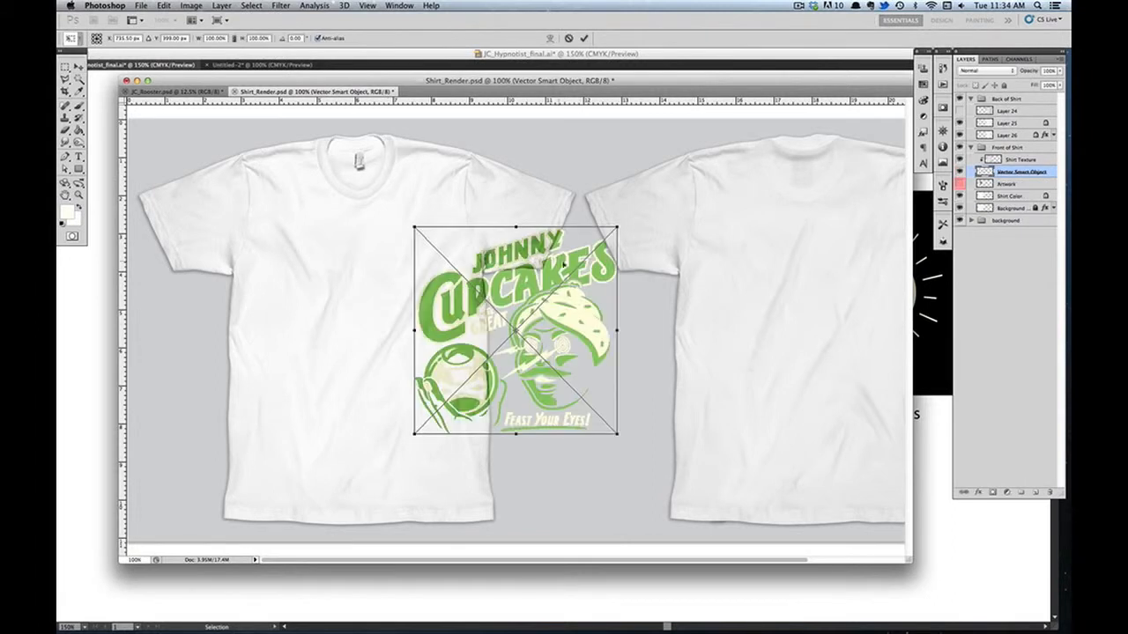
drag(514, 331, 352, 303)
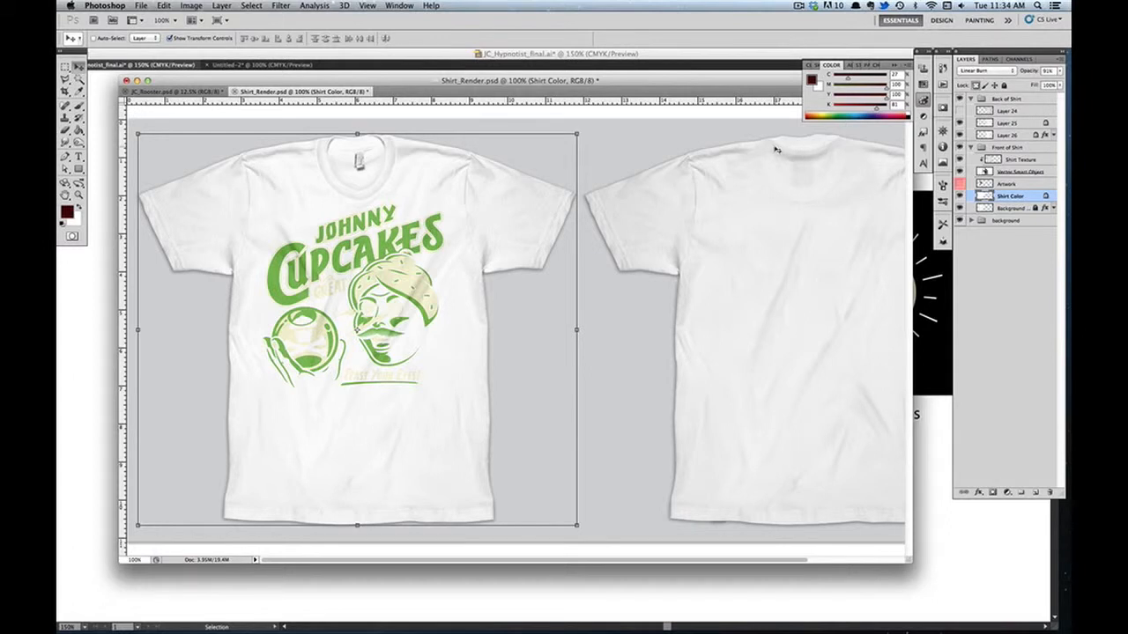
mouse_move(774, 150)
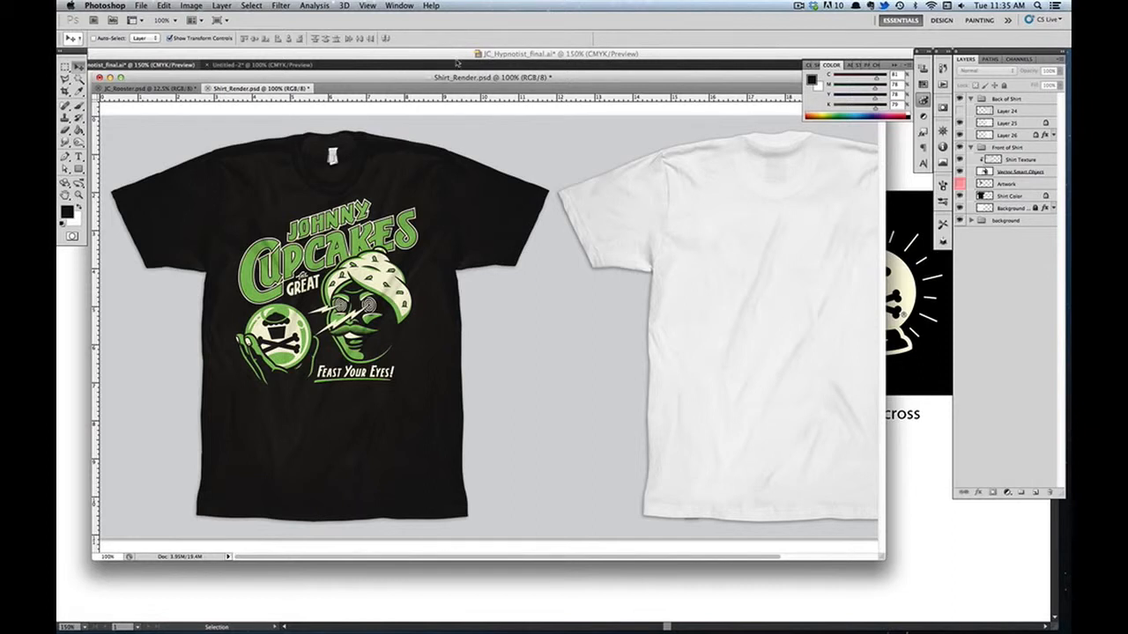
mouse_move(562, 150)
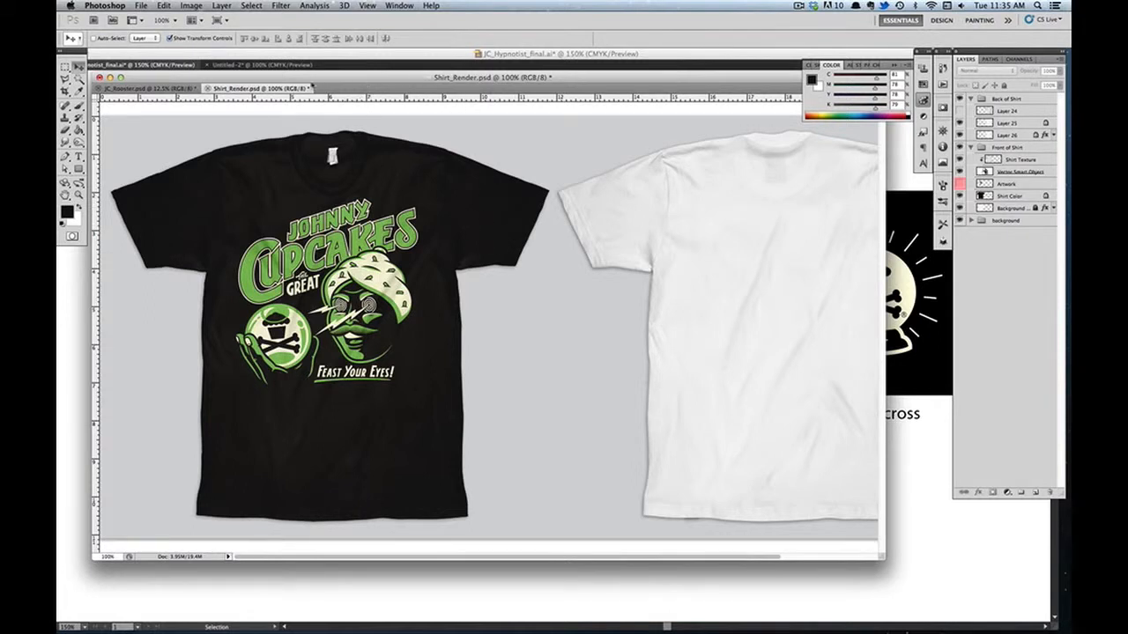
mouse_move(579, 273)
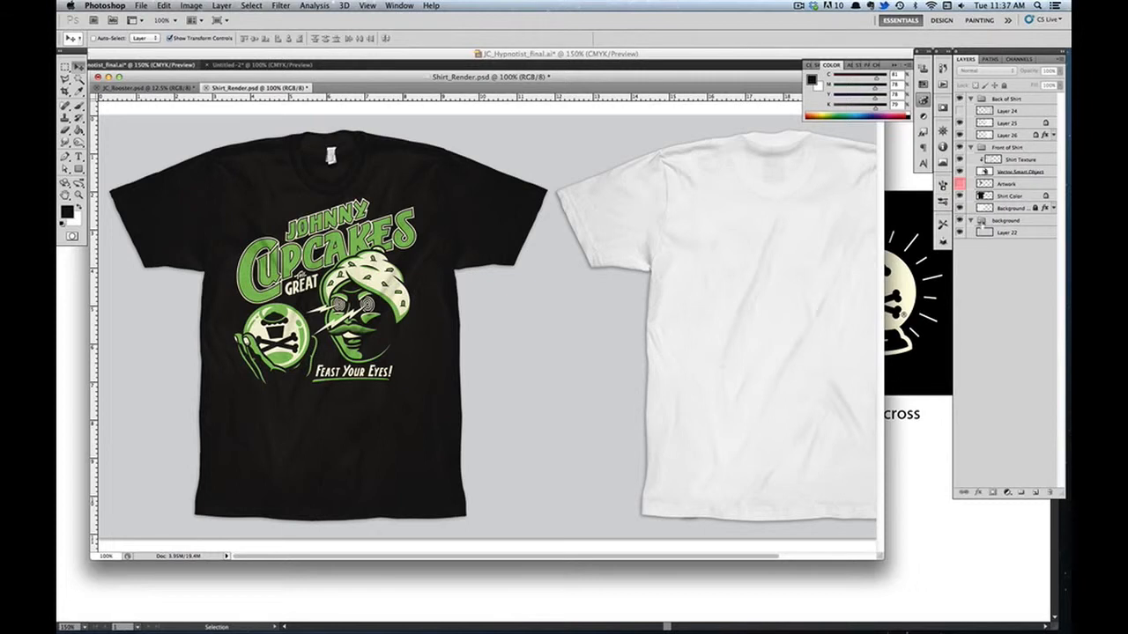
Hide the Background layer so the black and white shirt mockups sit on transparency
click(978, 220)
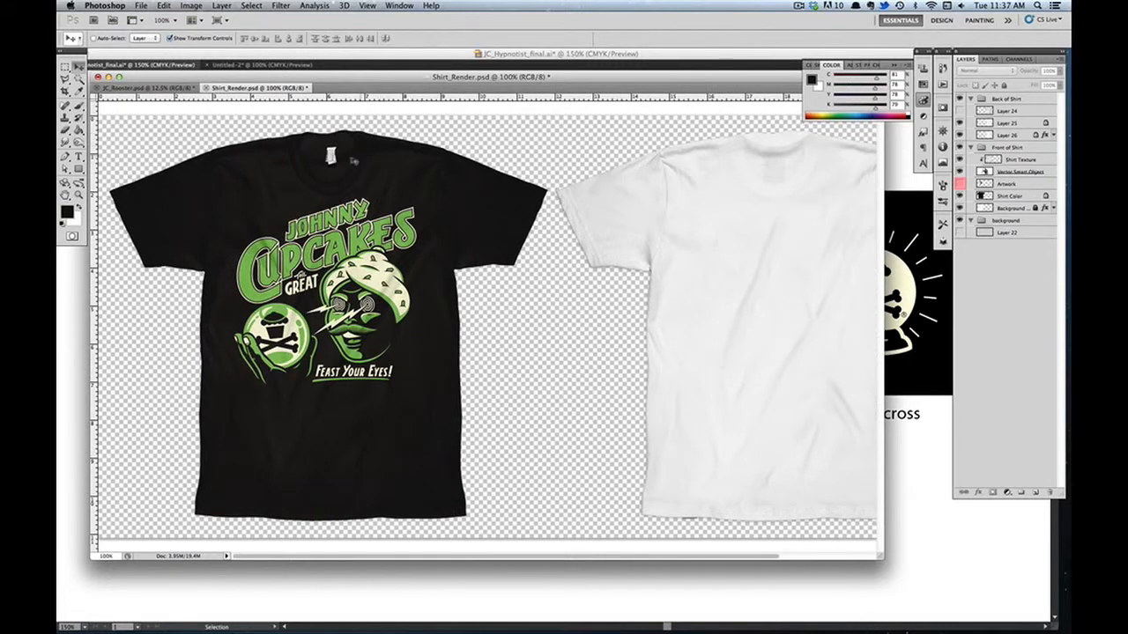
mouse_move(361, 146)
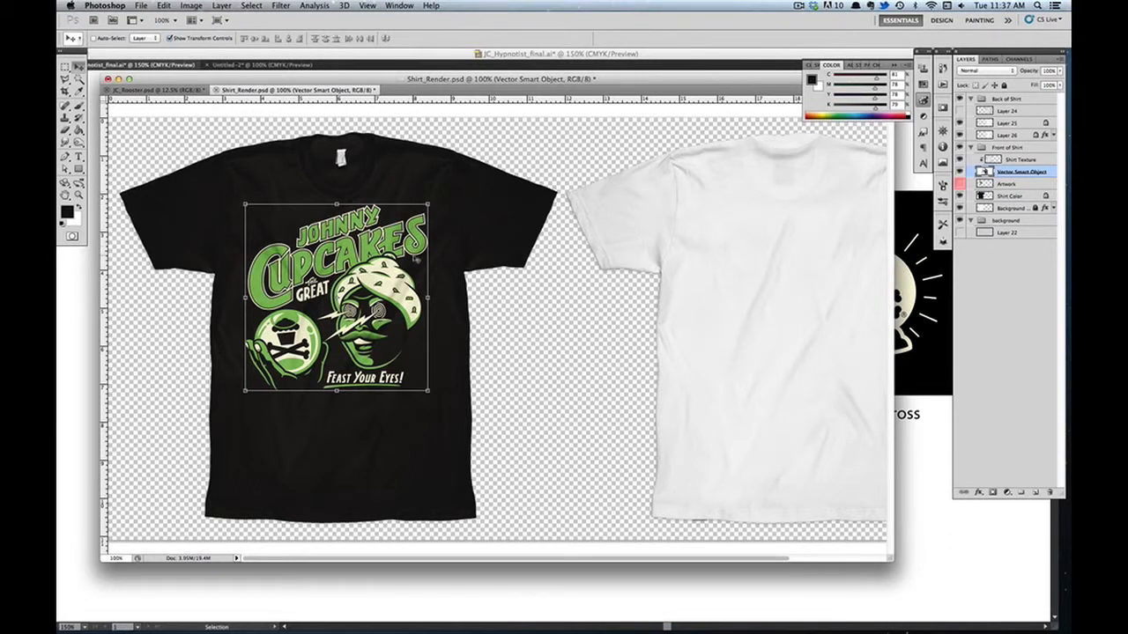
mouse_move(504, 212)
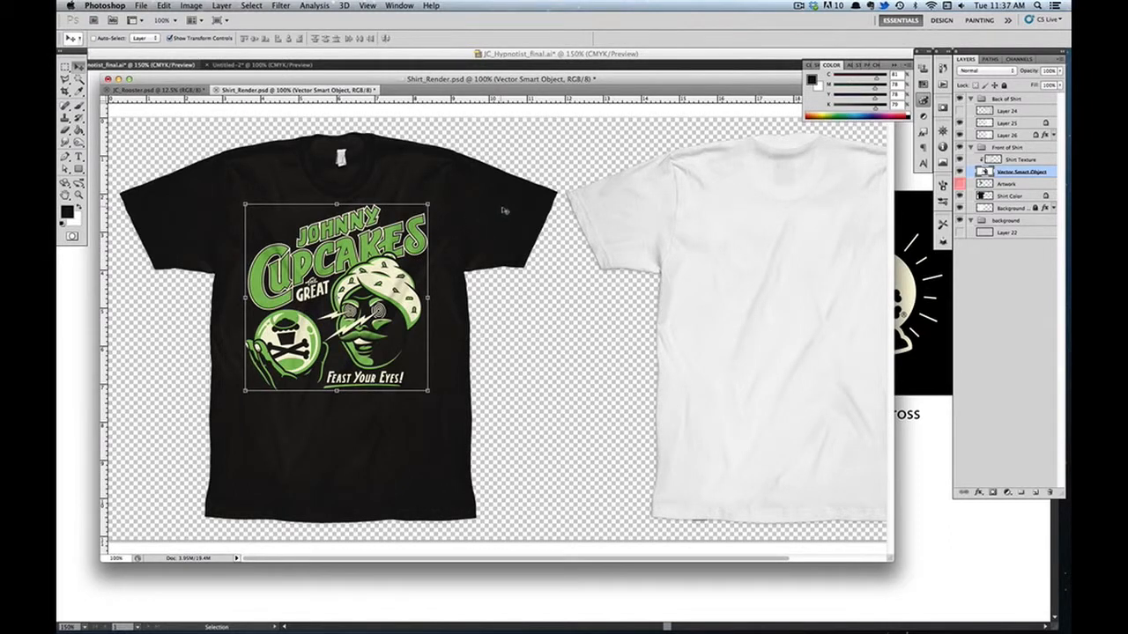